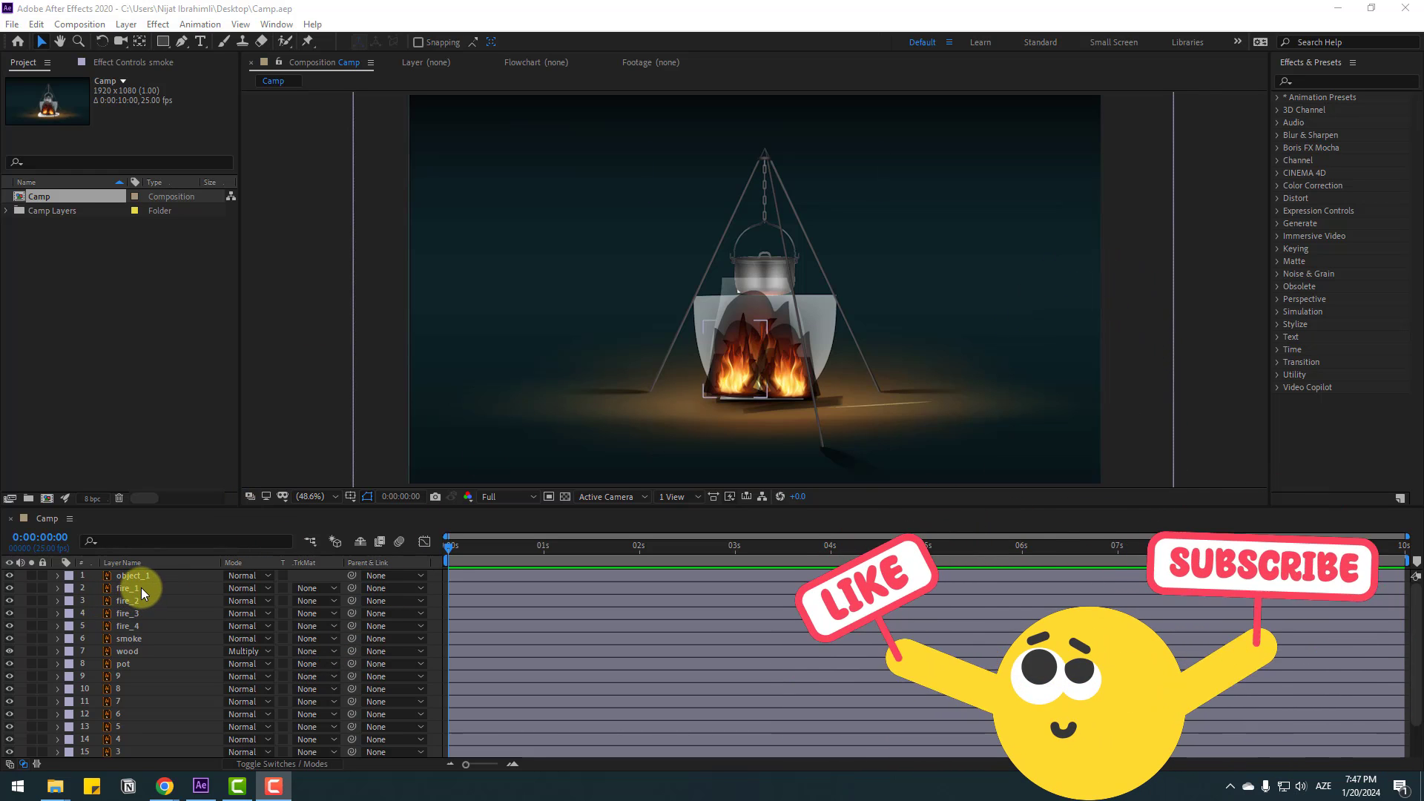
Set the four fire layers' blending mode to Add so the flames glow.
click(127, 588)
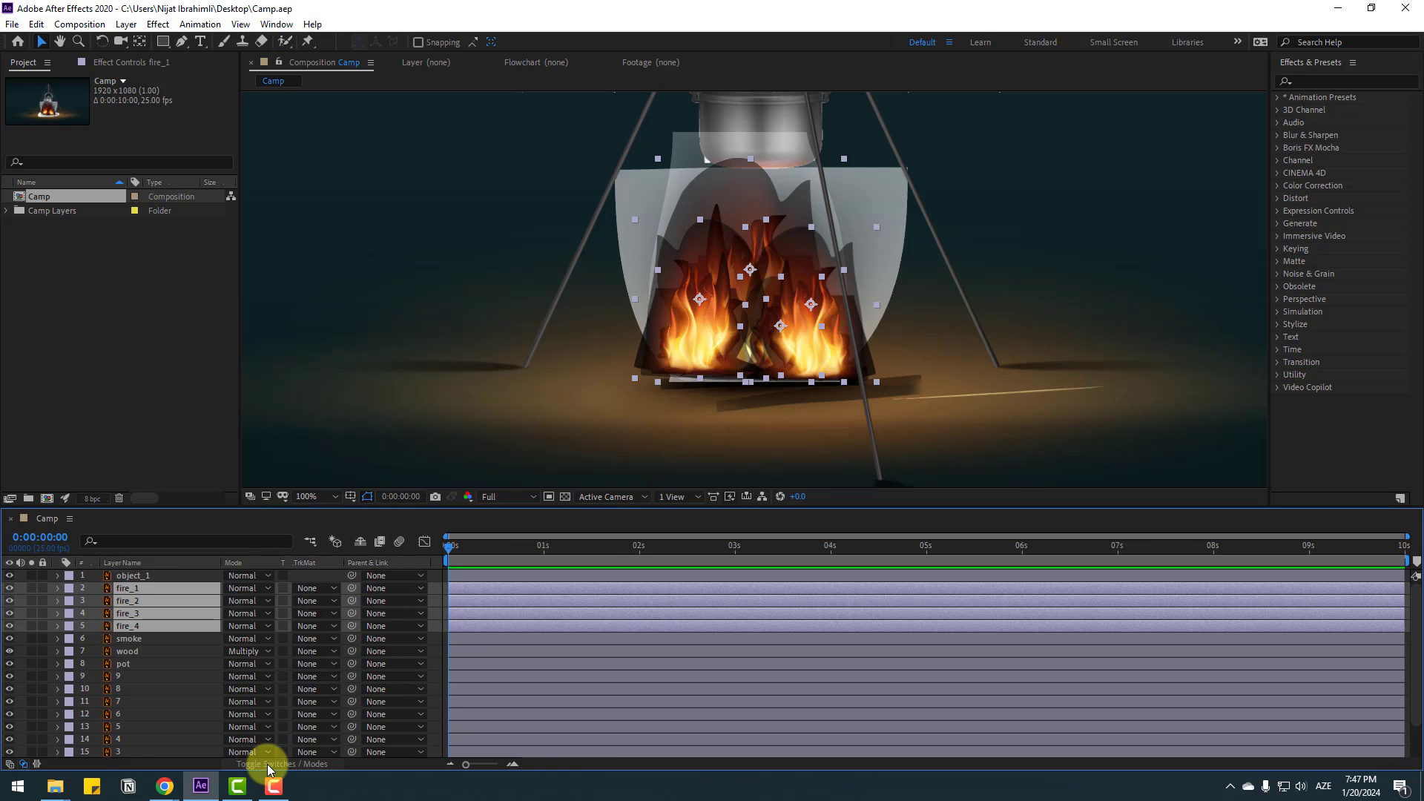
click(245, 588)
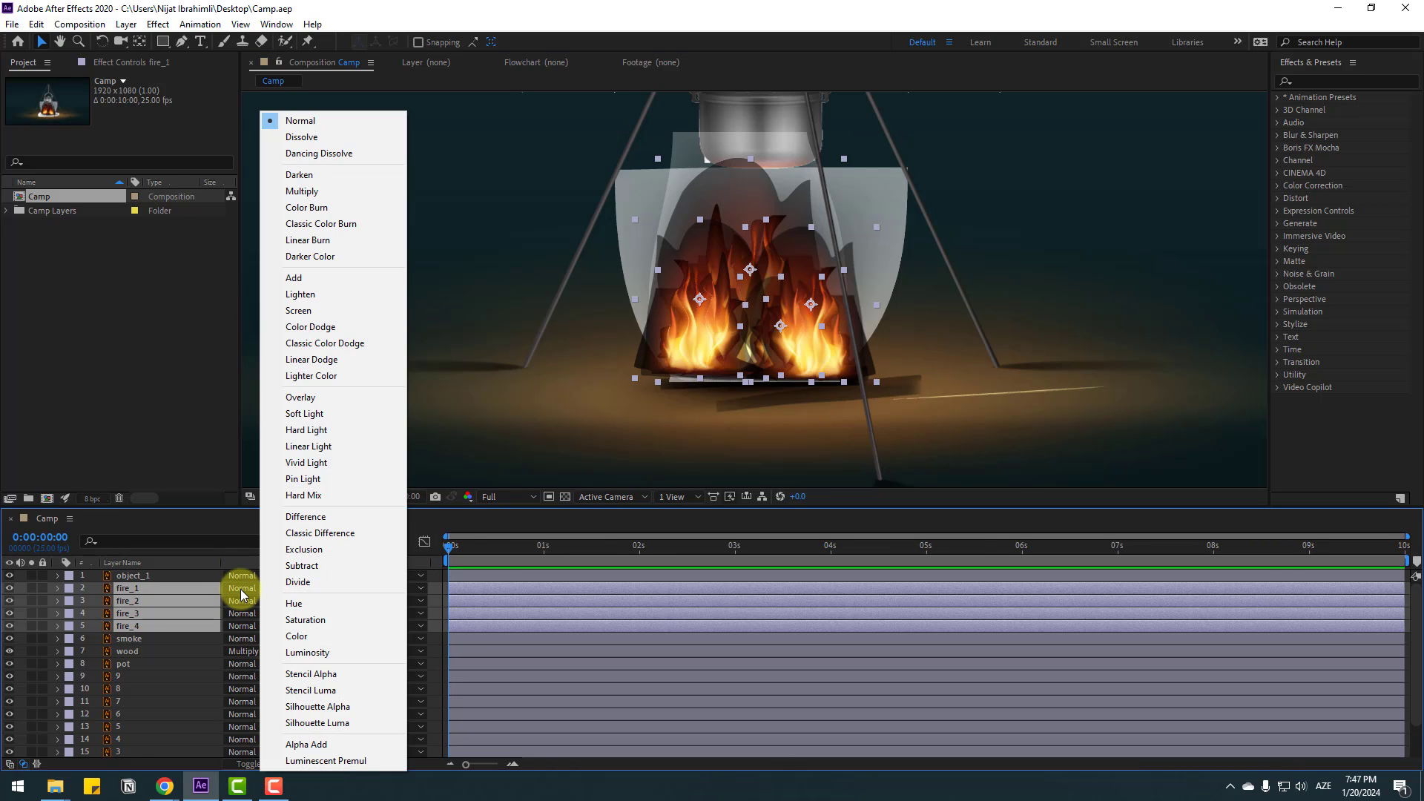
click(293, 277)
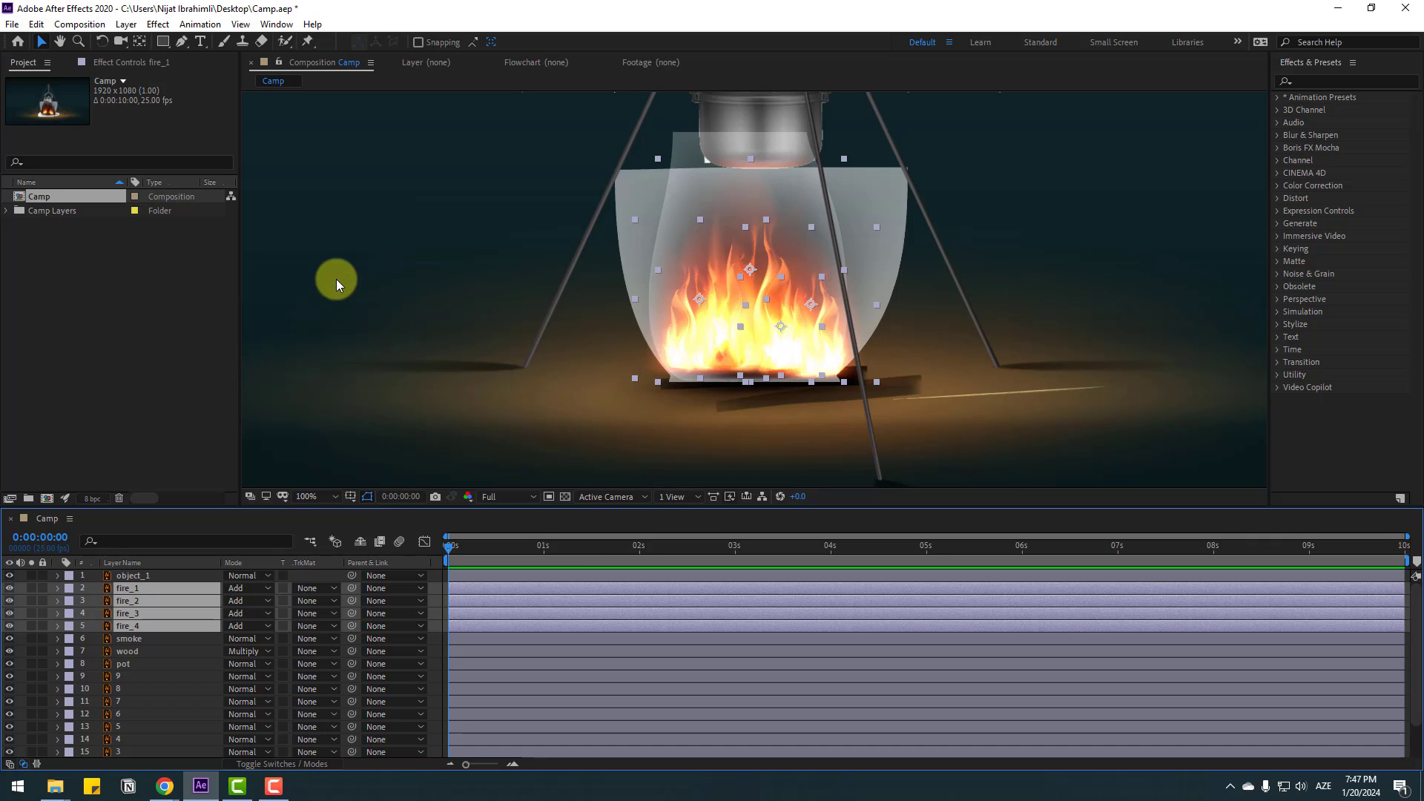
Set the smoke layer to Multiply and keep the wood layer on Multiply.
click(127, 638)
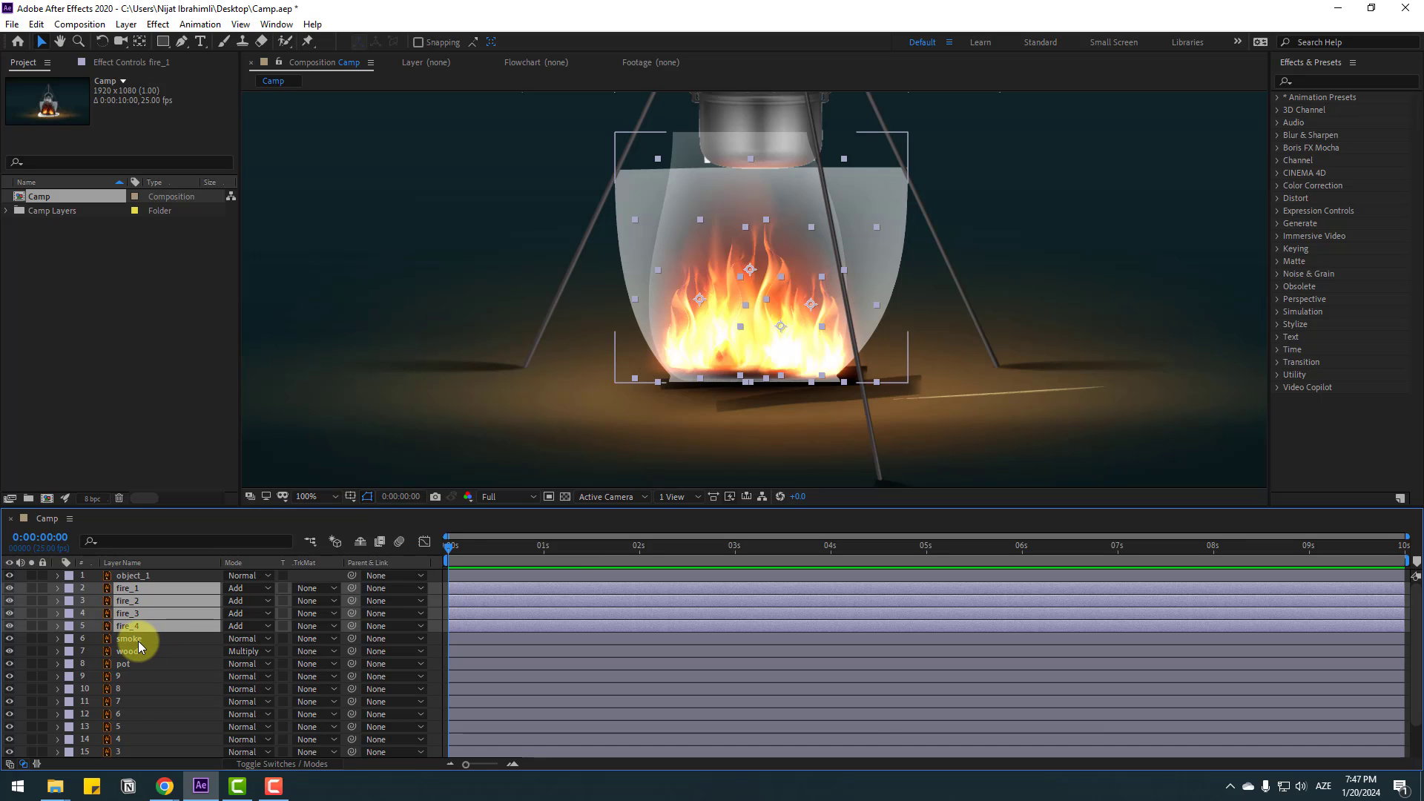
click(249, 638)
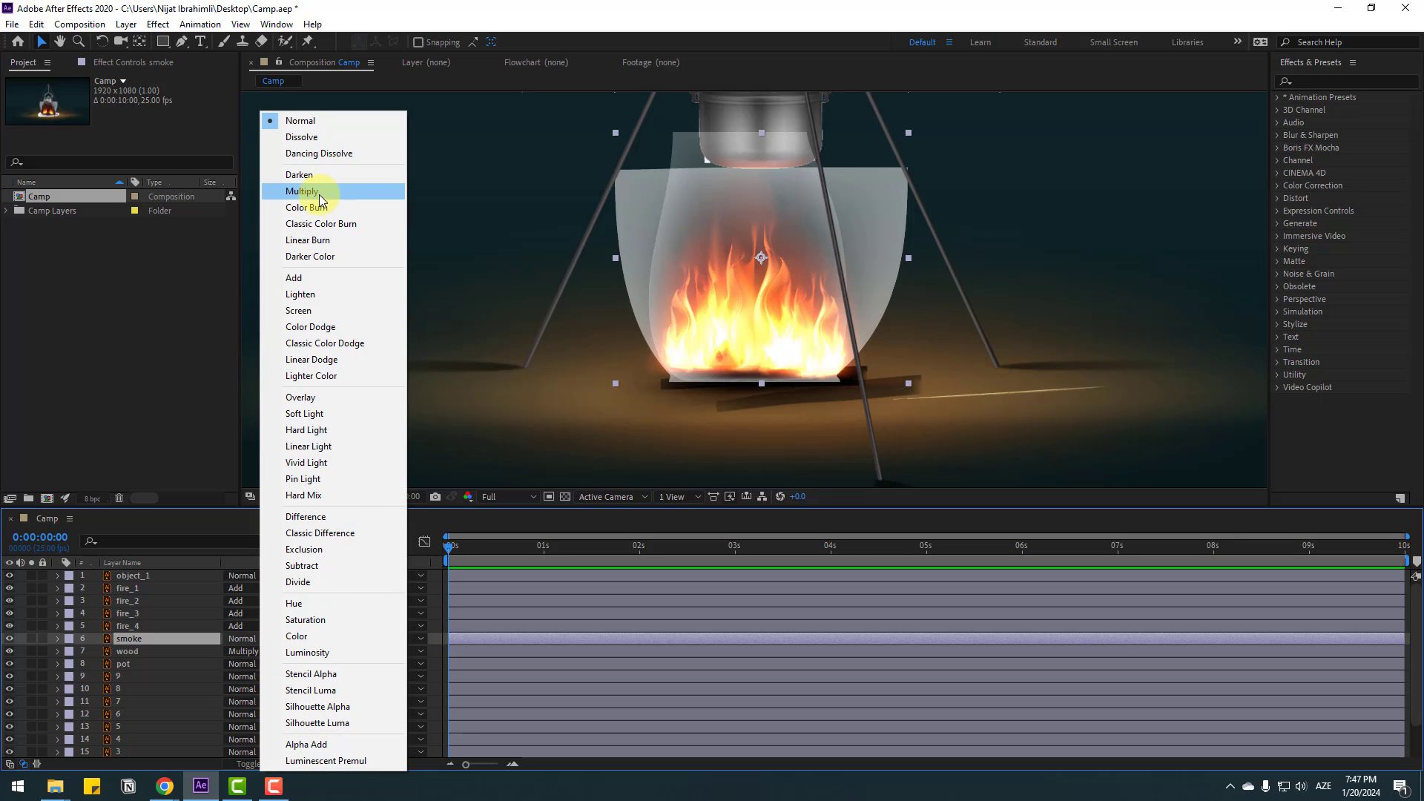
click(301, 190)
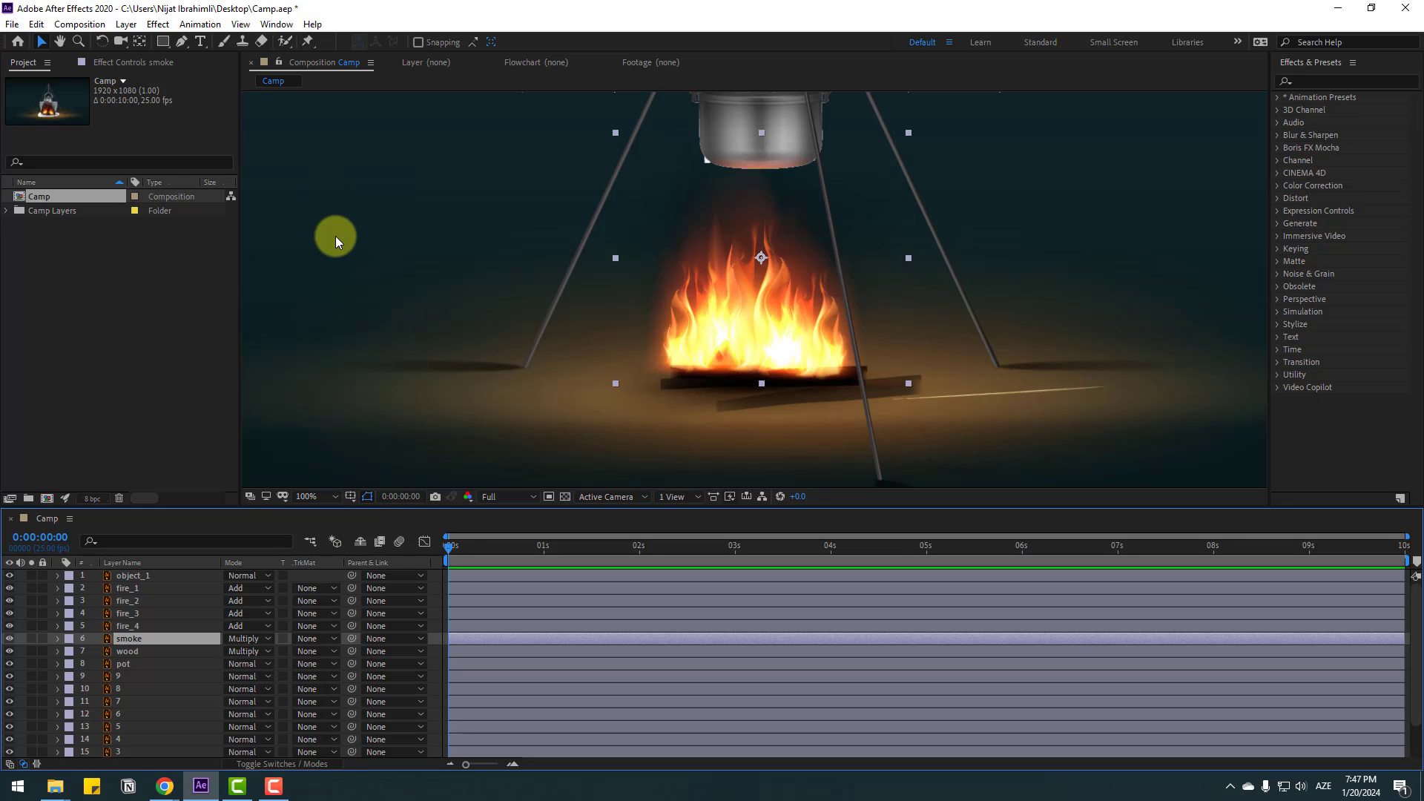
click(127, 651)
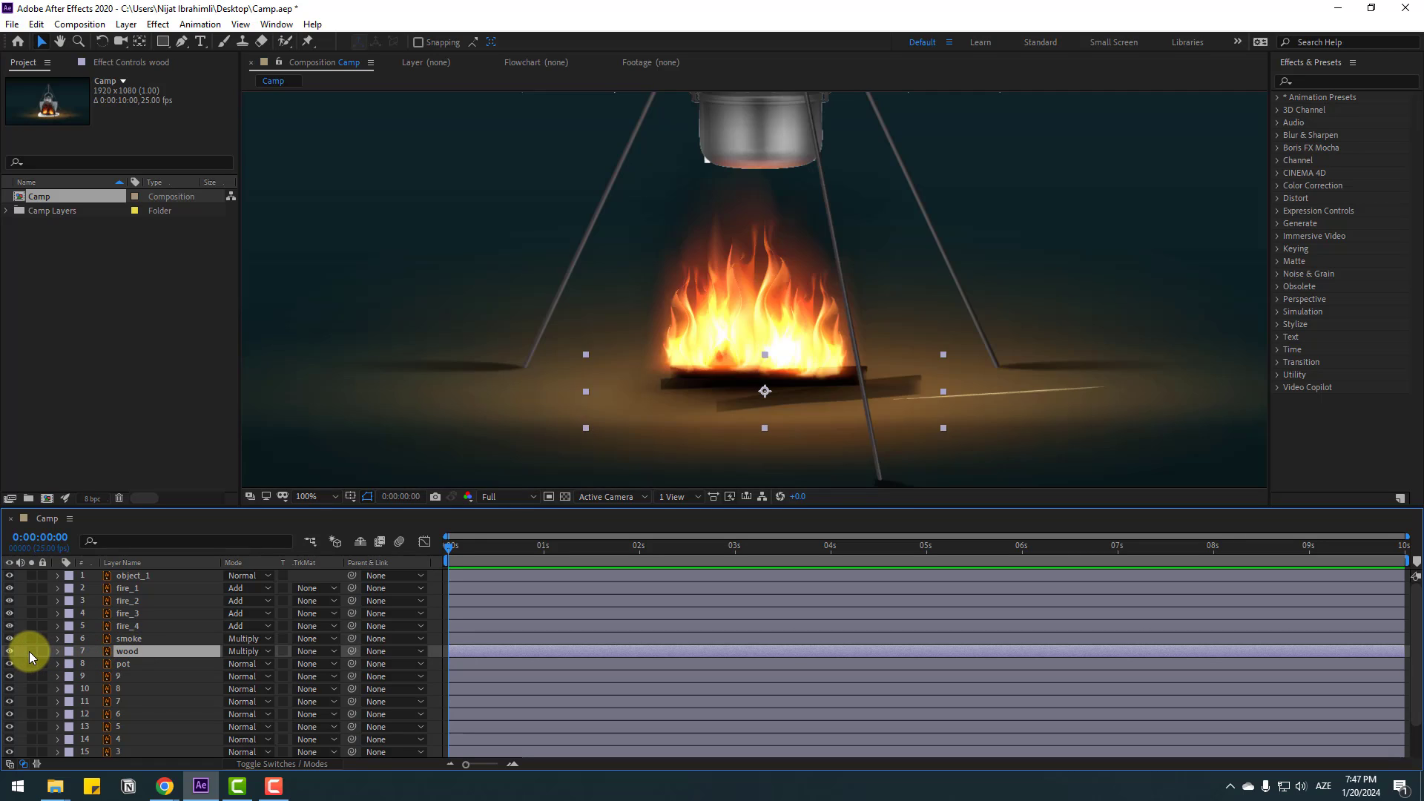
click(249, 651)
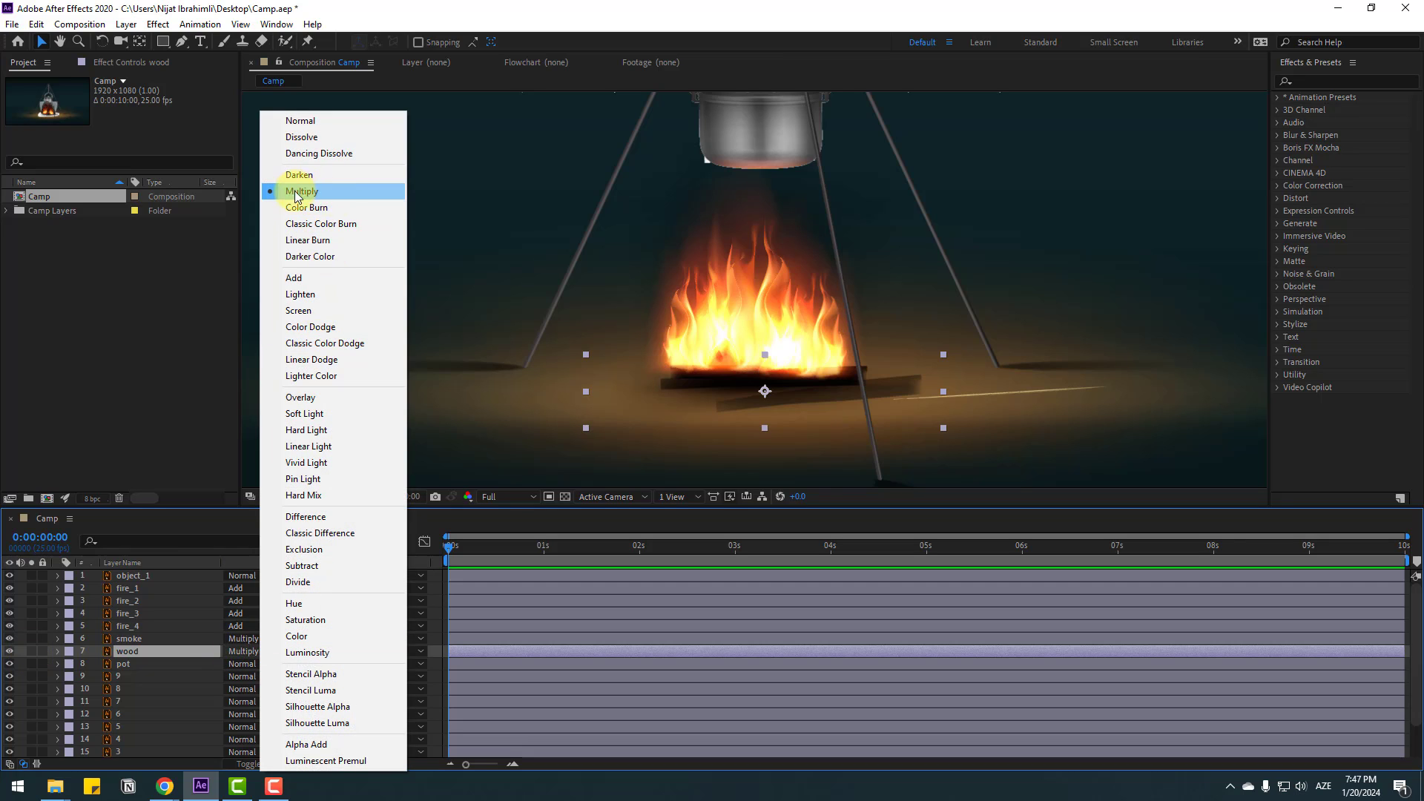
click(301, 191)
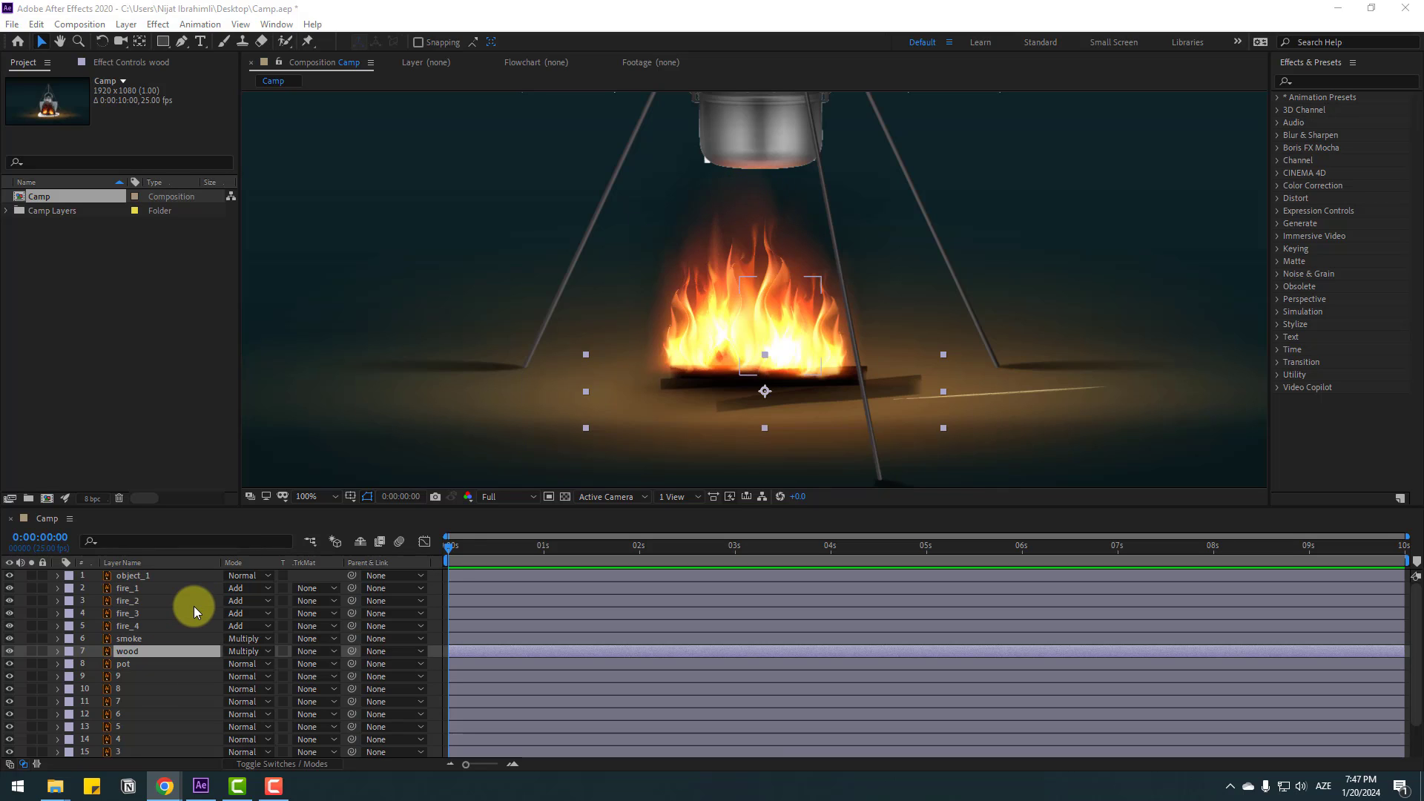
Apply Wave Warp to the fire_1 layer from the effects search for 'wave'.
click(127, 587)
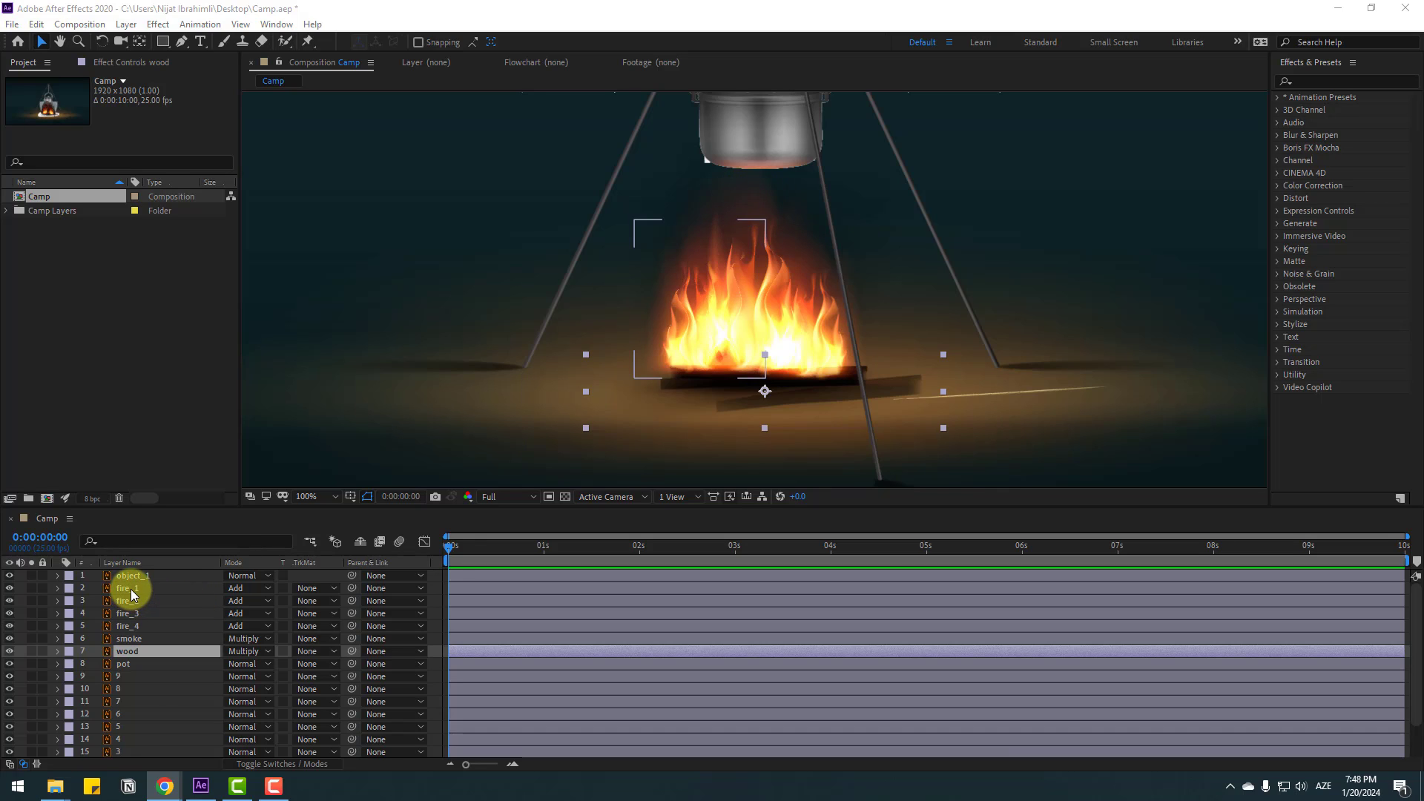
click(128, 587)
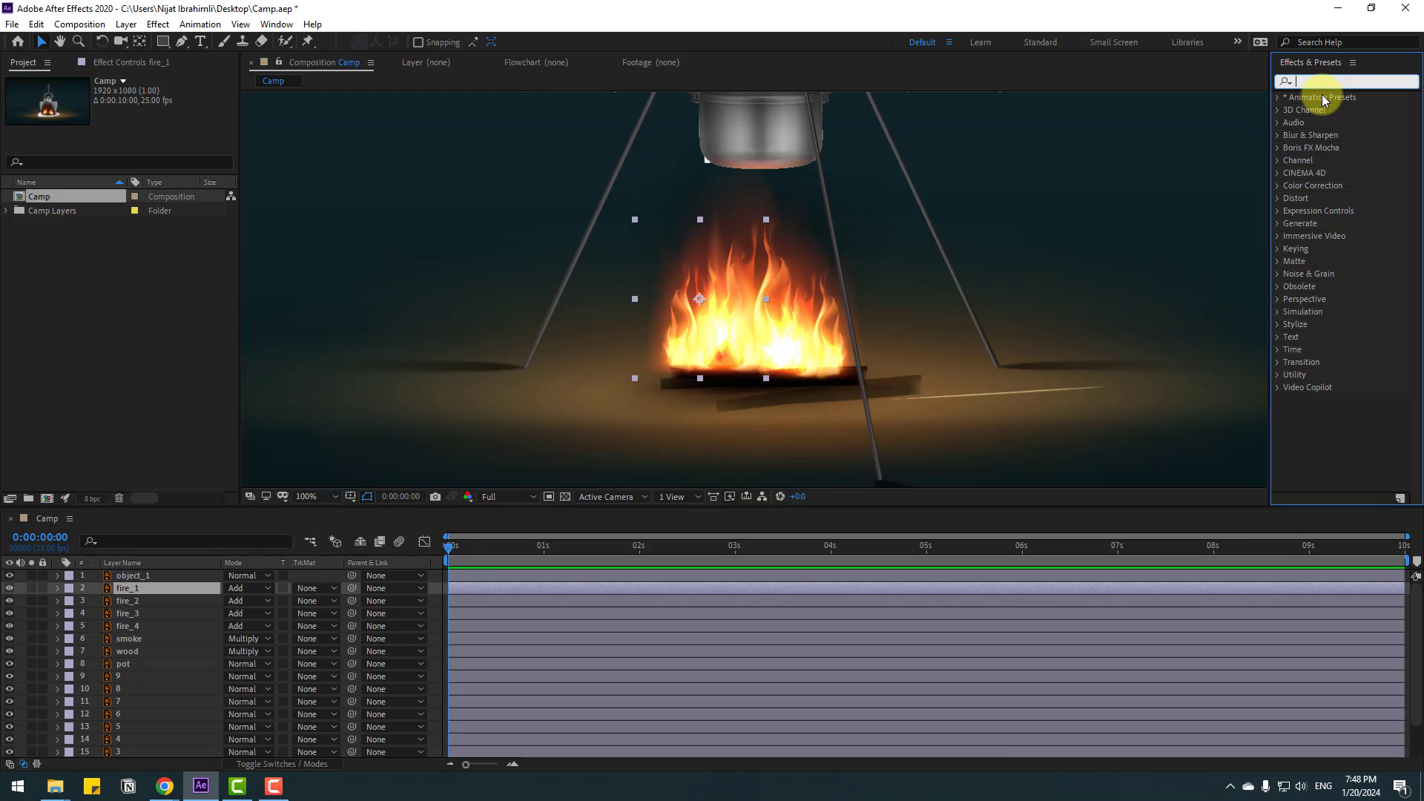
text(wave)
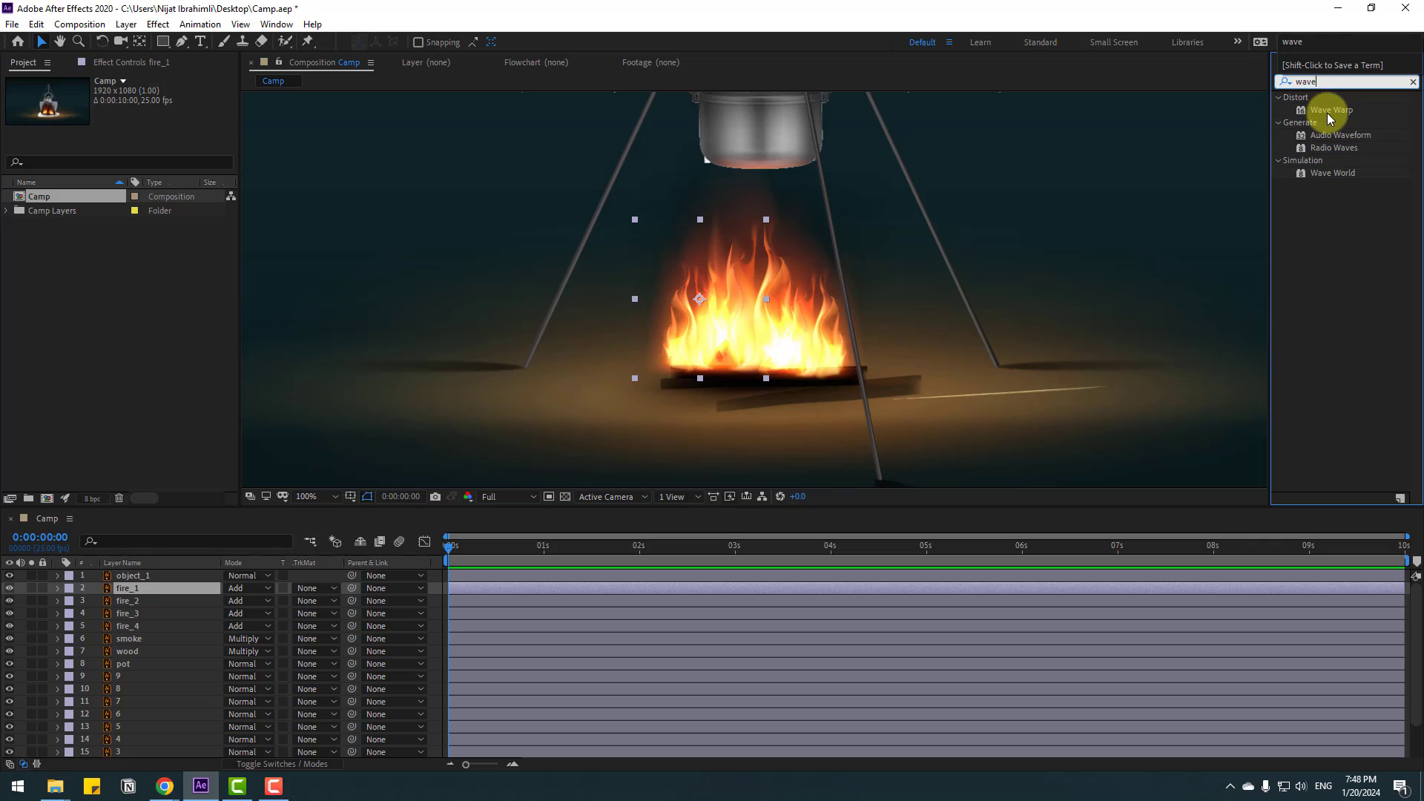
double_click(1329, 110)
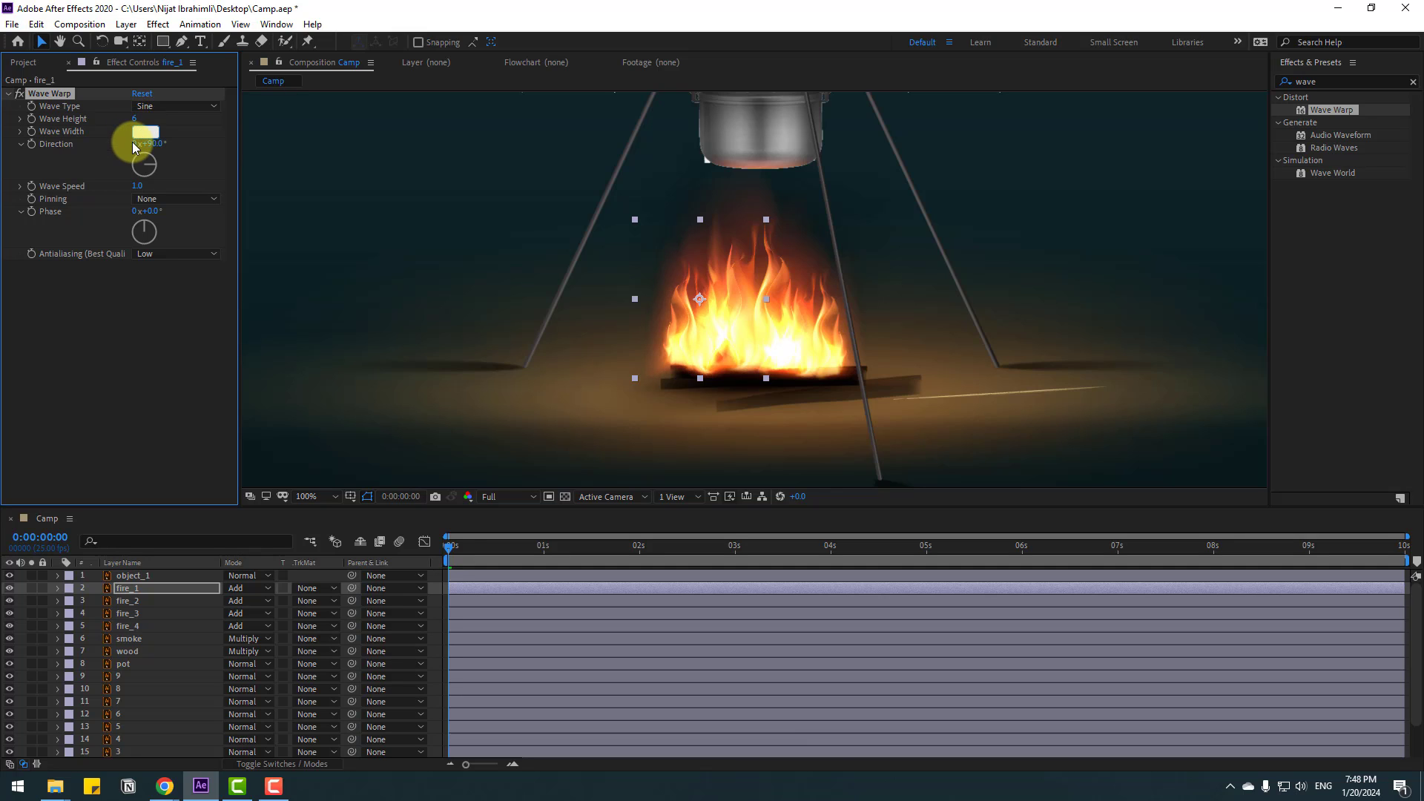
Set the wave width to 40, direction 50°, pinned at the bottom edge.
drag(136, 131, 149, 130)
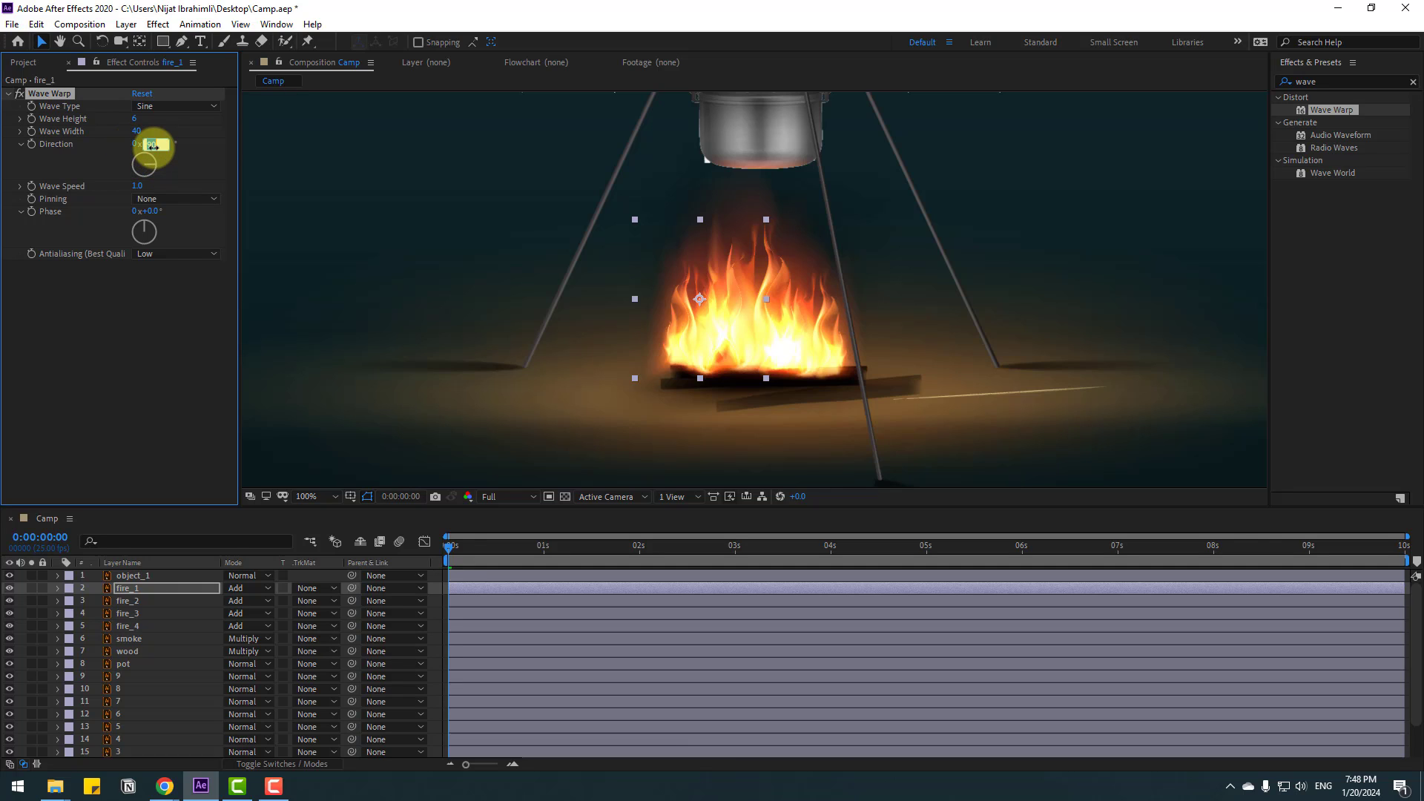
drag(142, 145, 153, 158)
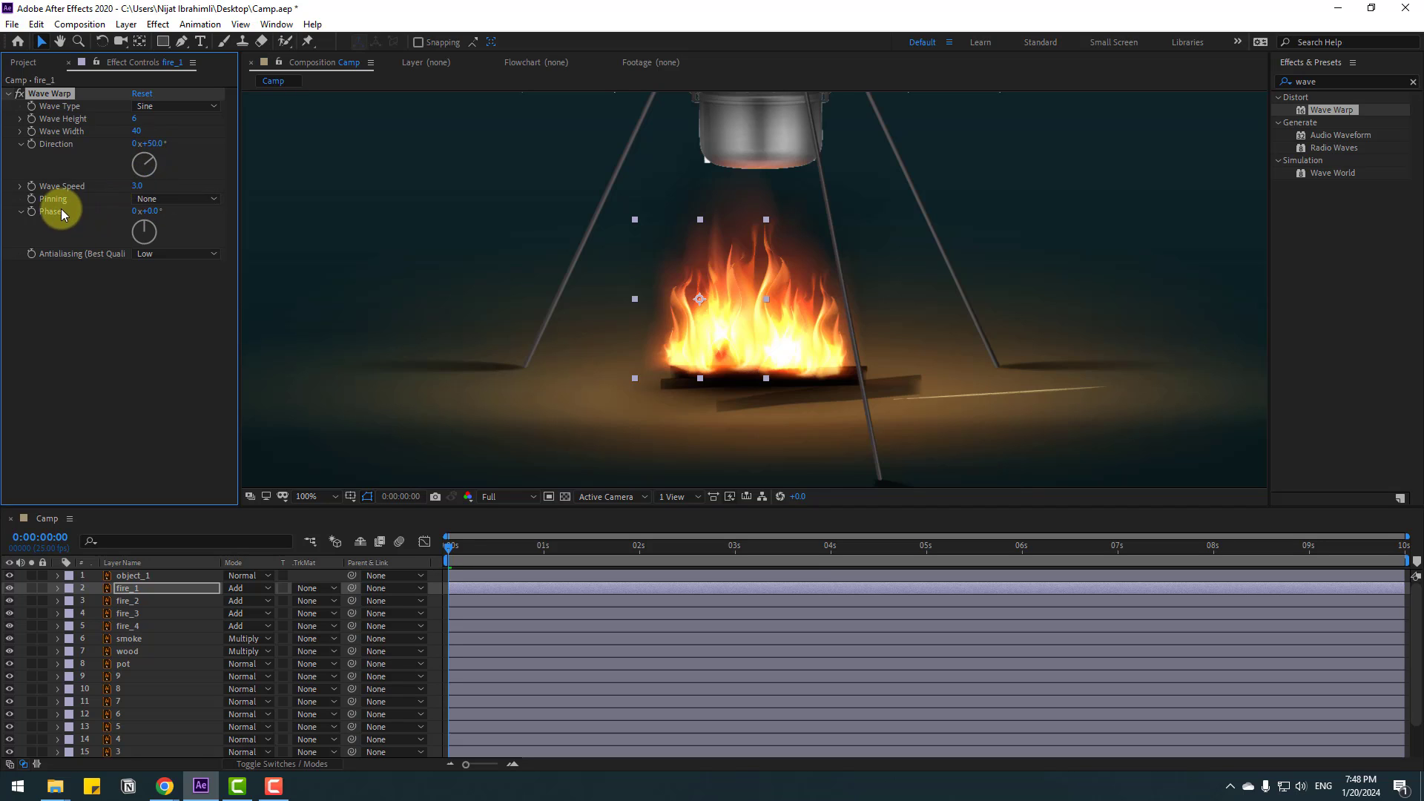
click(175, 199)
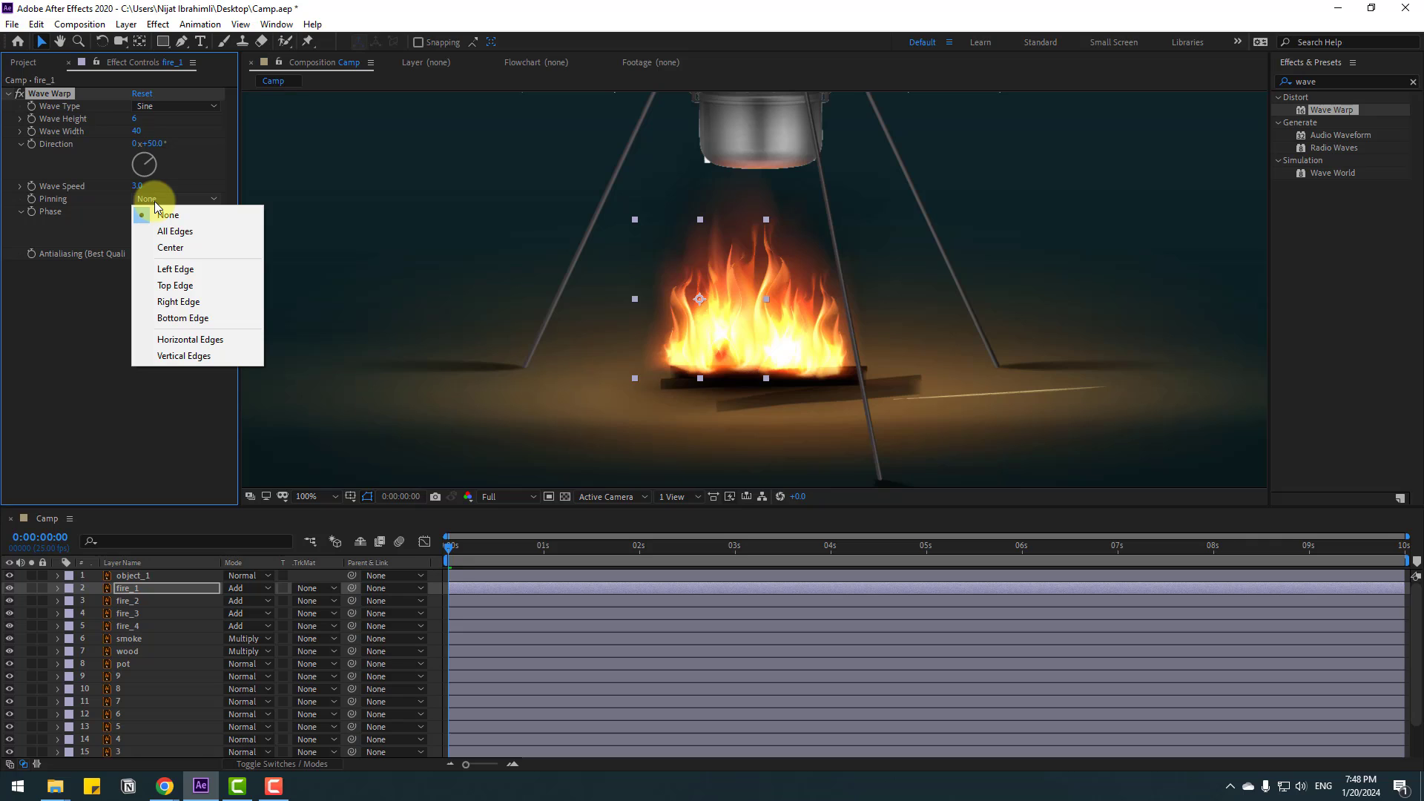
click(182, 317)
text(t)
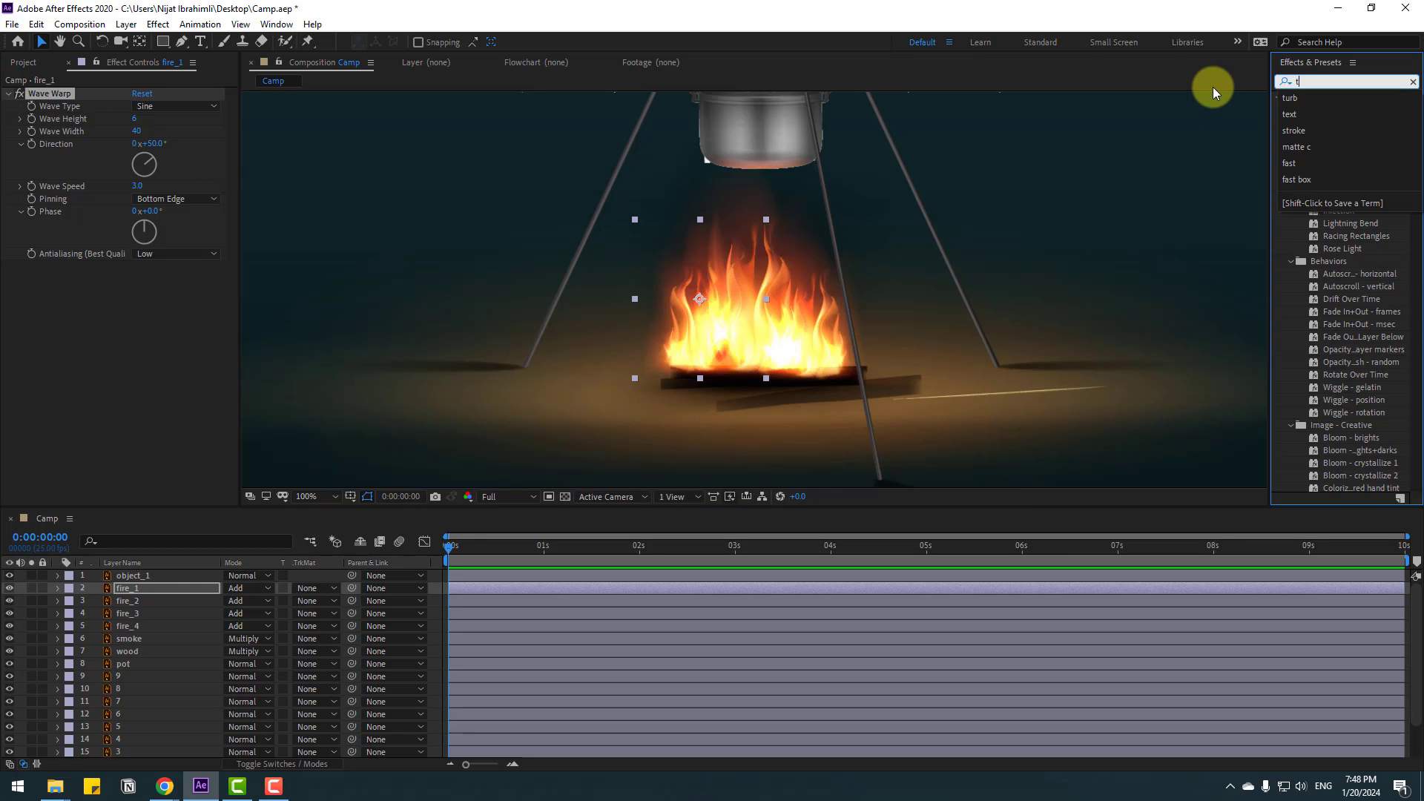
Apply Turbulent Displace to fire_1 and switch it to Turbulent Smoother.
text(urbu)
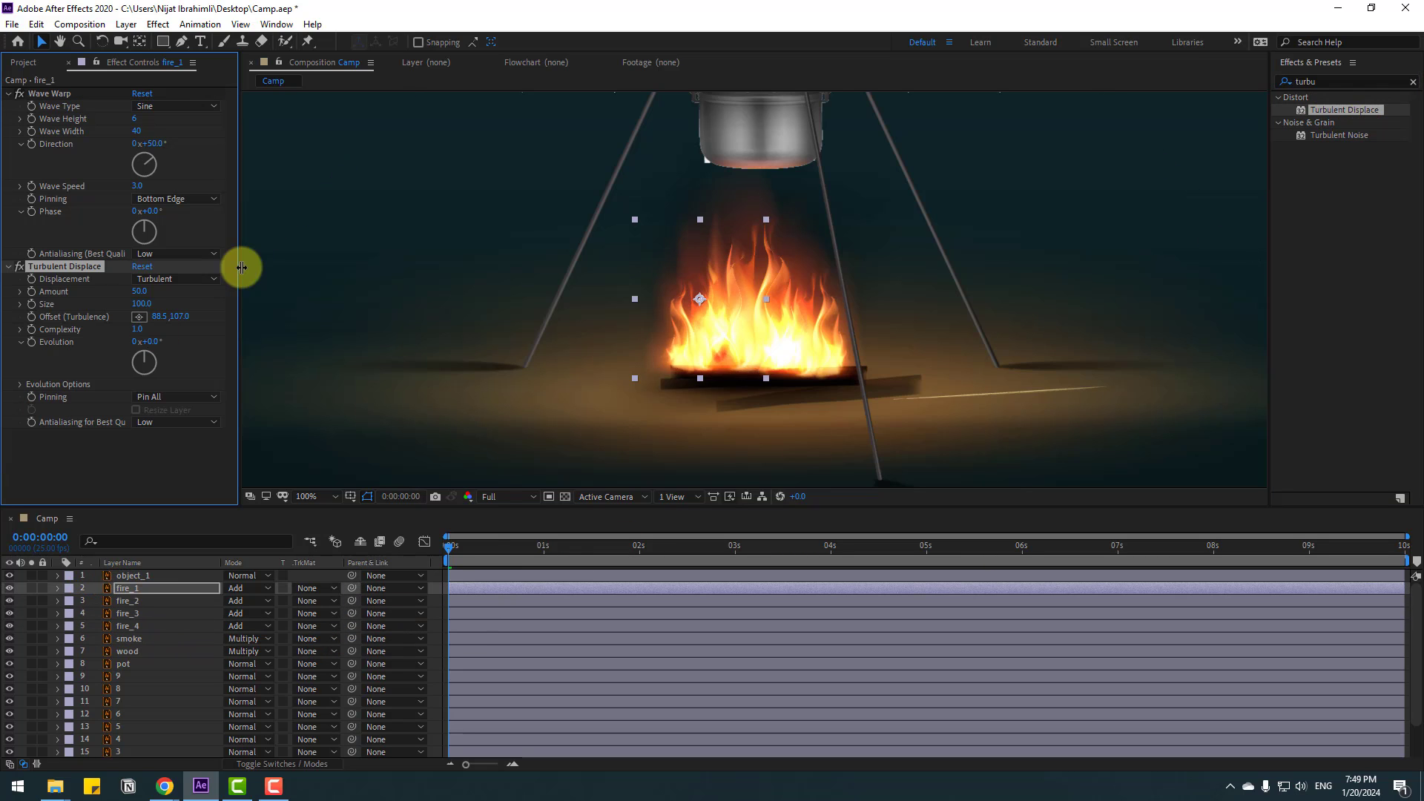
click(175, 279)
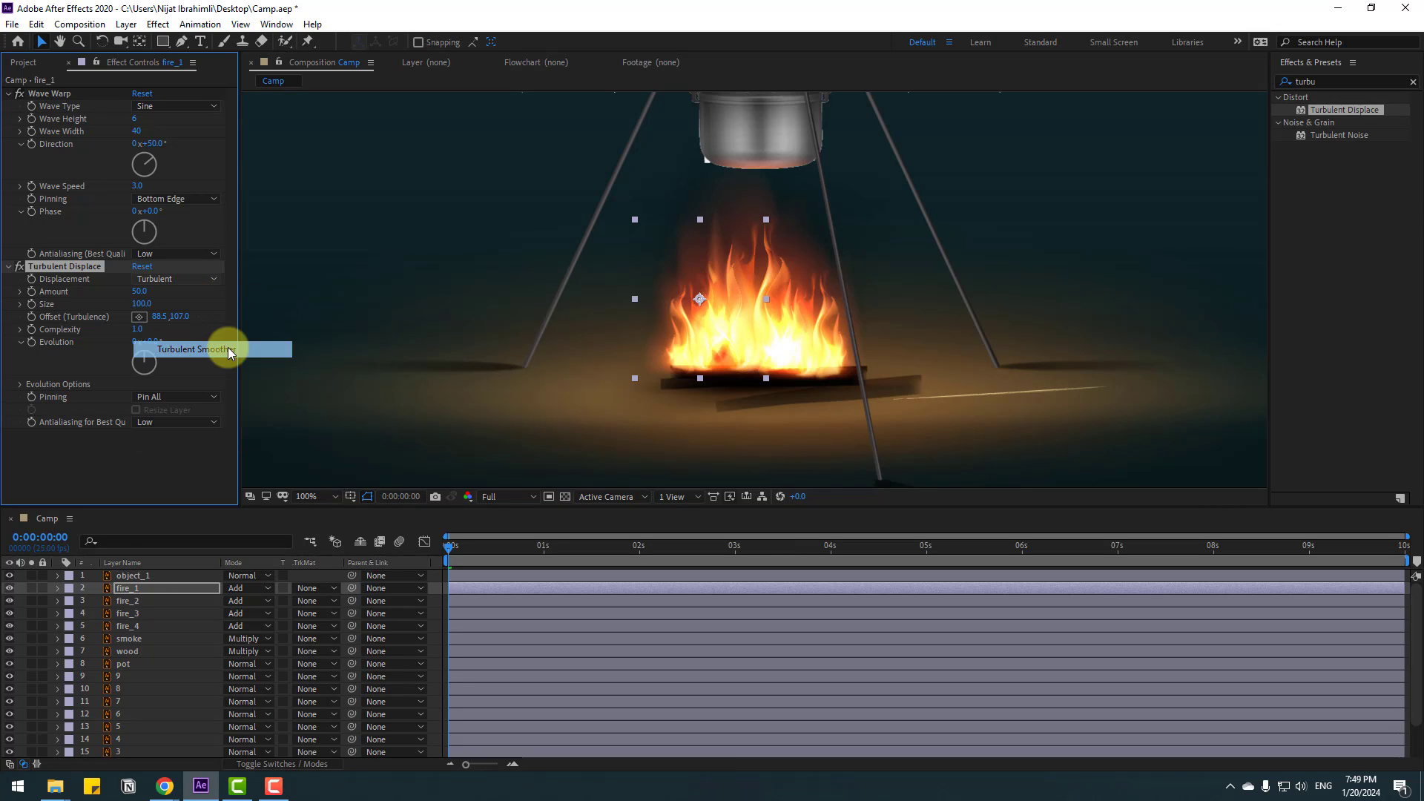
click(196, 349)
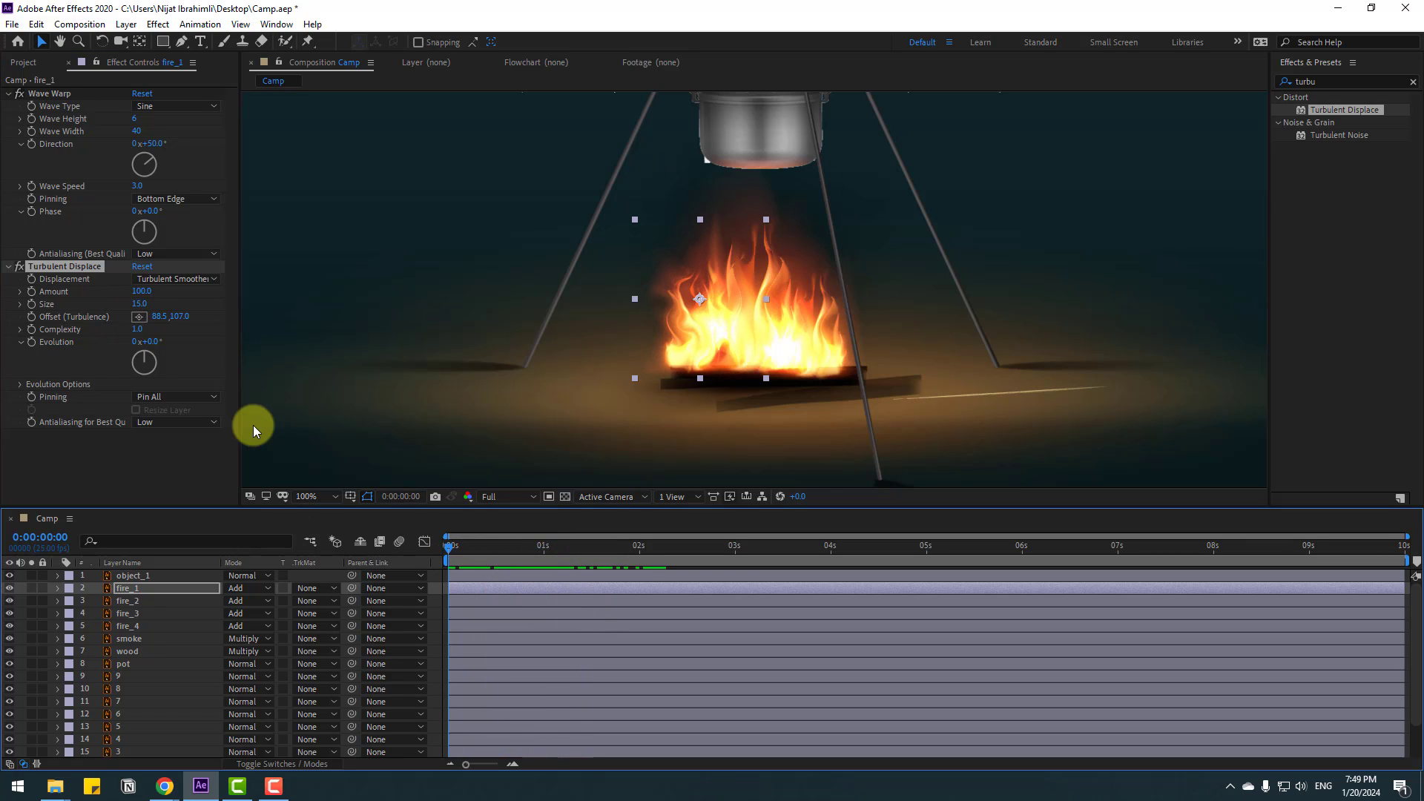
mouse_move(6, 350)
text(time*200)
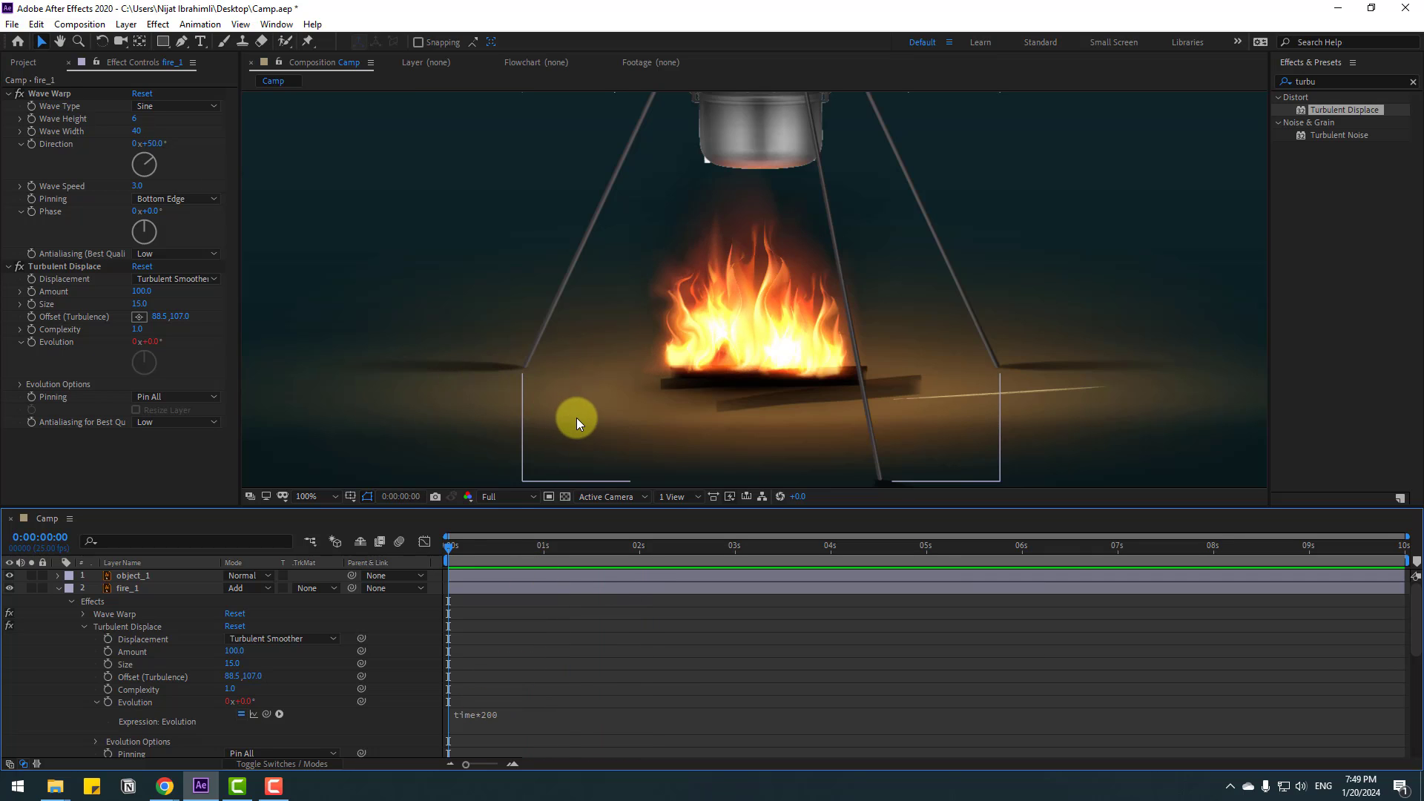
mouse_move(140, 304)
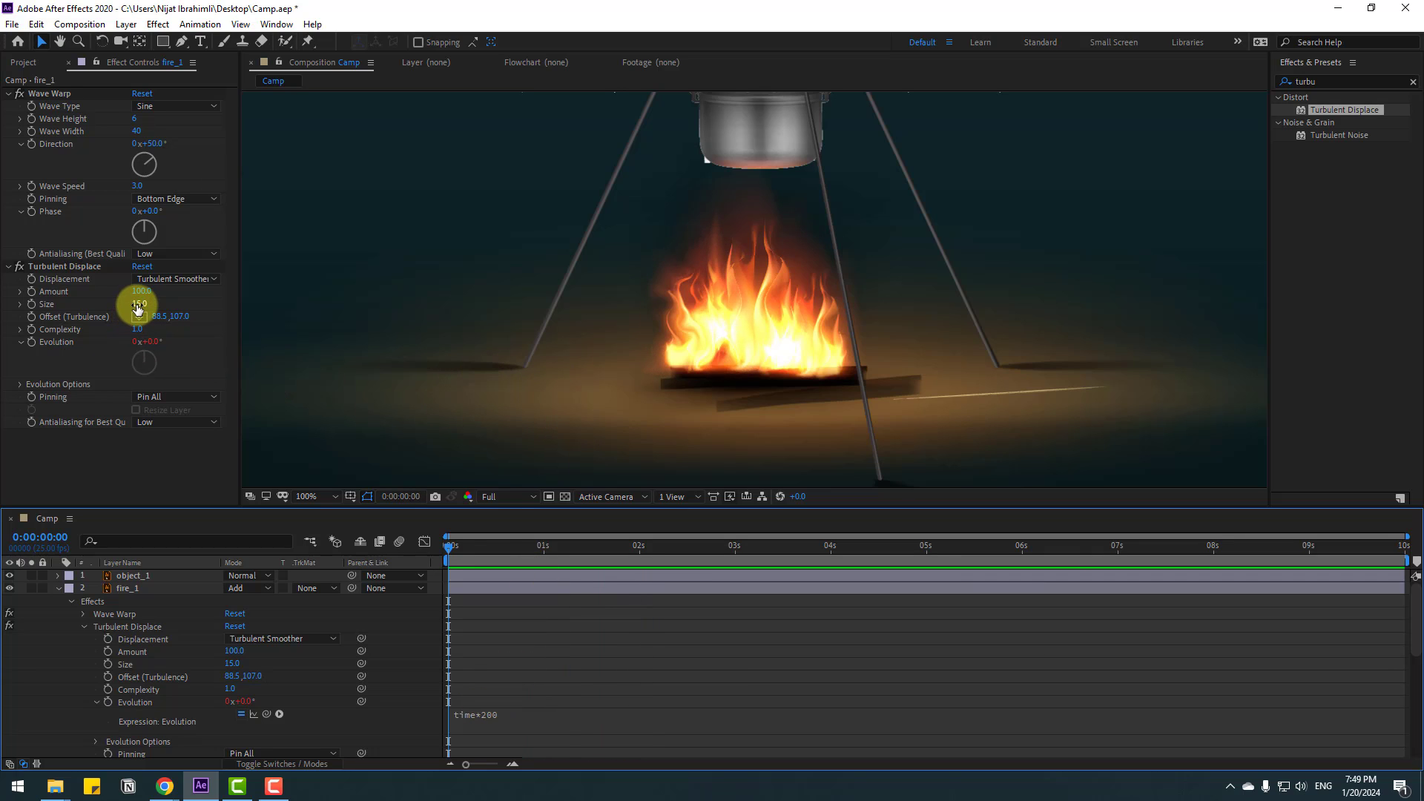
Set the turbulence size to 18 and adjust the displacement amount.
double_click(138, 304)
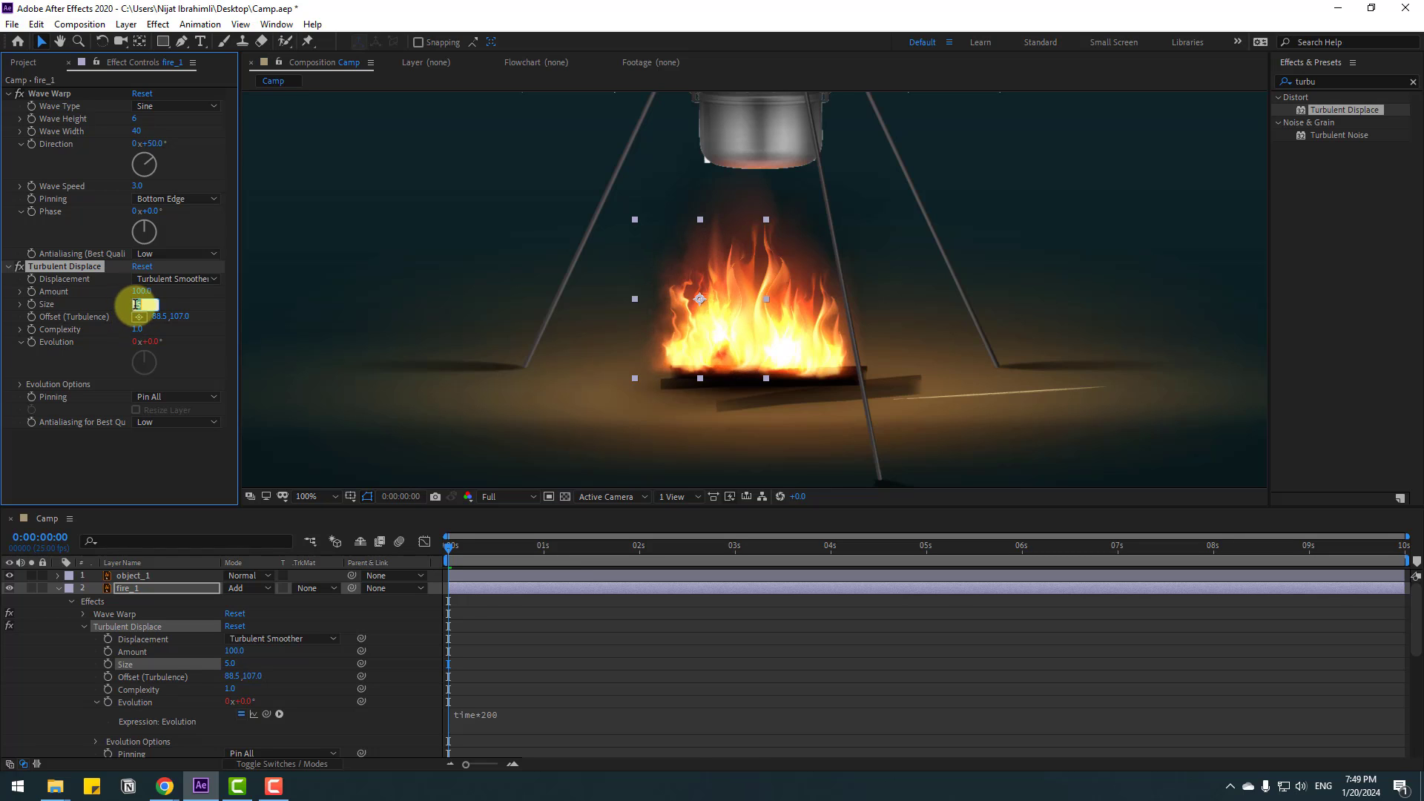
text(8.0)
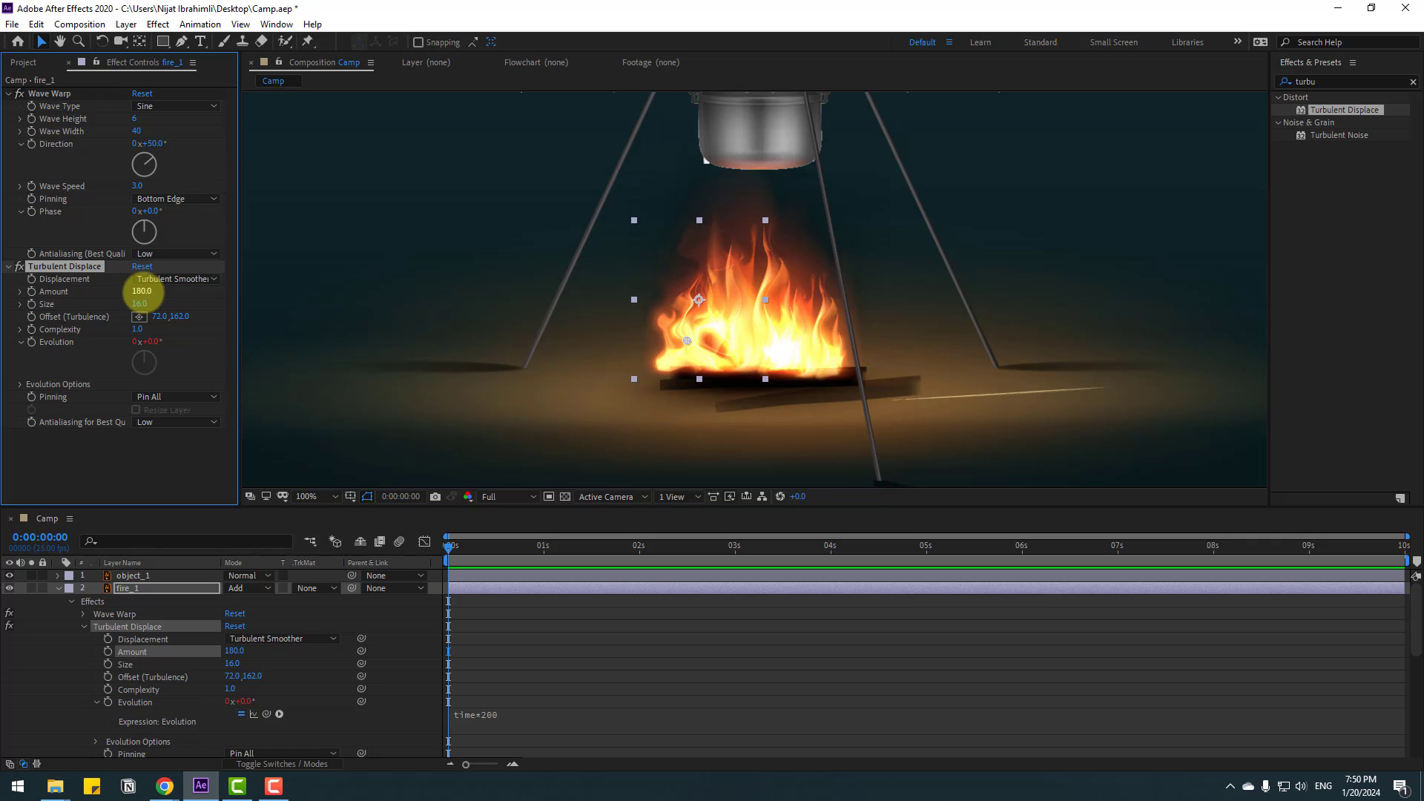
click(457, 551)
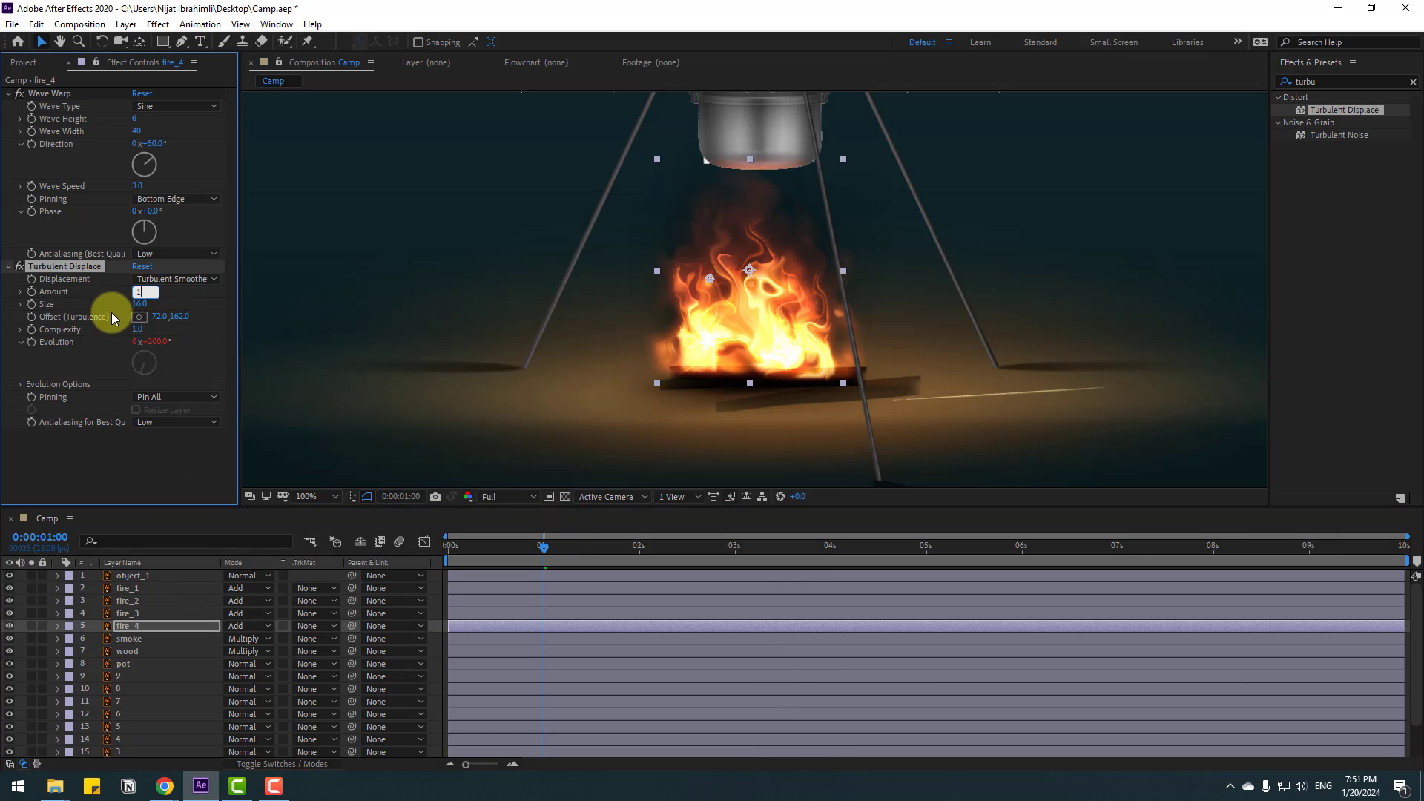
Set fire_4's displace amount to 120 and adjust its wave width.
text(120.0)
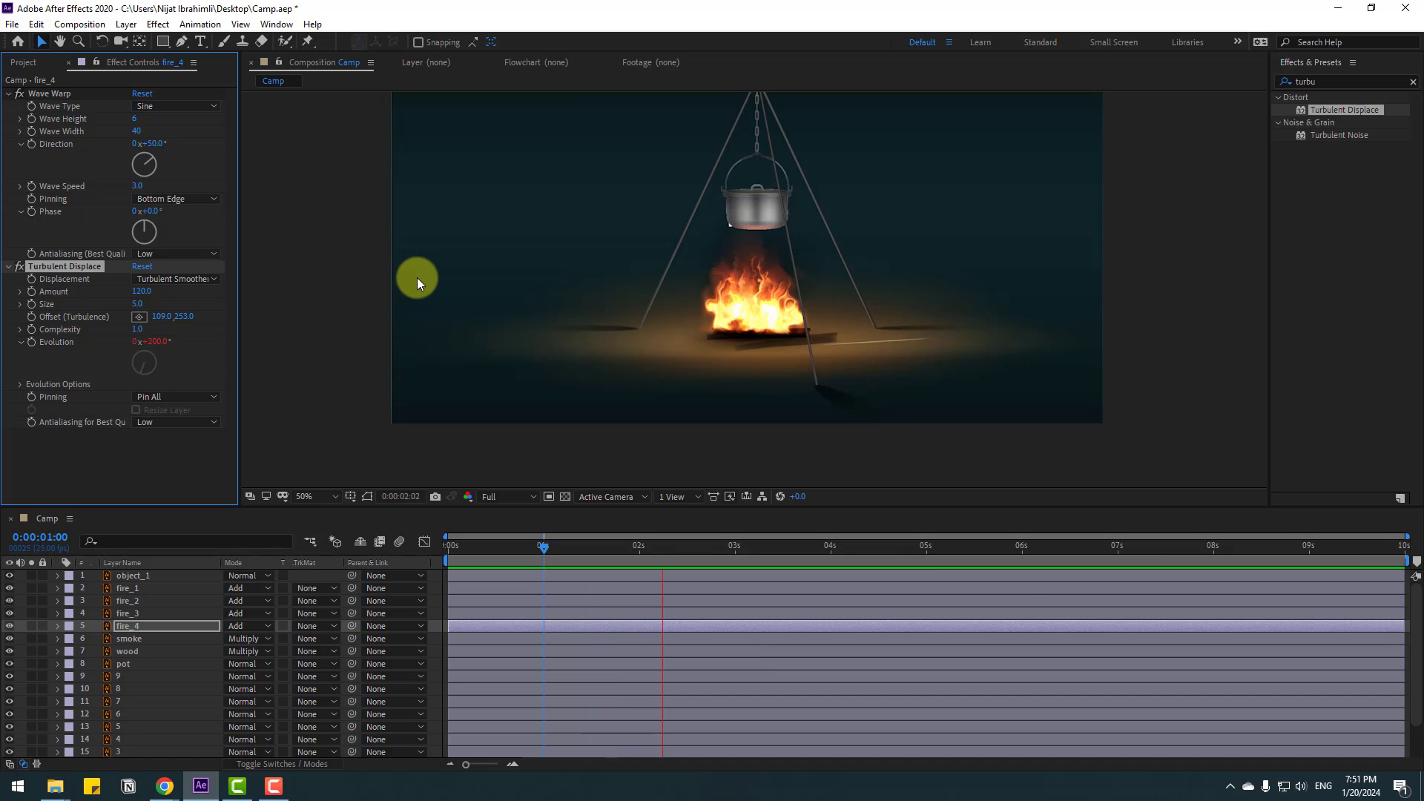
click(303, 495)
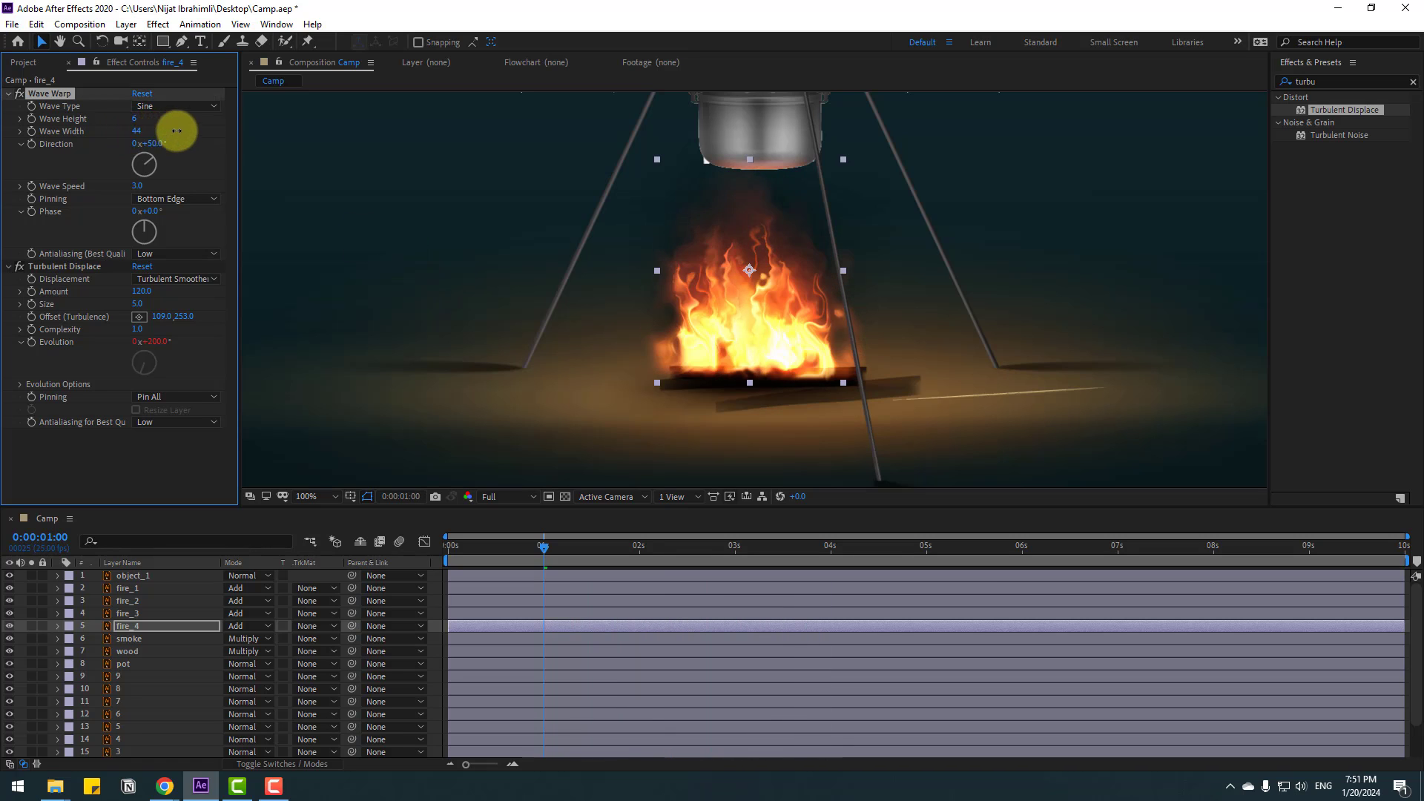
drag(137, 119, 132, 123)
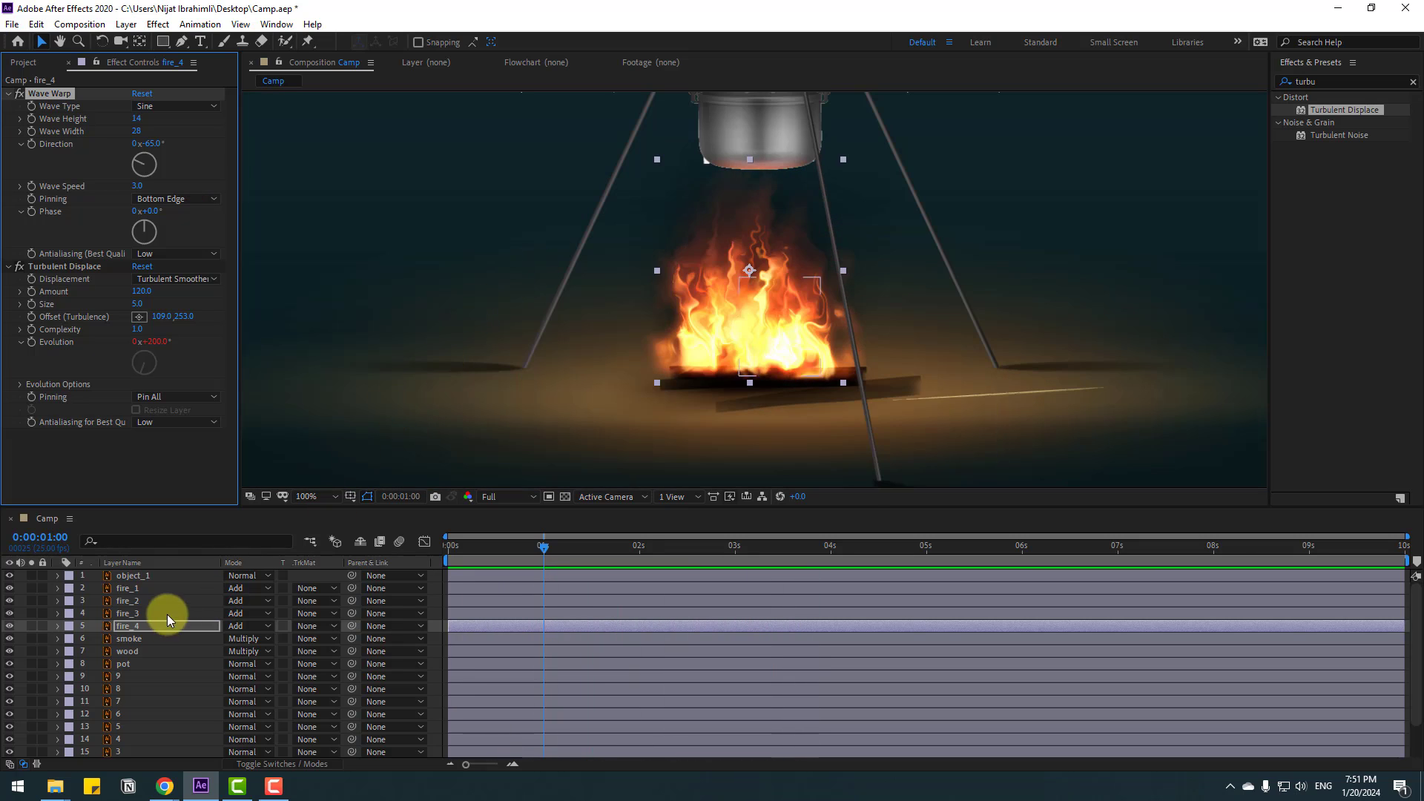
Shift the turbulence offset on fire_3's displacement so it ripples differently.
click(127, 612)
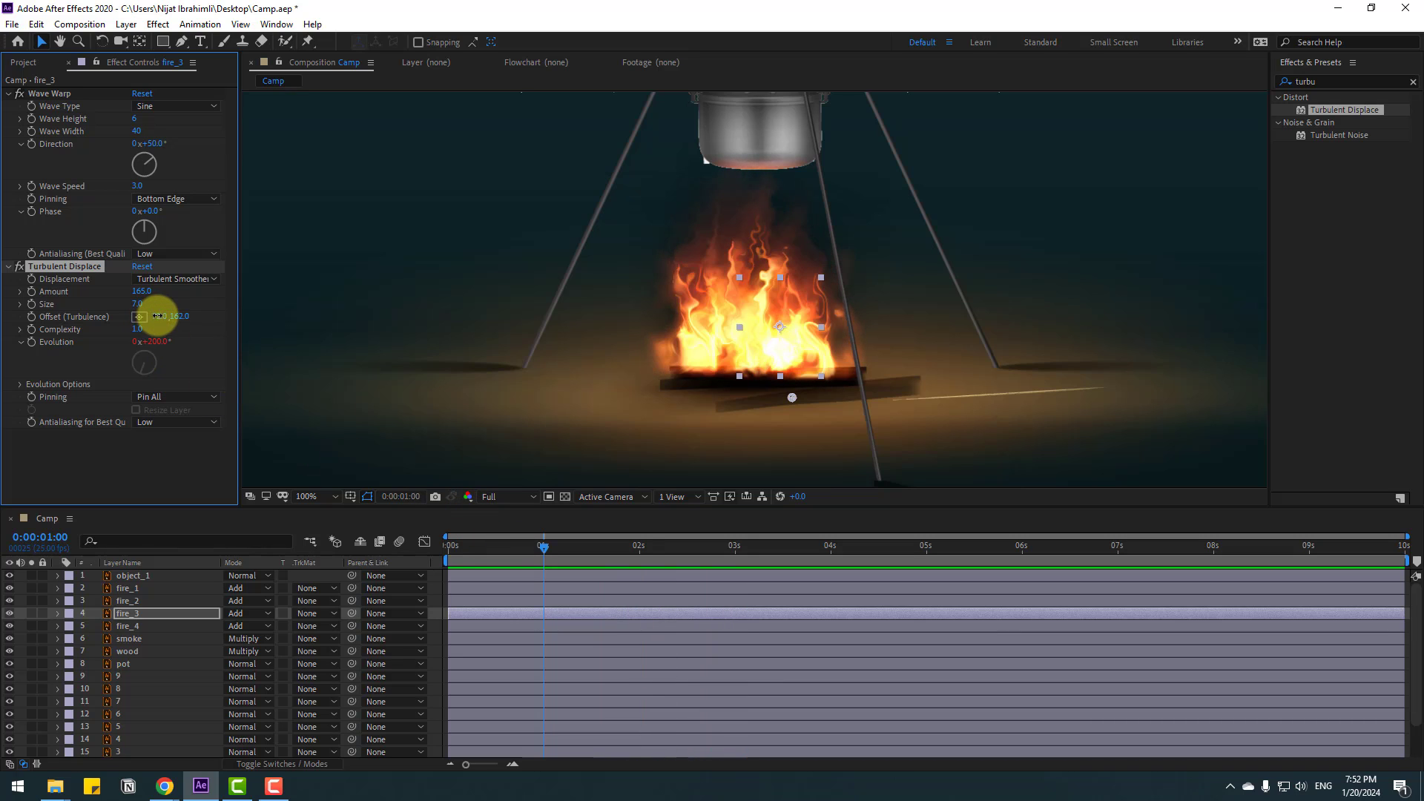
drag(159, 316, 204, 325)
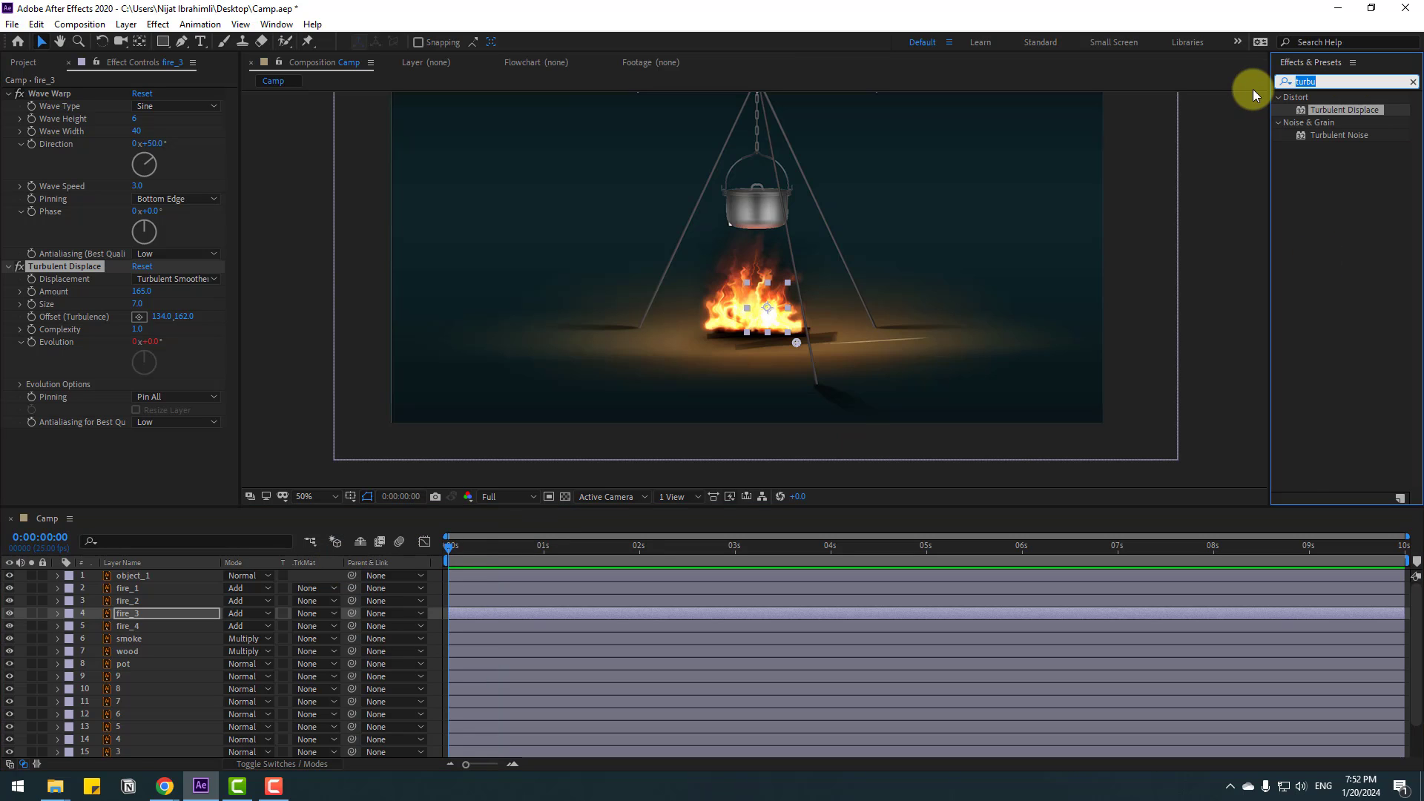
Find the Glow effect and select the fire layers to give them a Glow of radius 63.
text(glow)
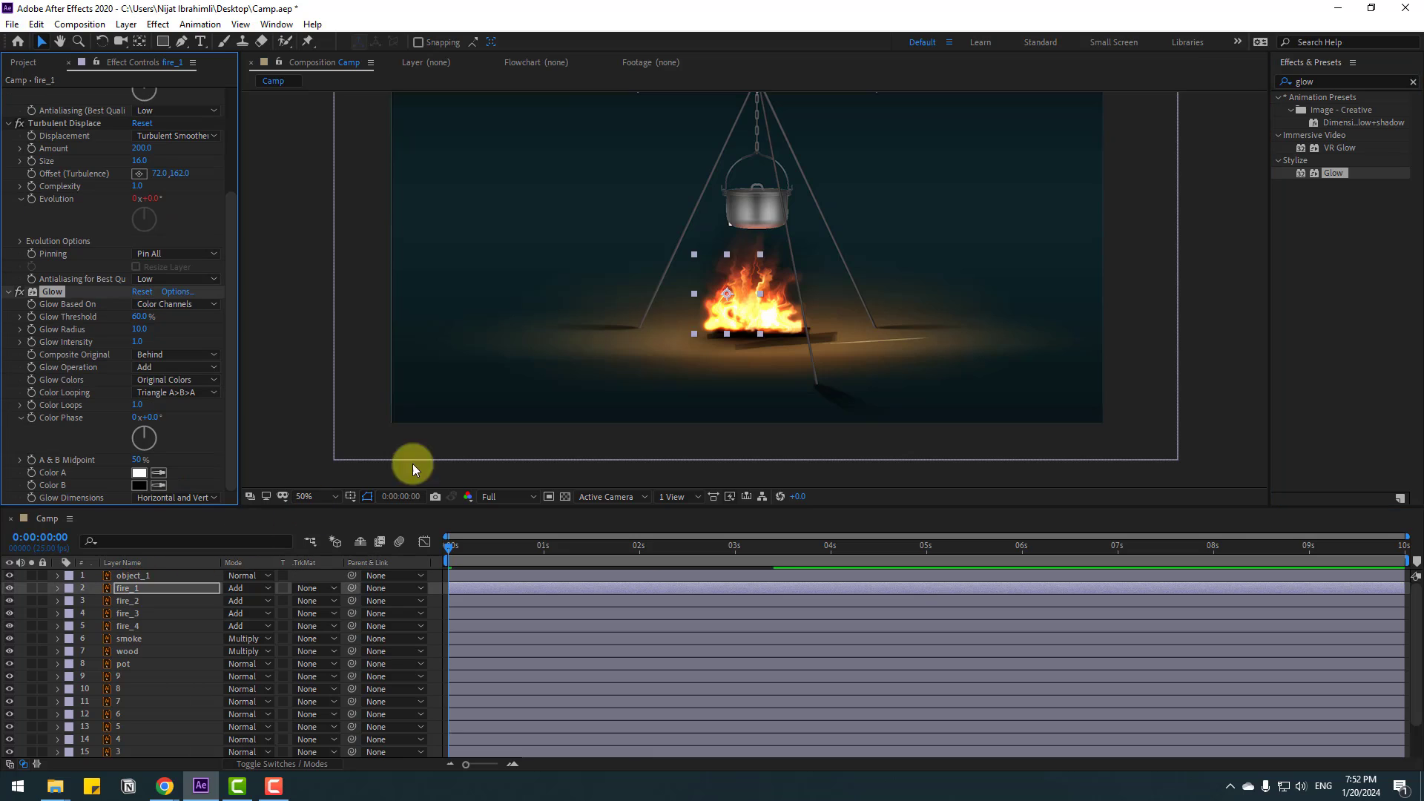
click(302, 496)
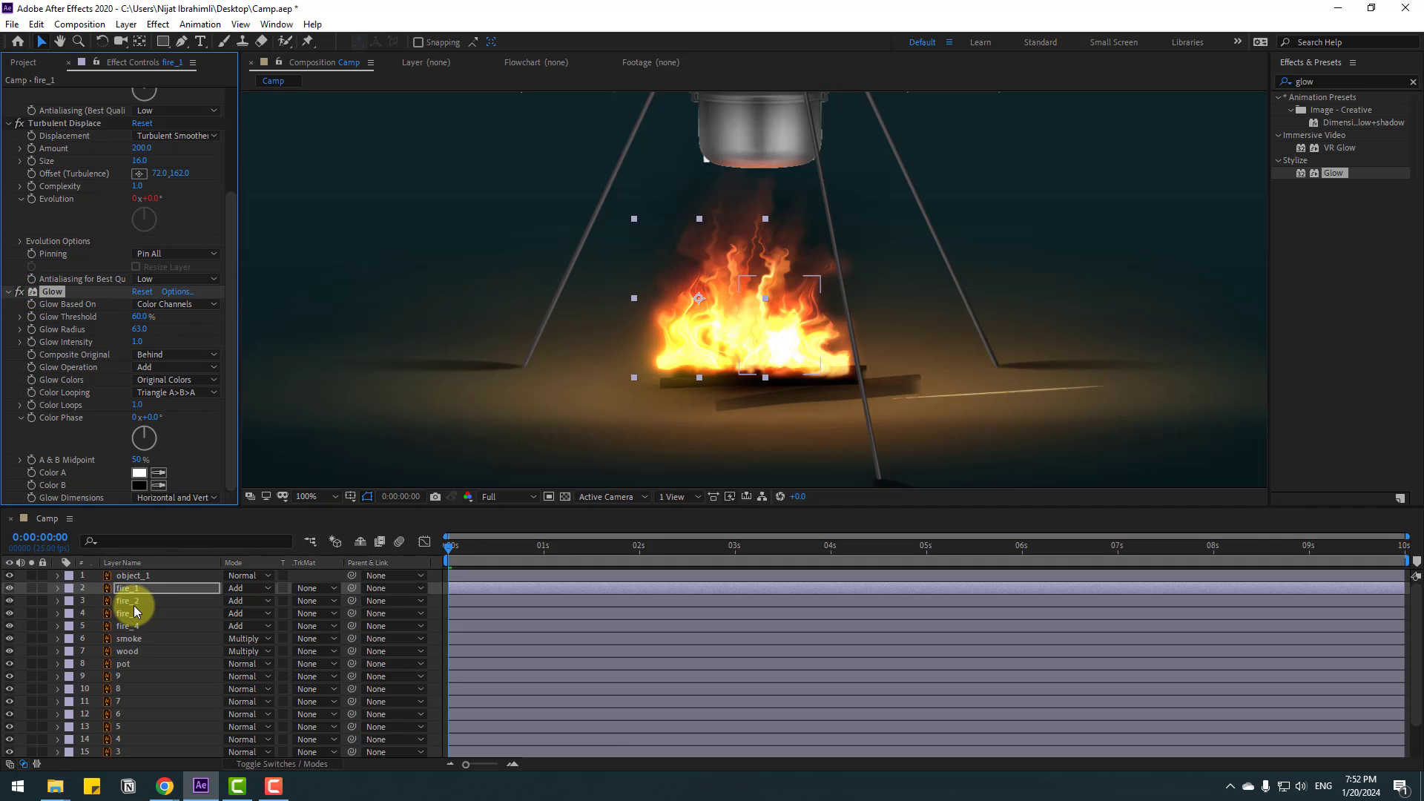
click(131, 599)
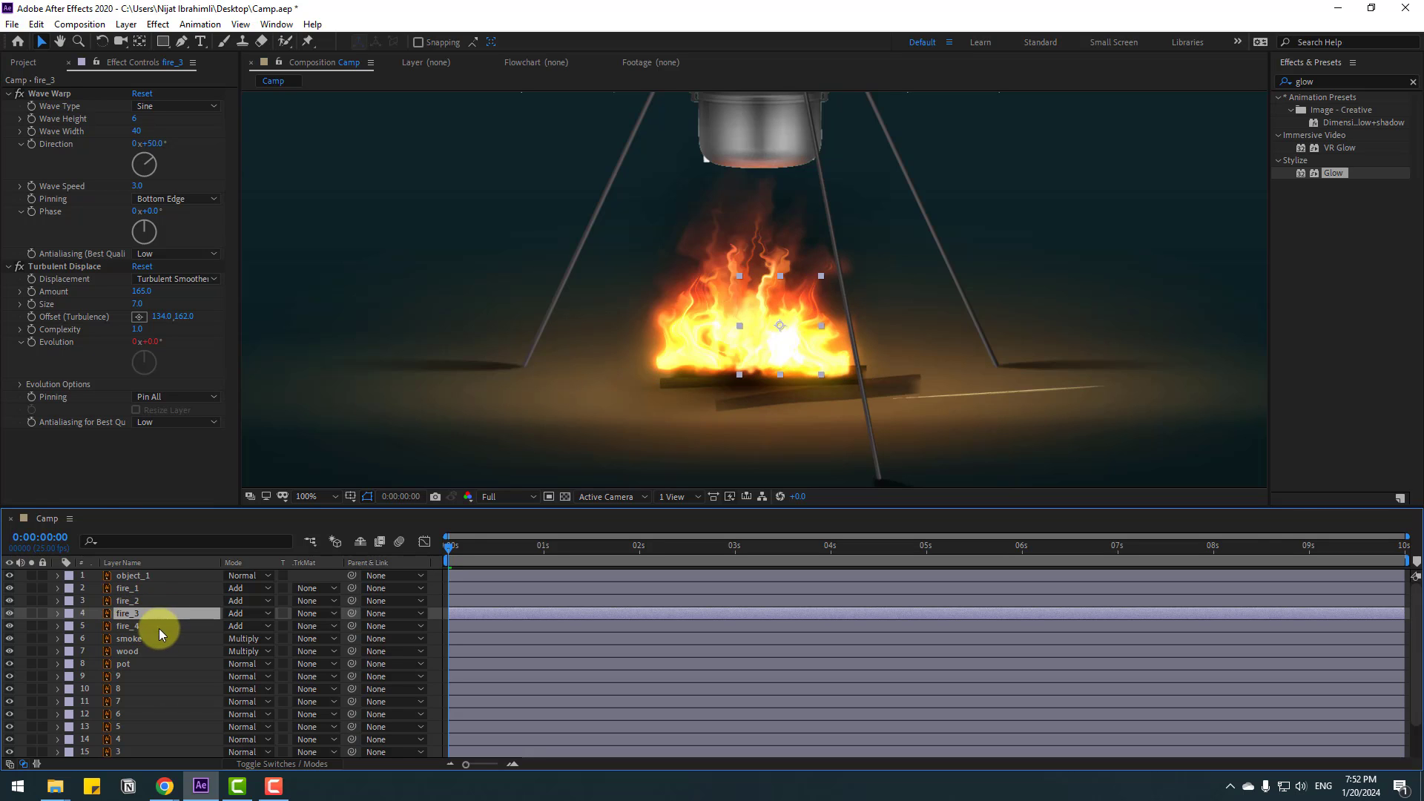
click(126, 624)
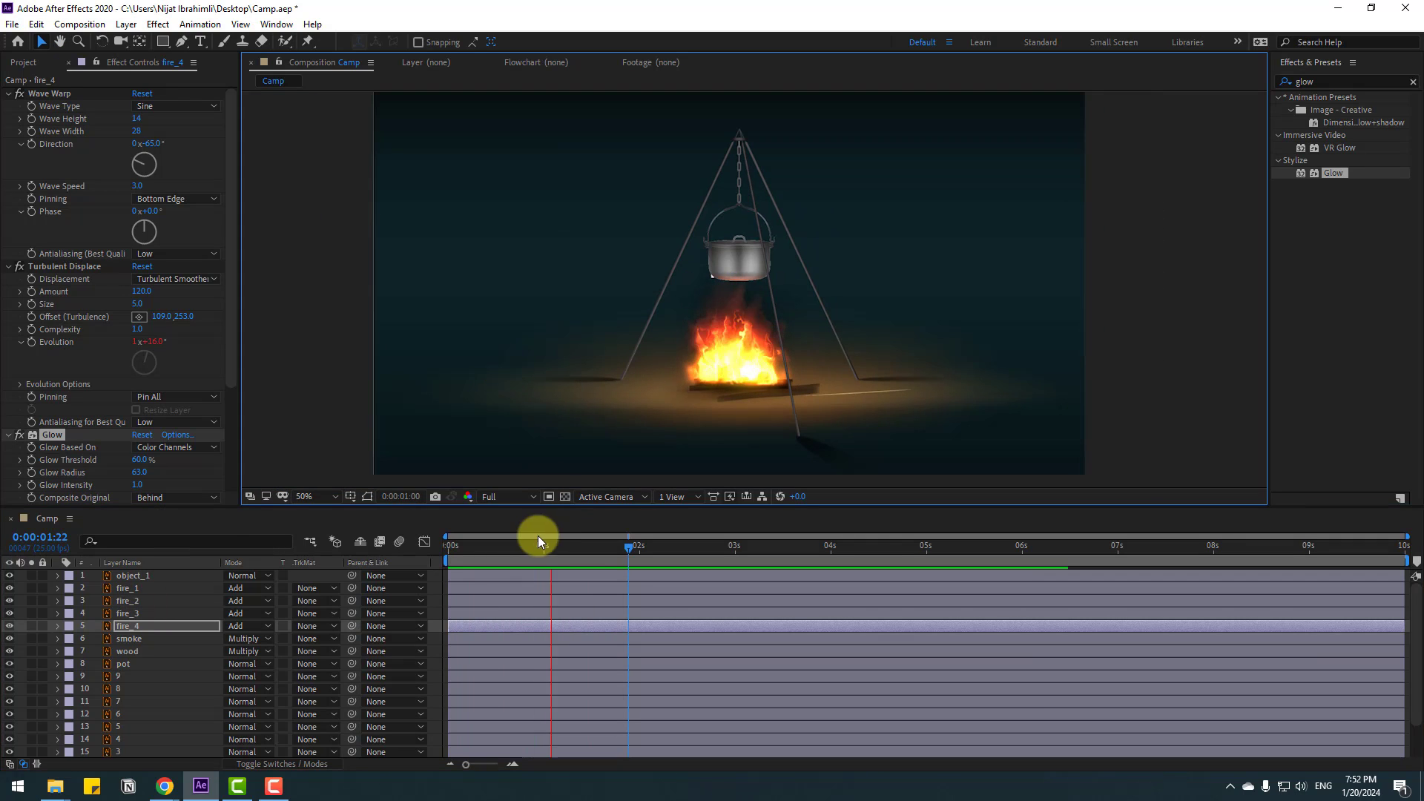
Create a new solid layer named fire_particle.
click(127, 24)
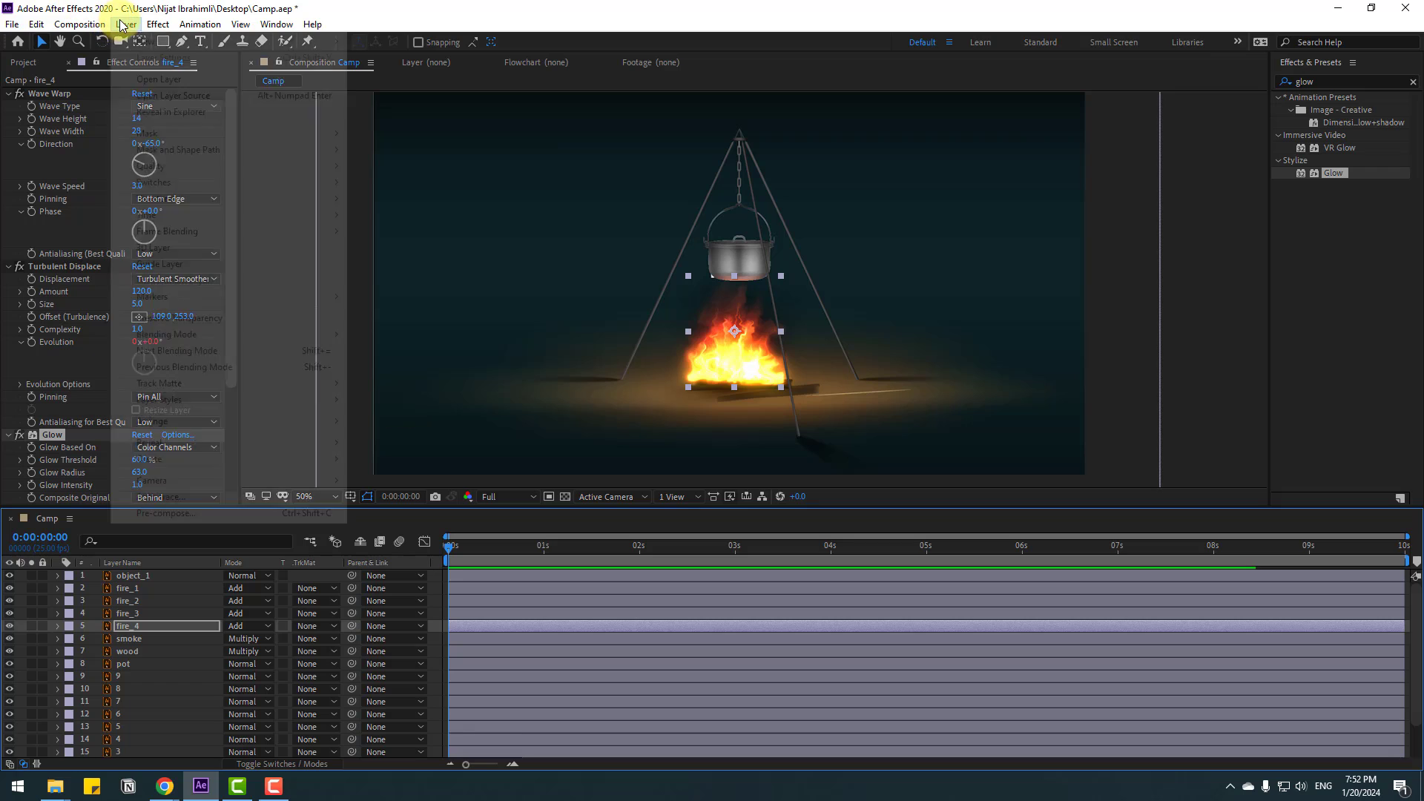
click(137, 24)
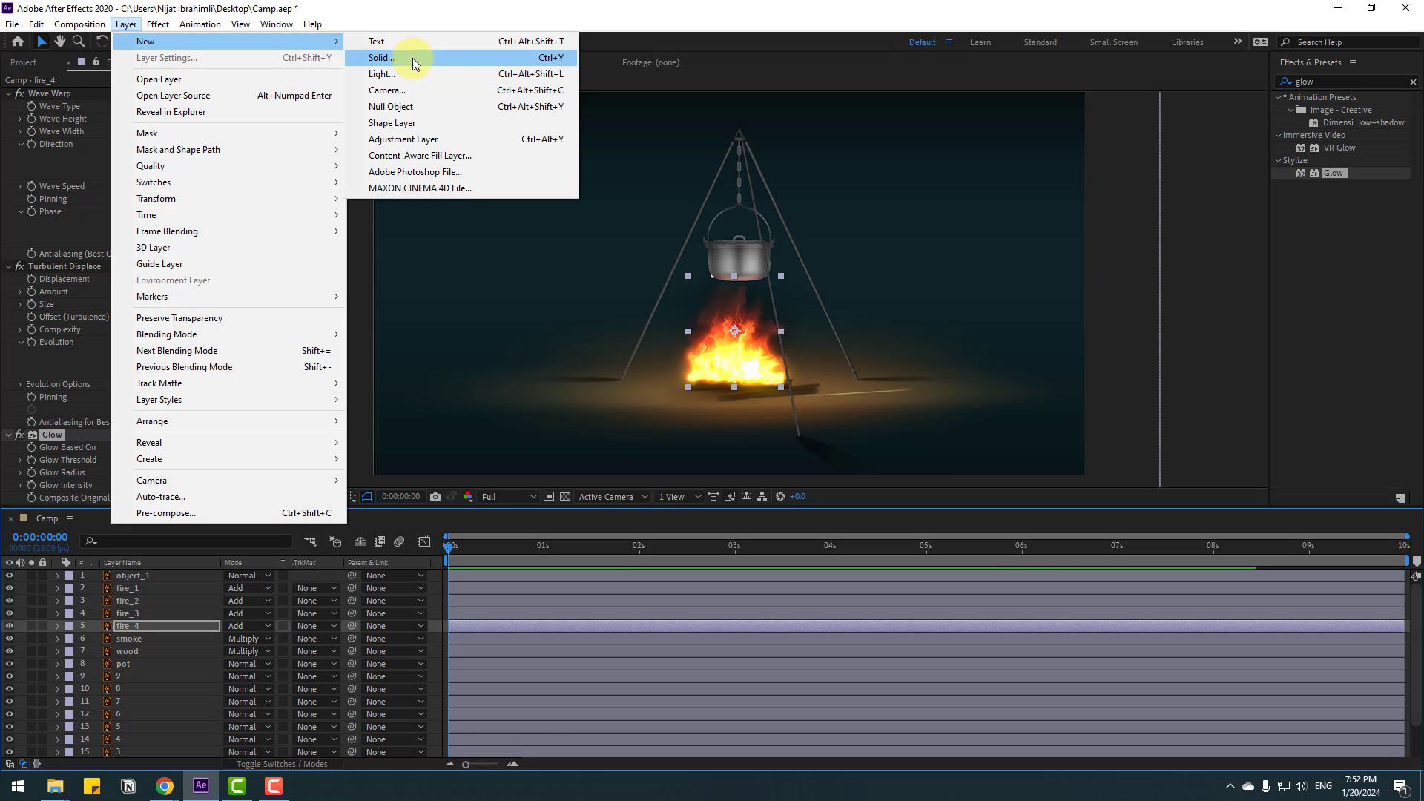
click(381, 58)
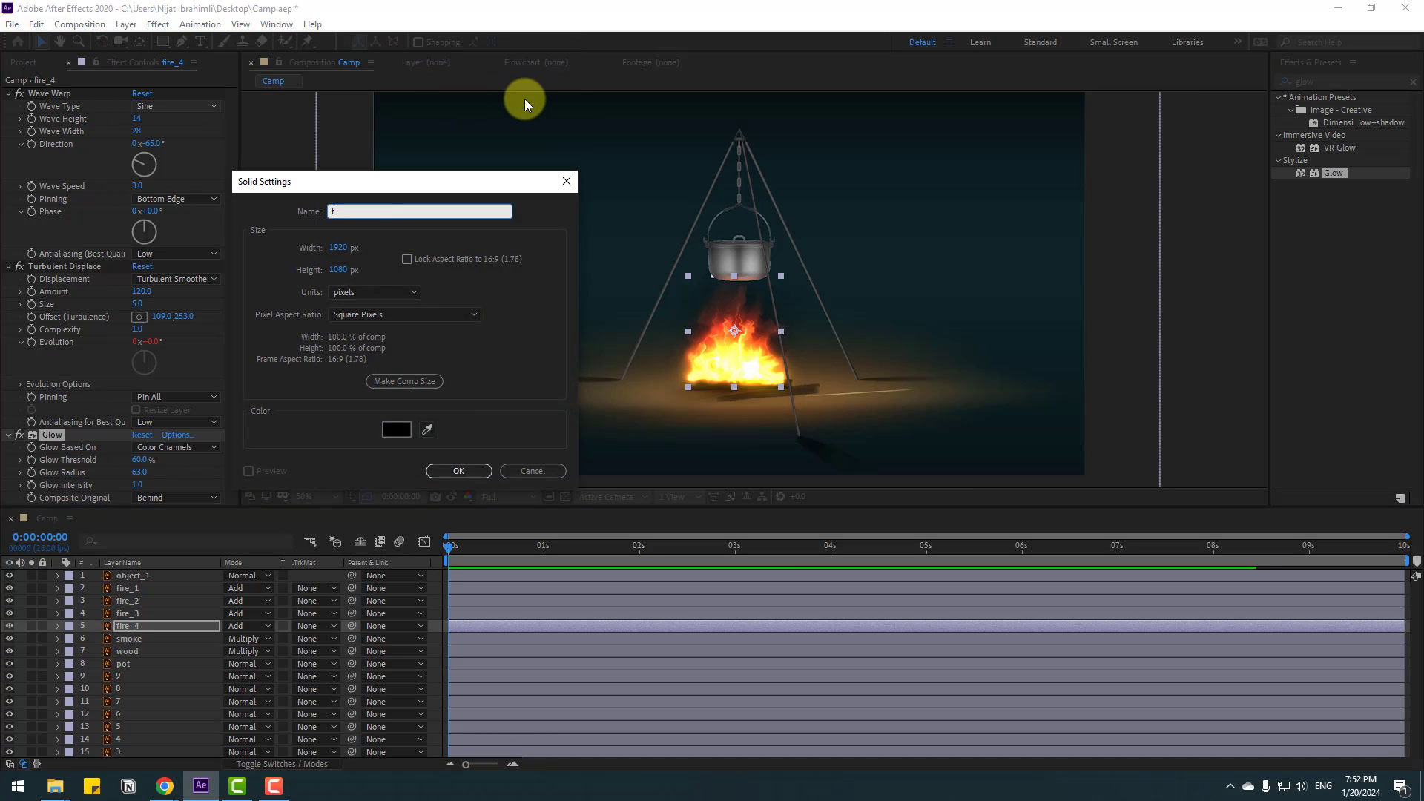
text(fire_particle)
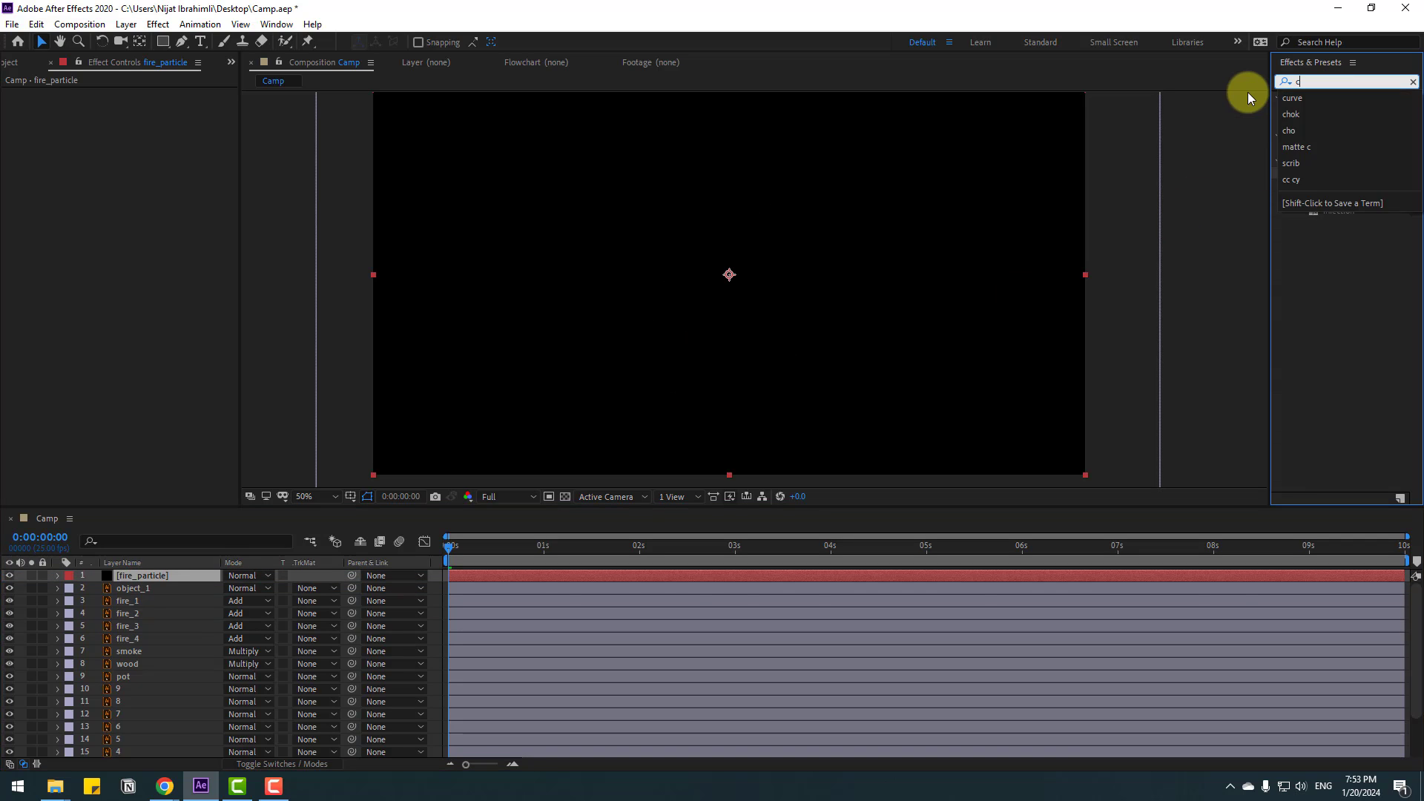
Apply CC Bubbles to fire_particle with amount 120, size 1.0 and darken shading.
text(cc b)
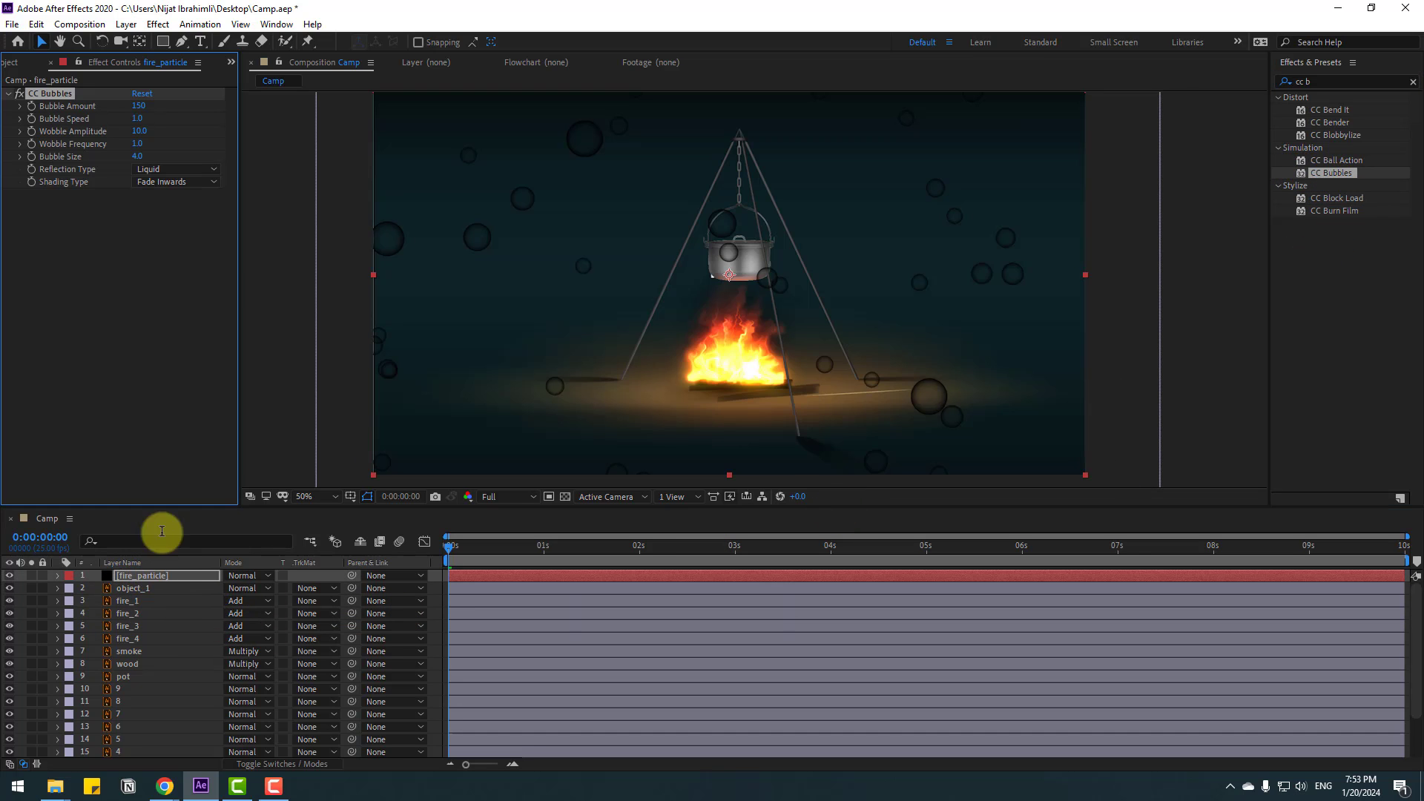
mouse_move(1038, 141)
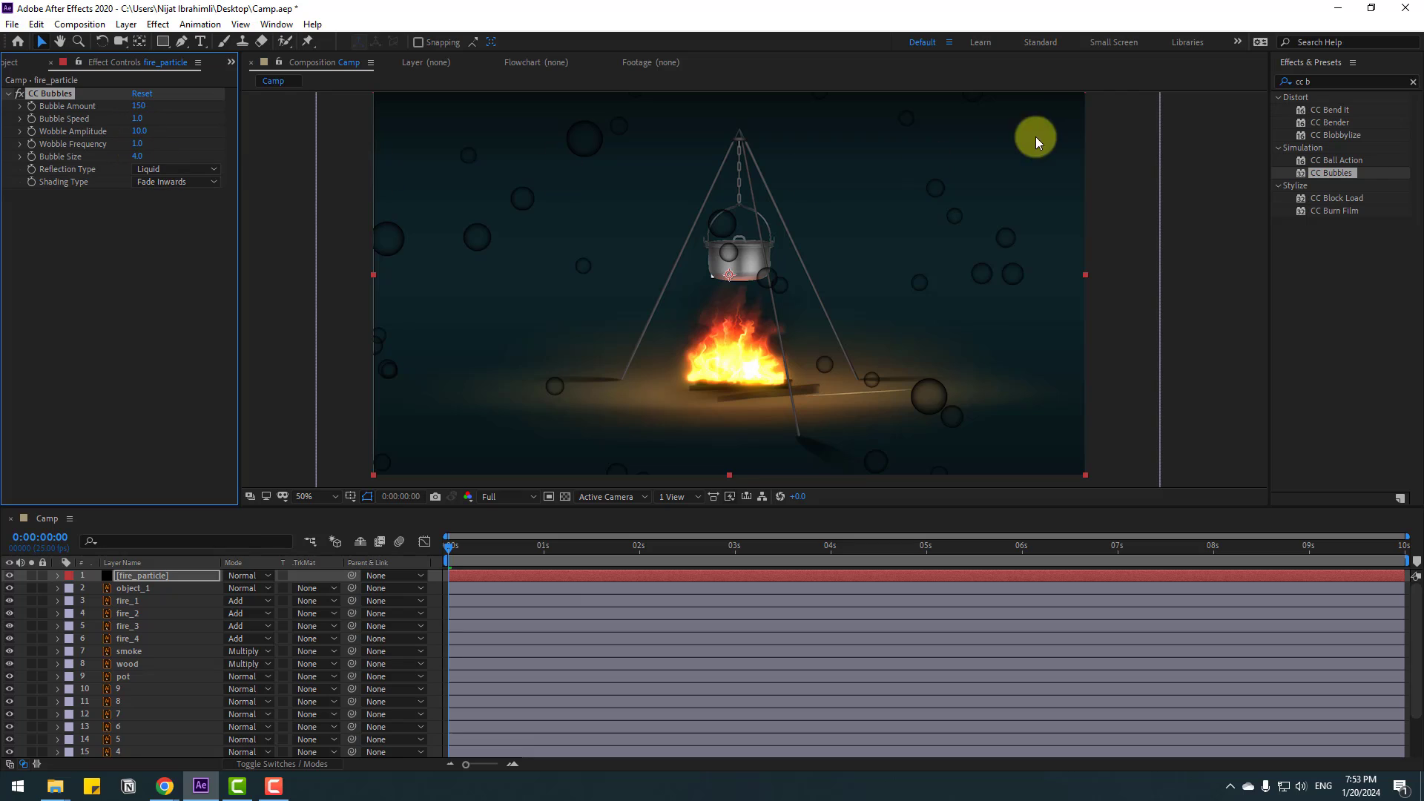
click(176, 181)
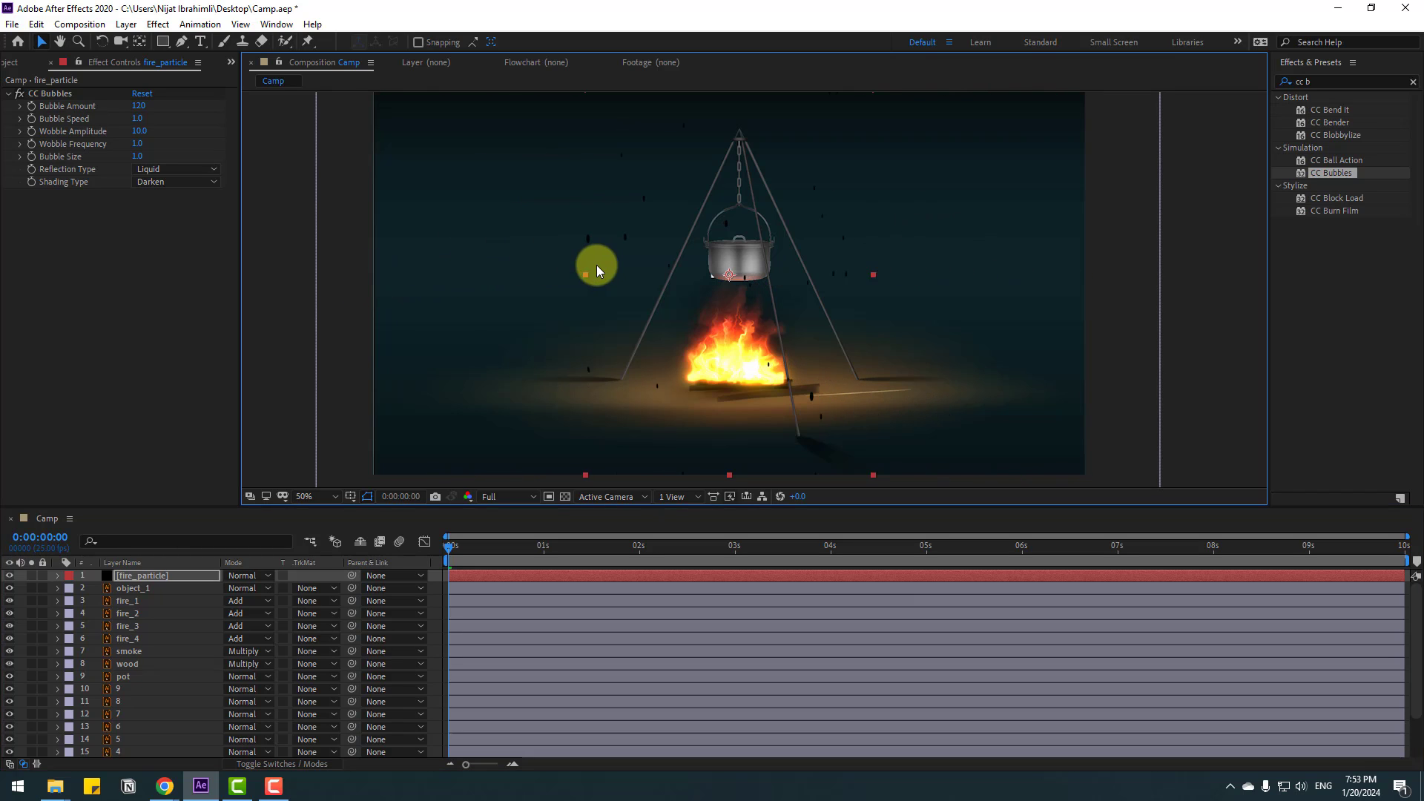
drag(596, 267, 673, 290)
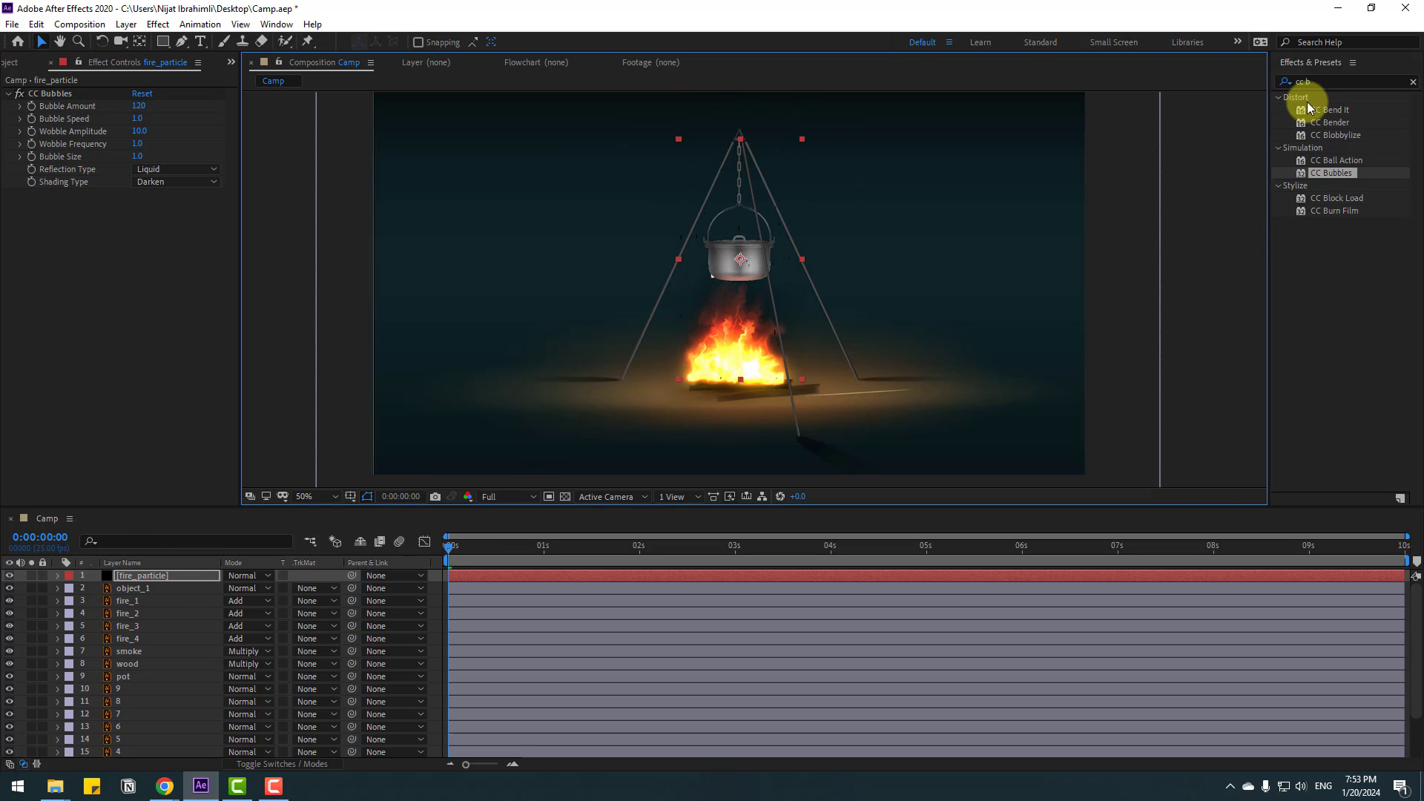
Apply a deep red Fill to fire_particle so the specks become rising red embers.
text(fill)
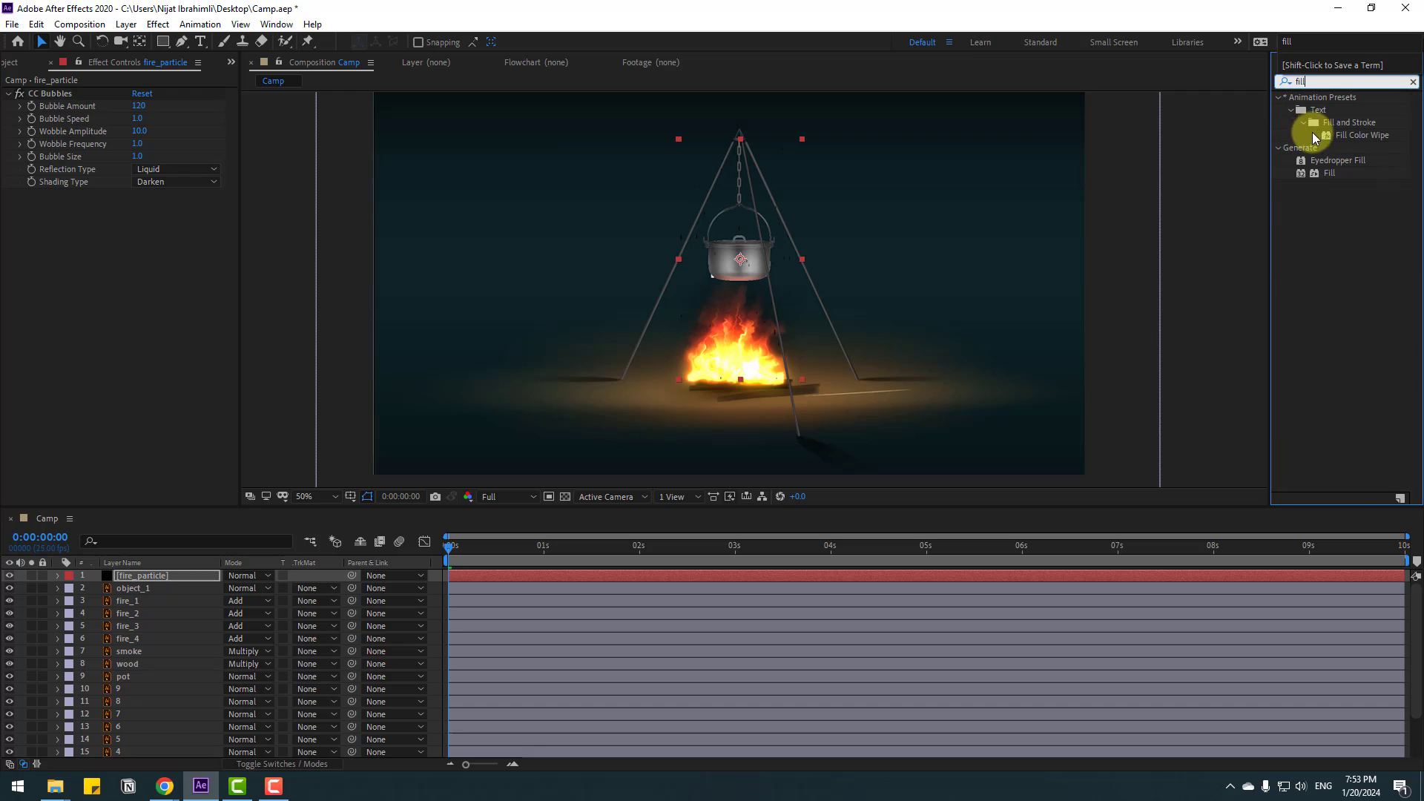
double_click(143, 575)
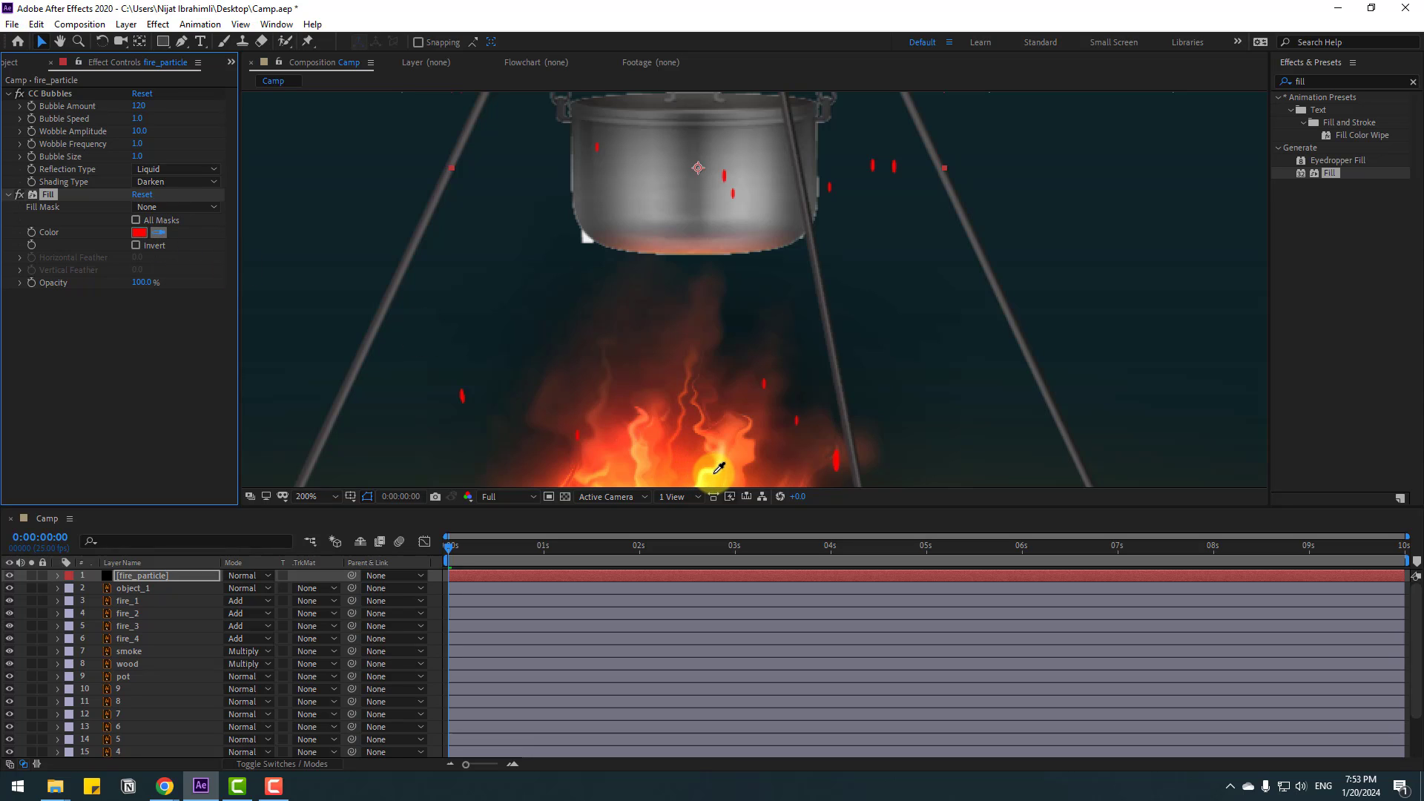
click(138, 232)
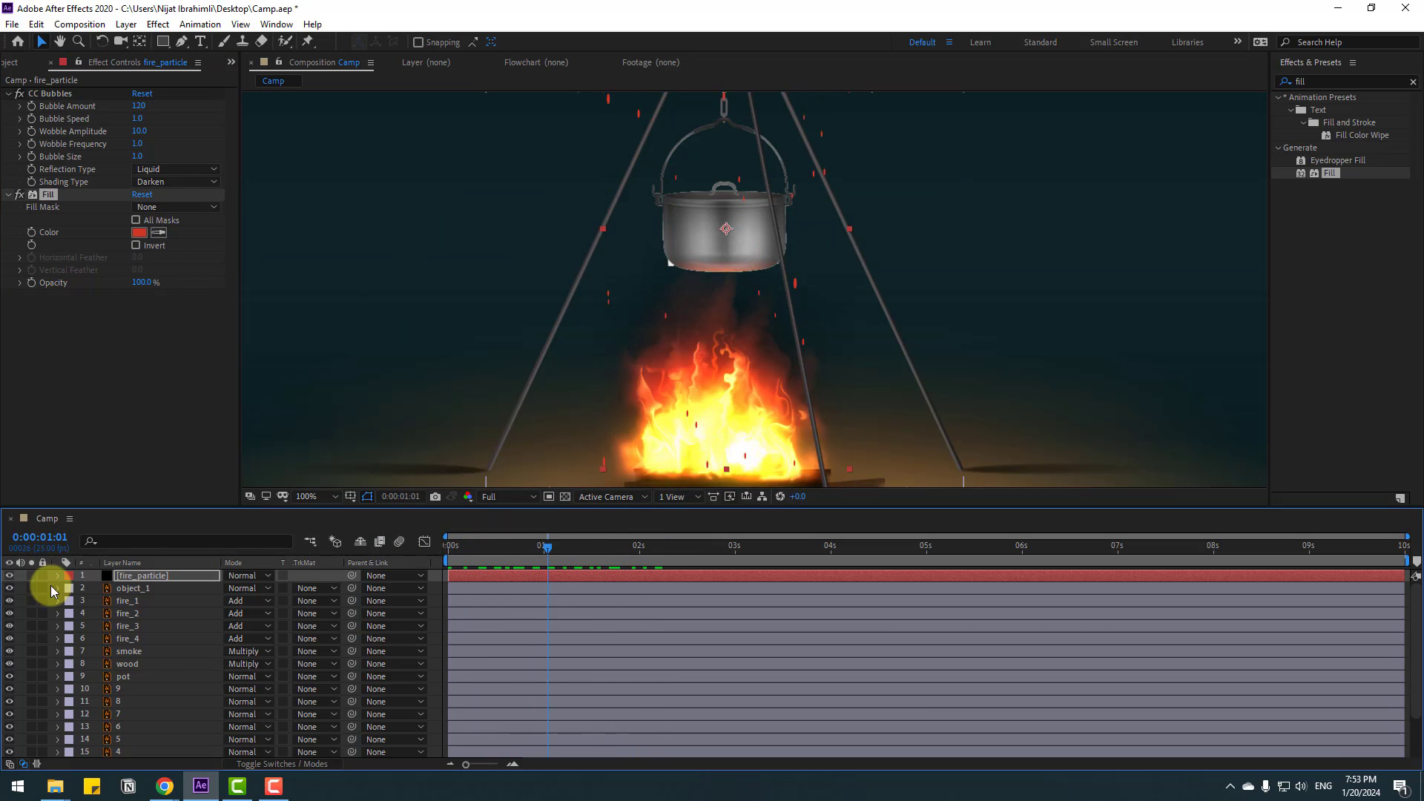
double_click(141, 575)
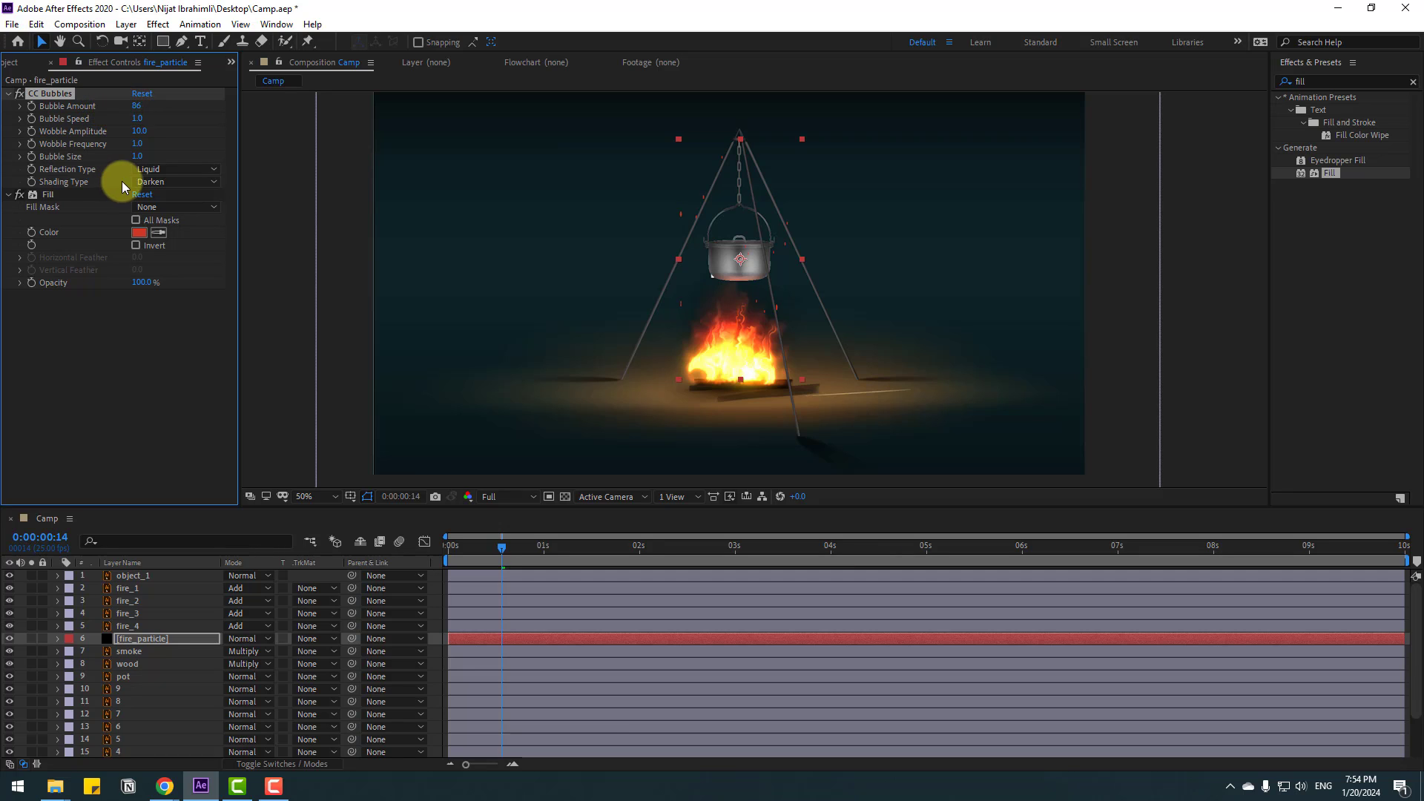
click(136, 107)
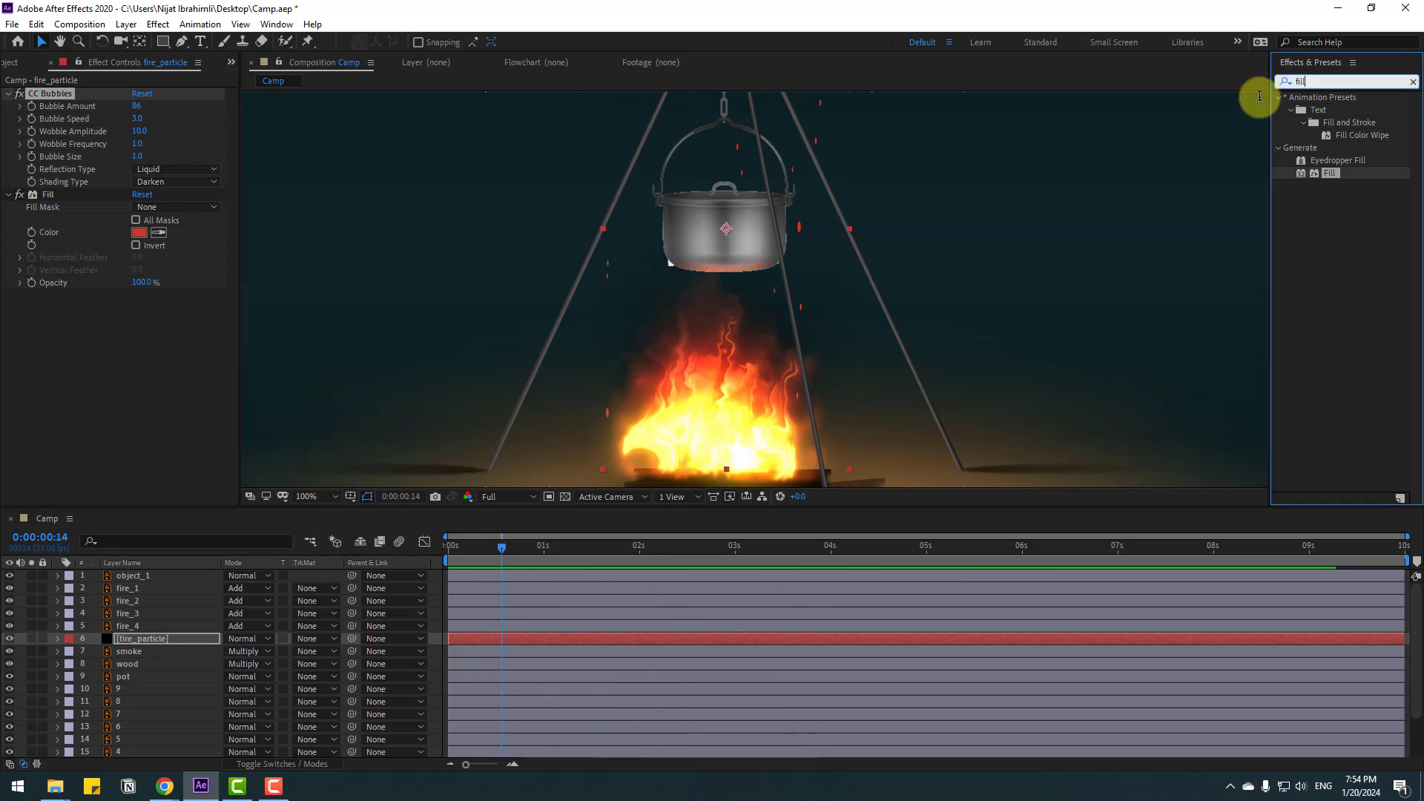
Add a second Glow to fire_particle with a smaller radius and higher threshold.
text(glow)
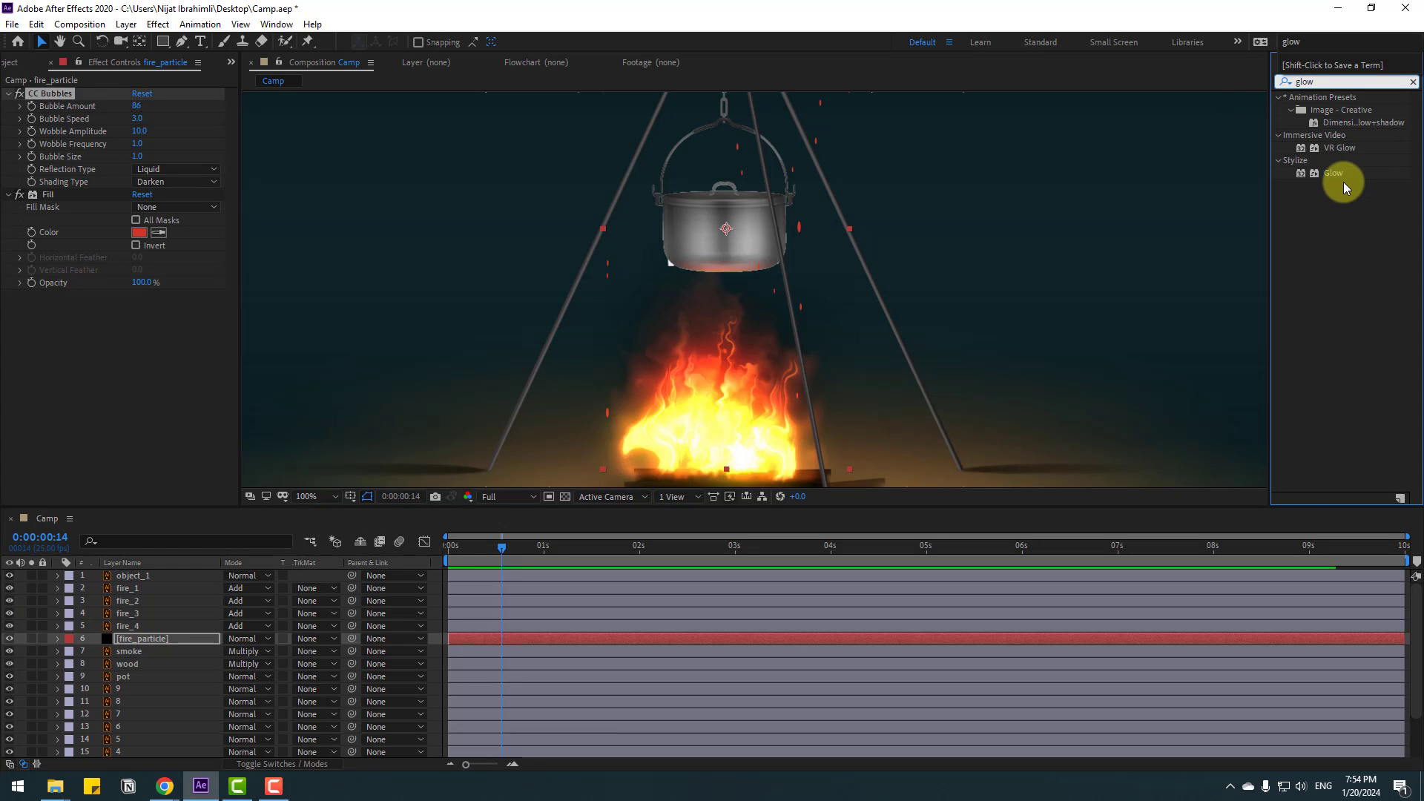
double_click(1332, 172)
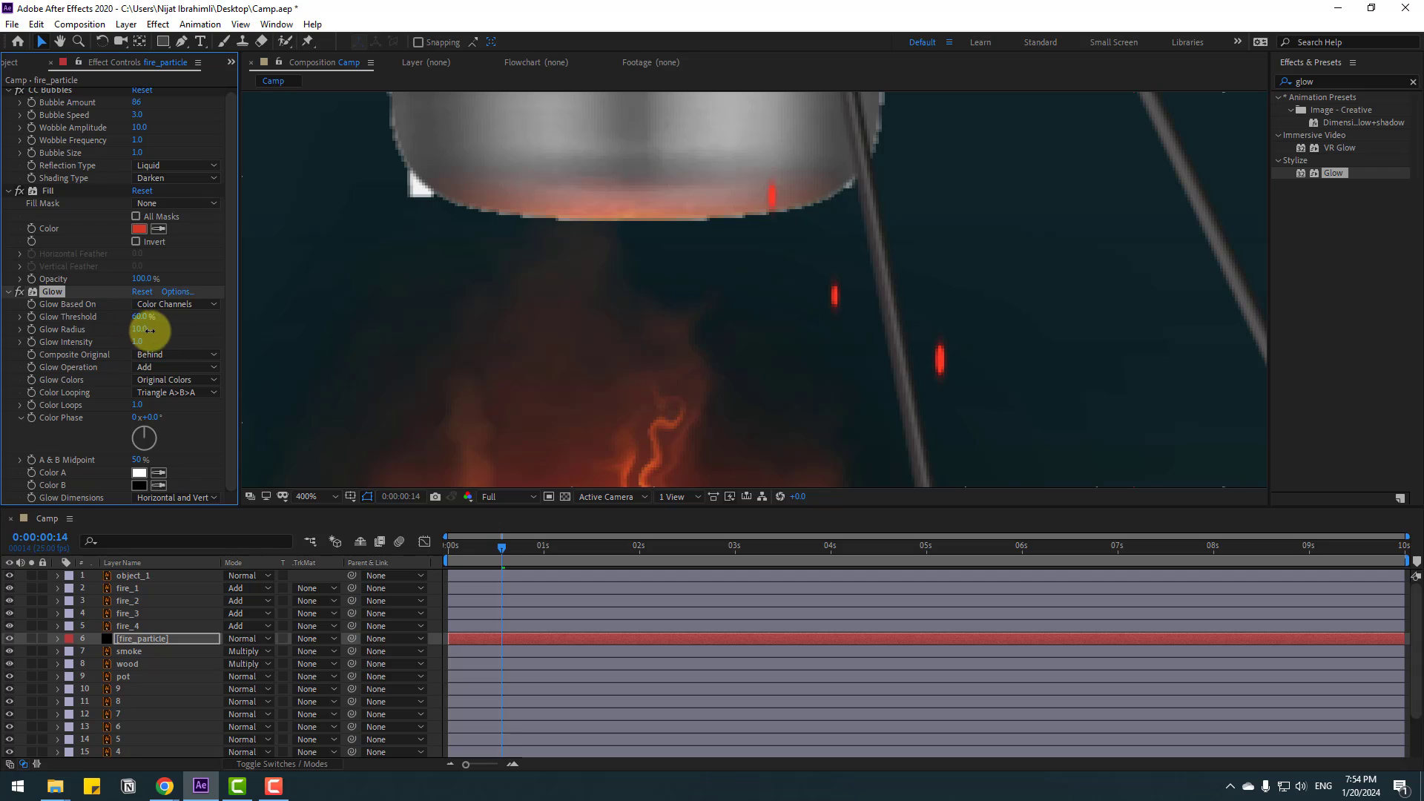
drag(153, 317, 119, 320)
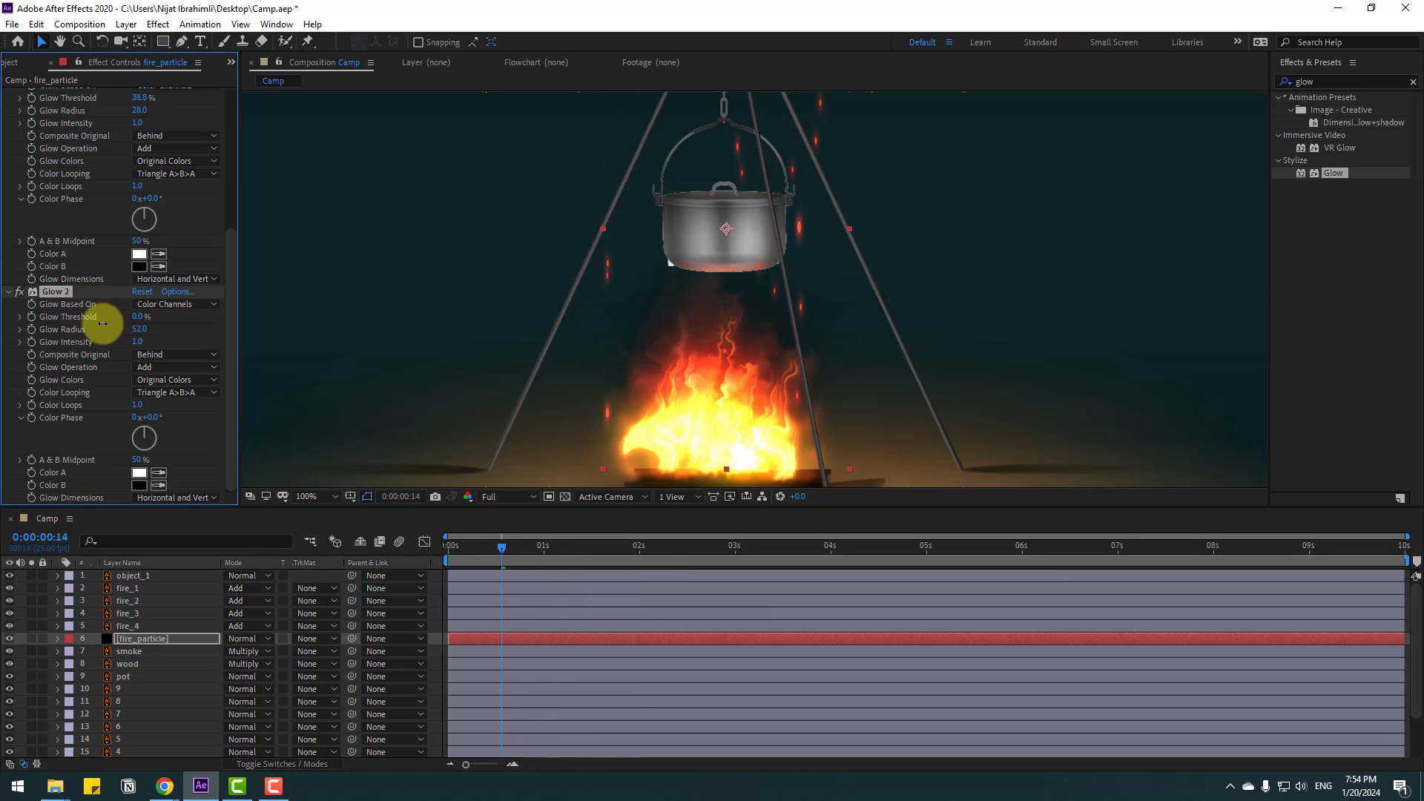
drag(139, 328, 107, 328)
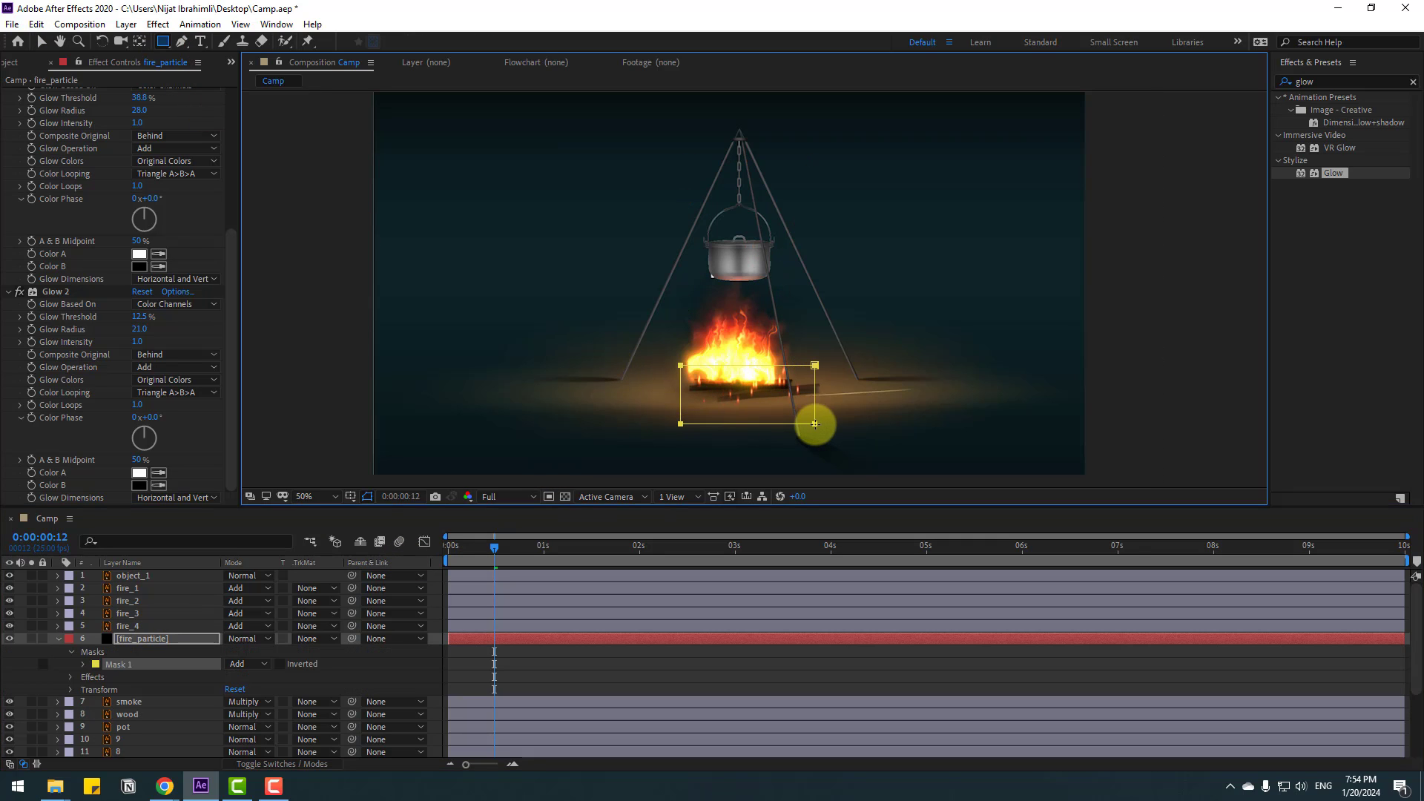
Adjust the rectangular mask corner around the fire on fire_particle.
click(279, 663)
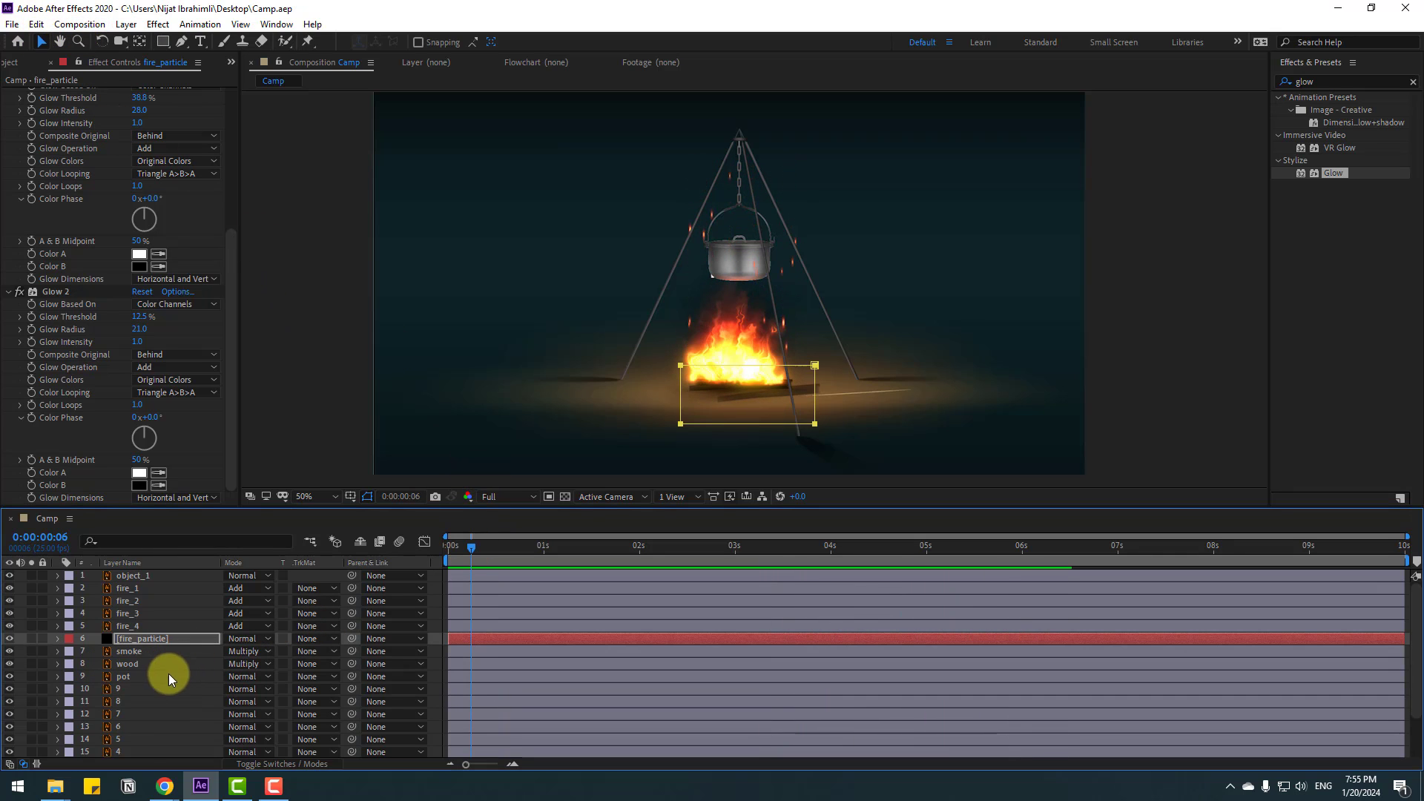
scroll(down, 3)
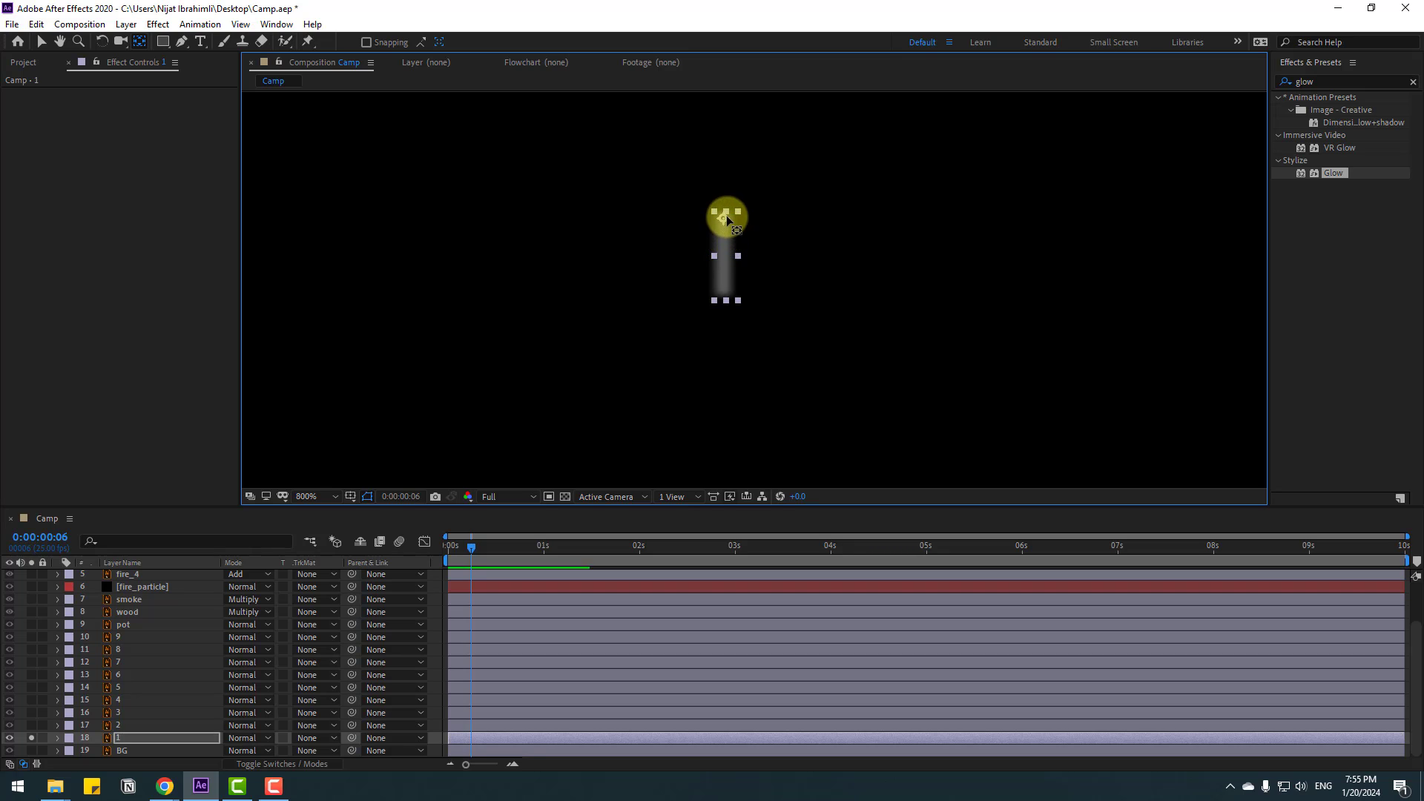
Move two chain links' anchor points onto their joints with the Pan Behind tool.
click(10, 739)
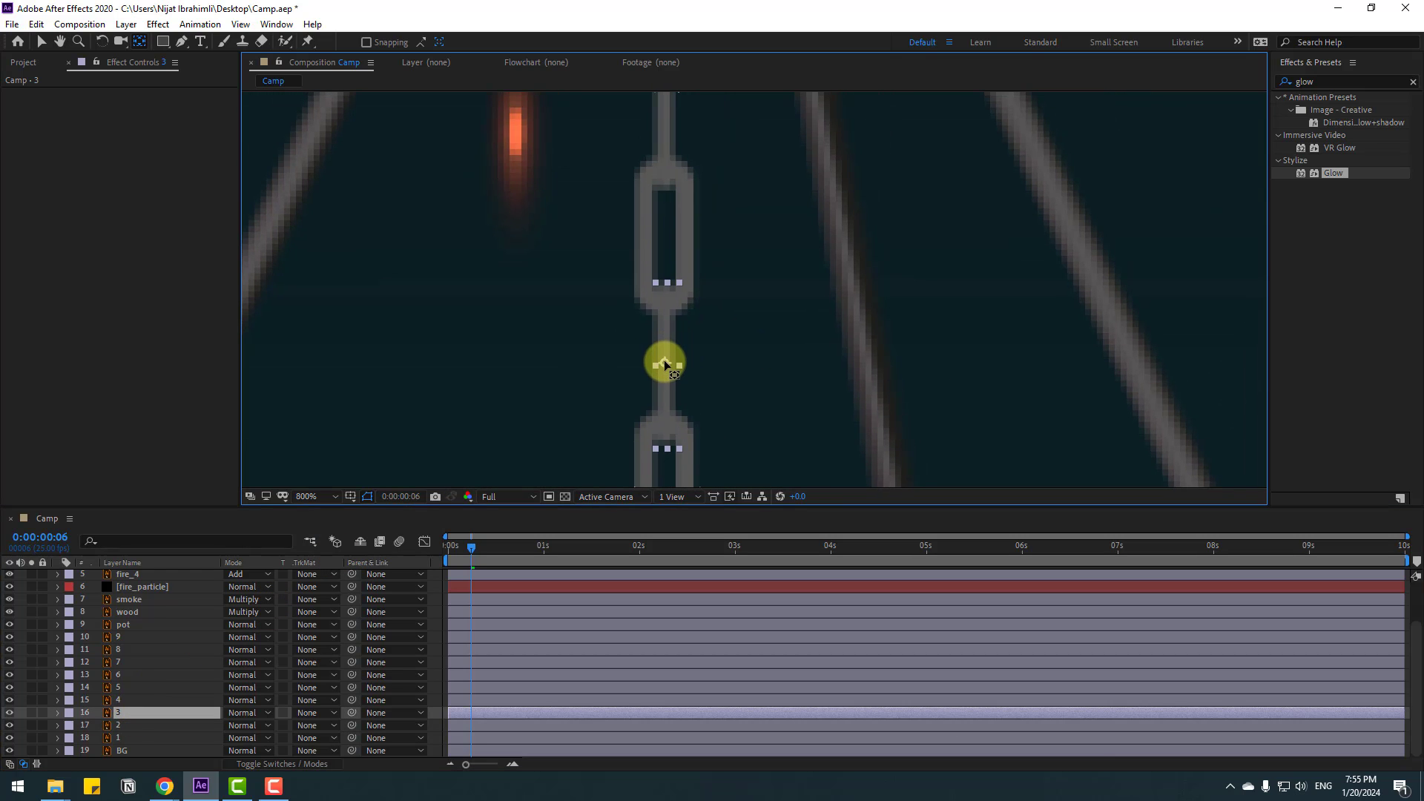
drag(665, 362, 667, 304)
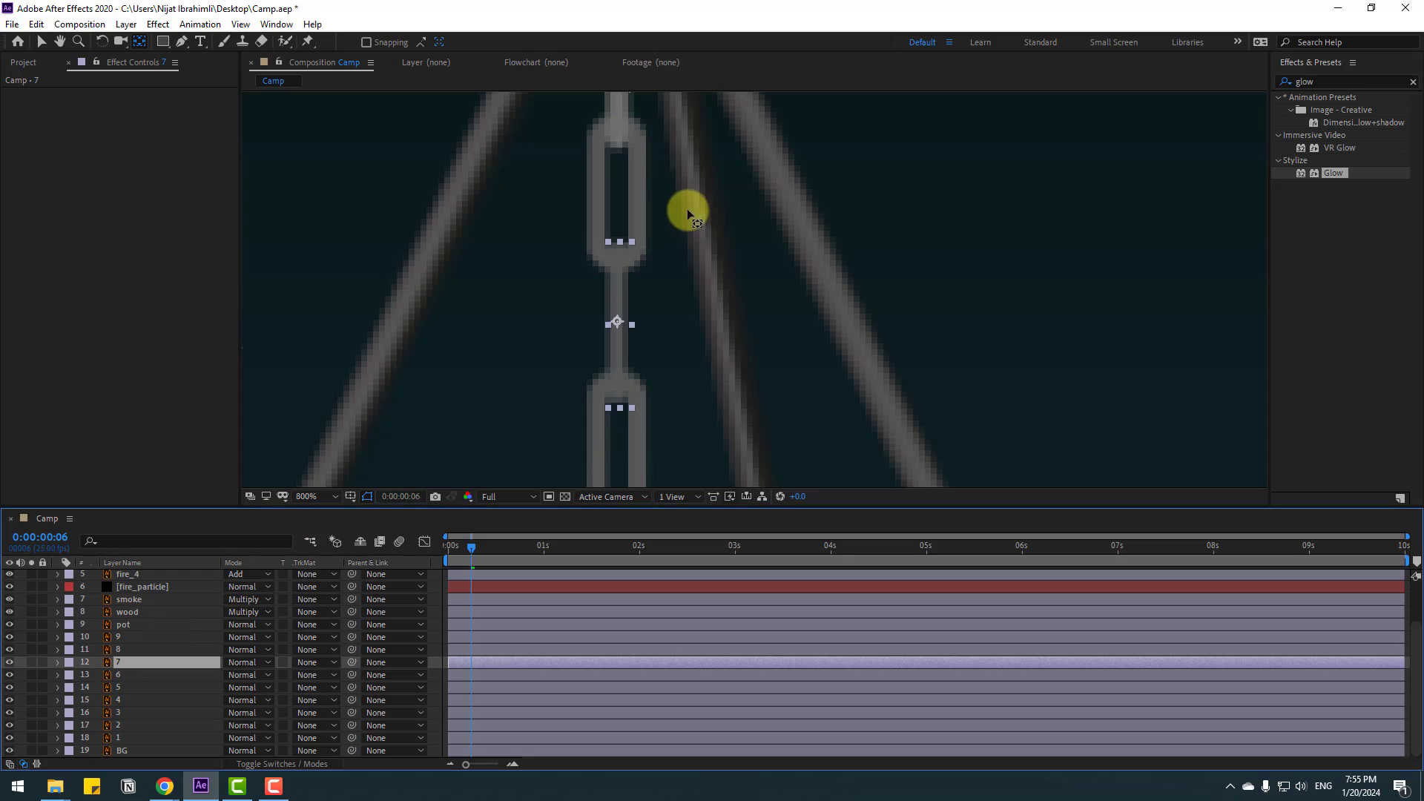
drag(689, 213, 620, 409)
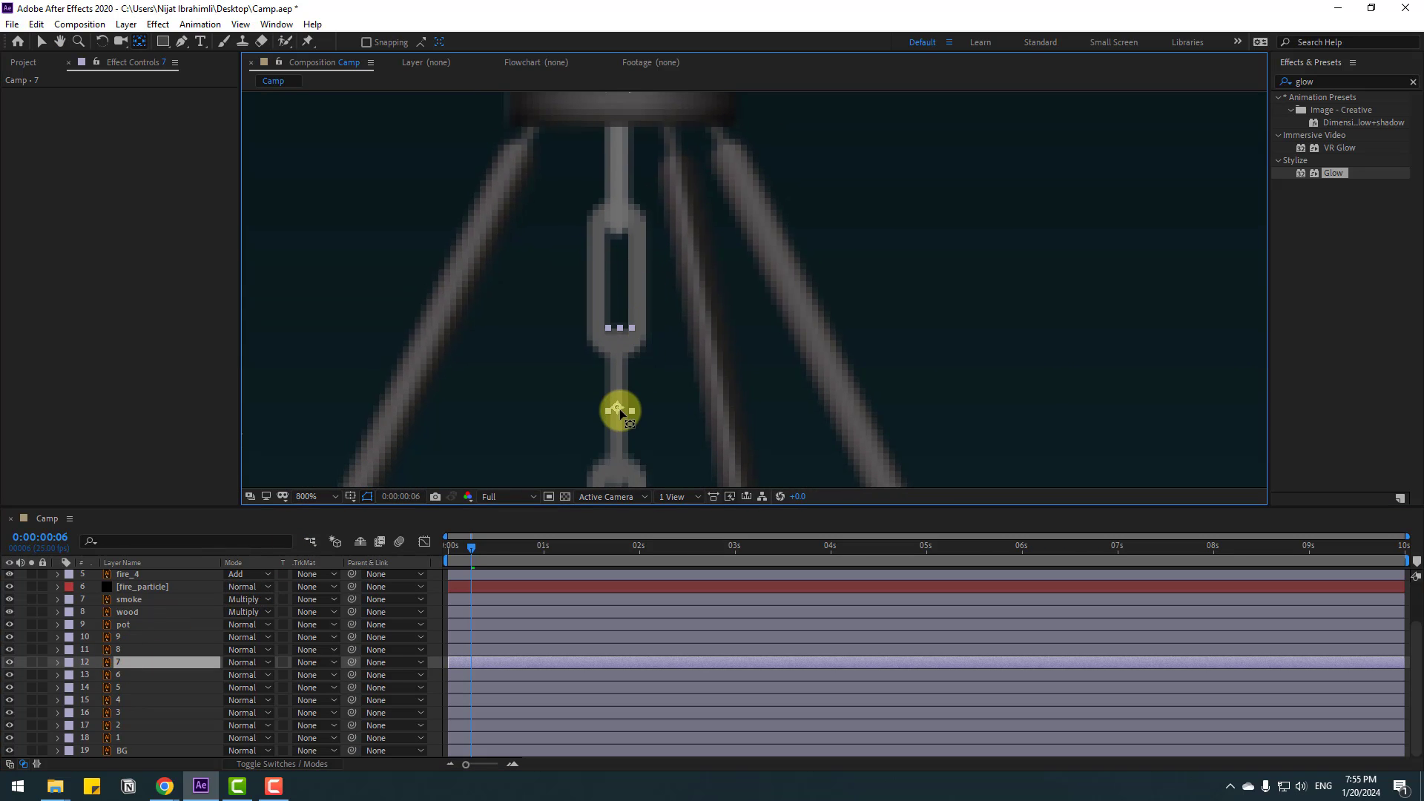
drag(620, 411, 624, 353)
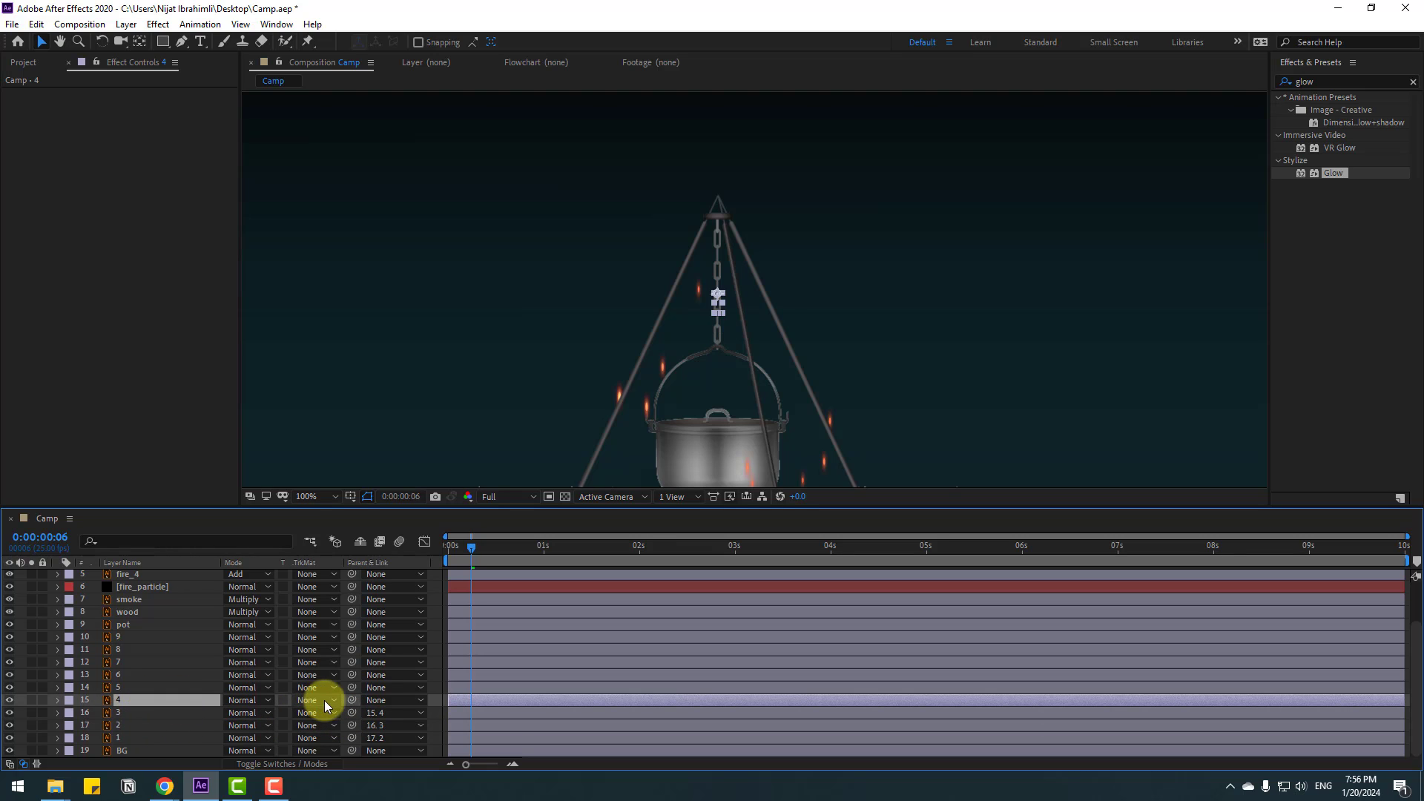
Parent chain links 4 and 5 each to the link directly above them.
click(148, 686)
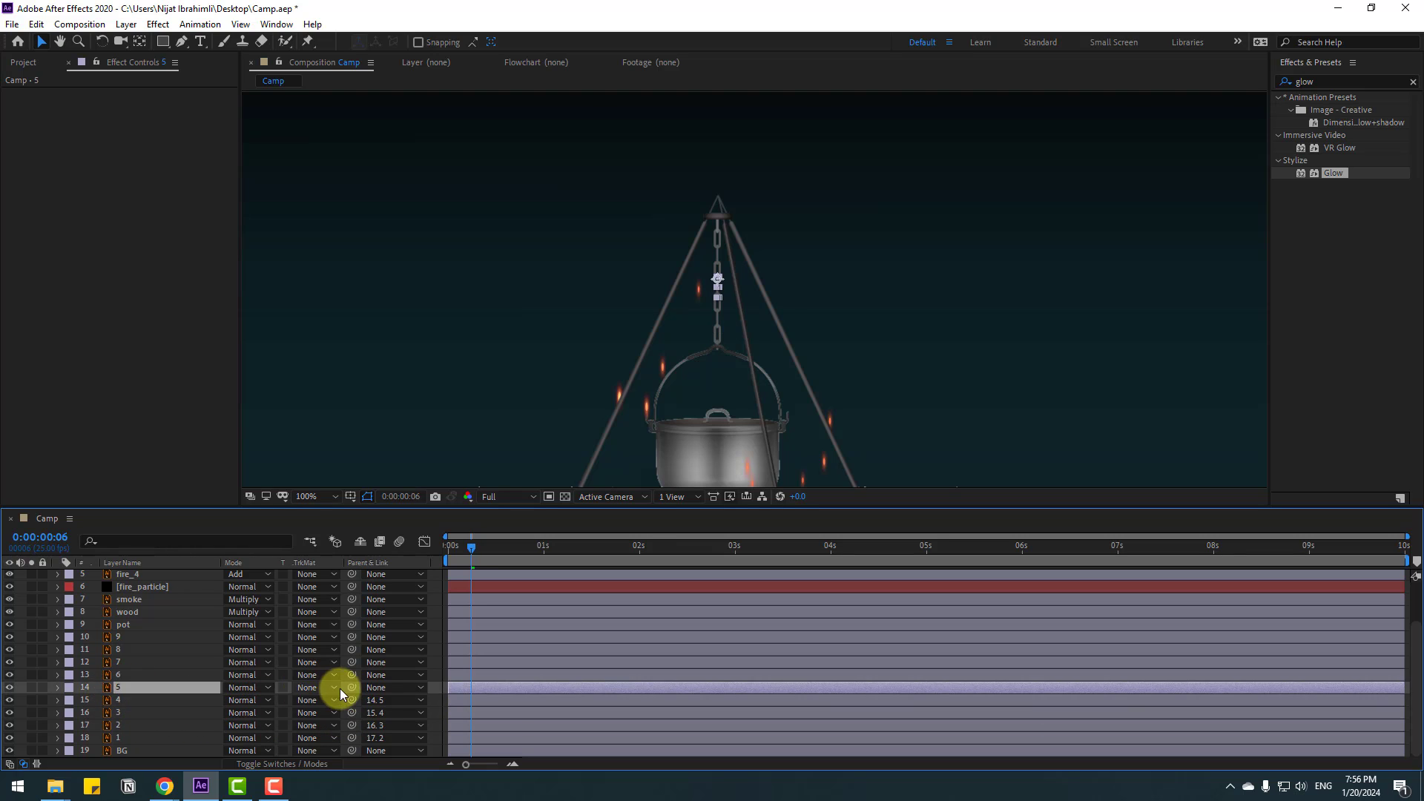
click(148, 673)
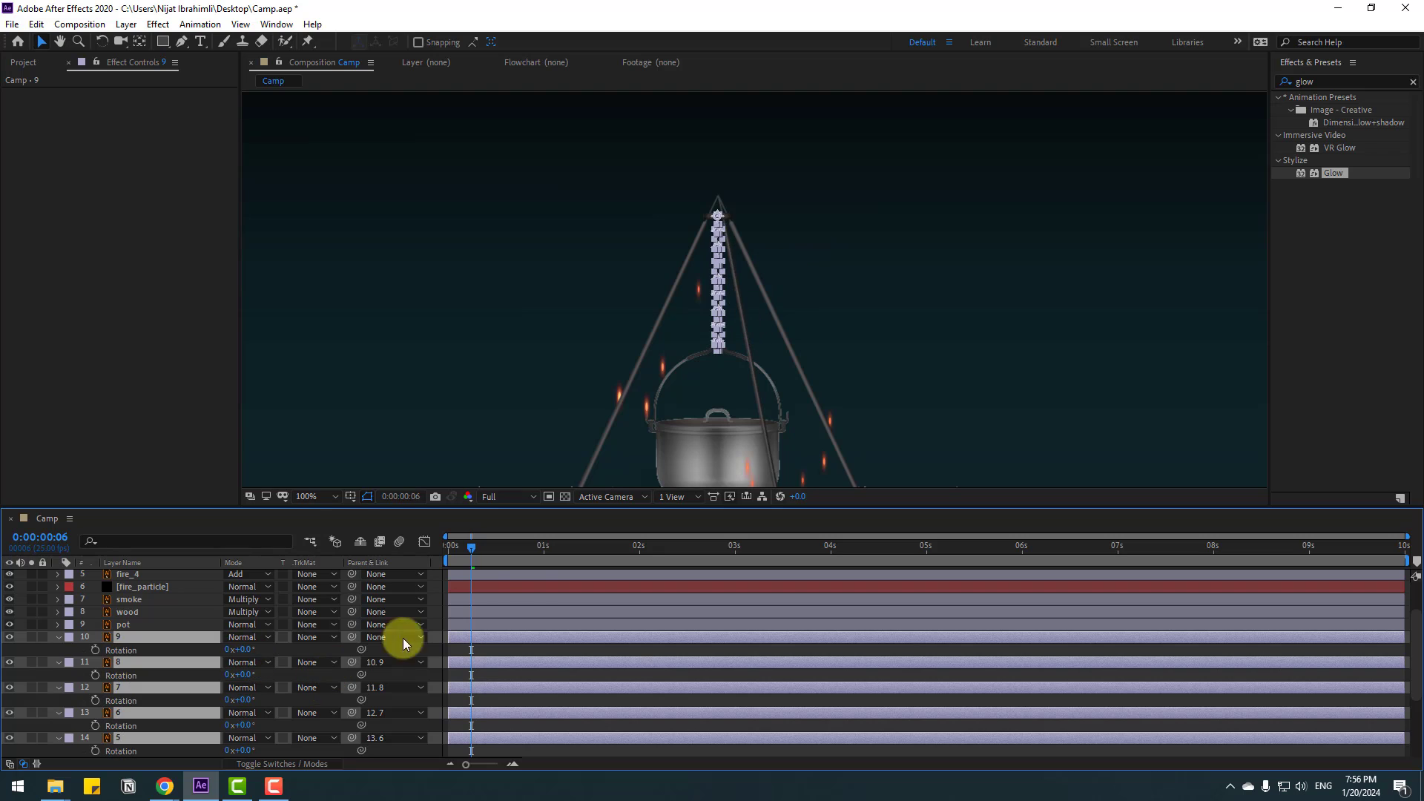
Start a Rotation keyframe on the chain links and jump ahead 10 frames for the next pose.
click(446, 554)
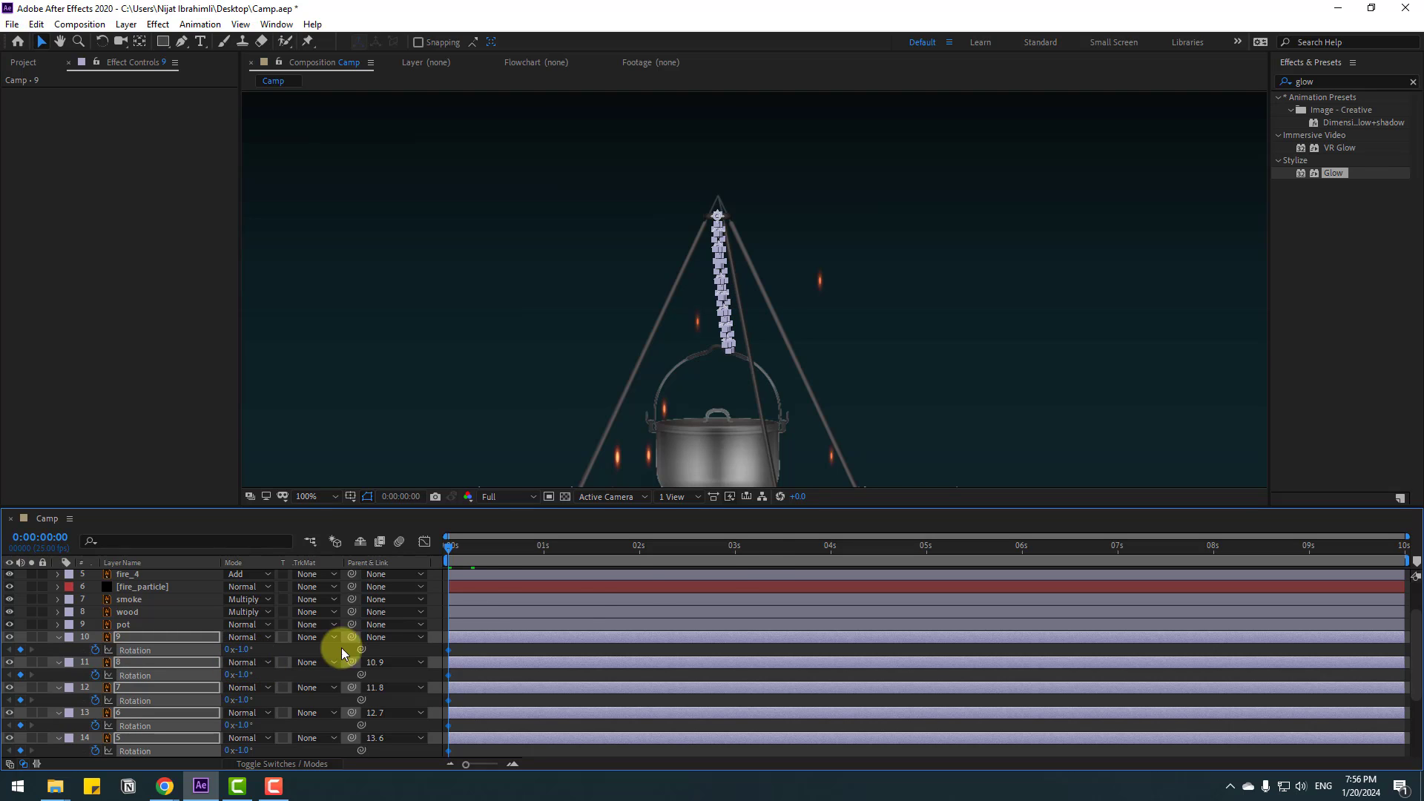
mouse_move(768, 546)
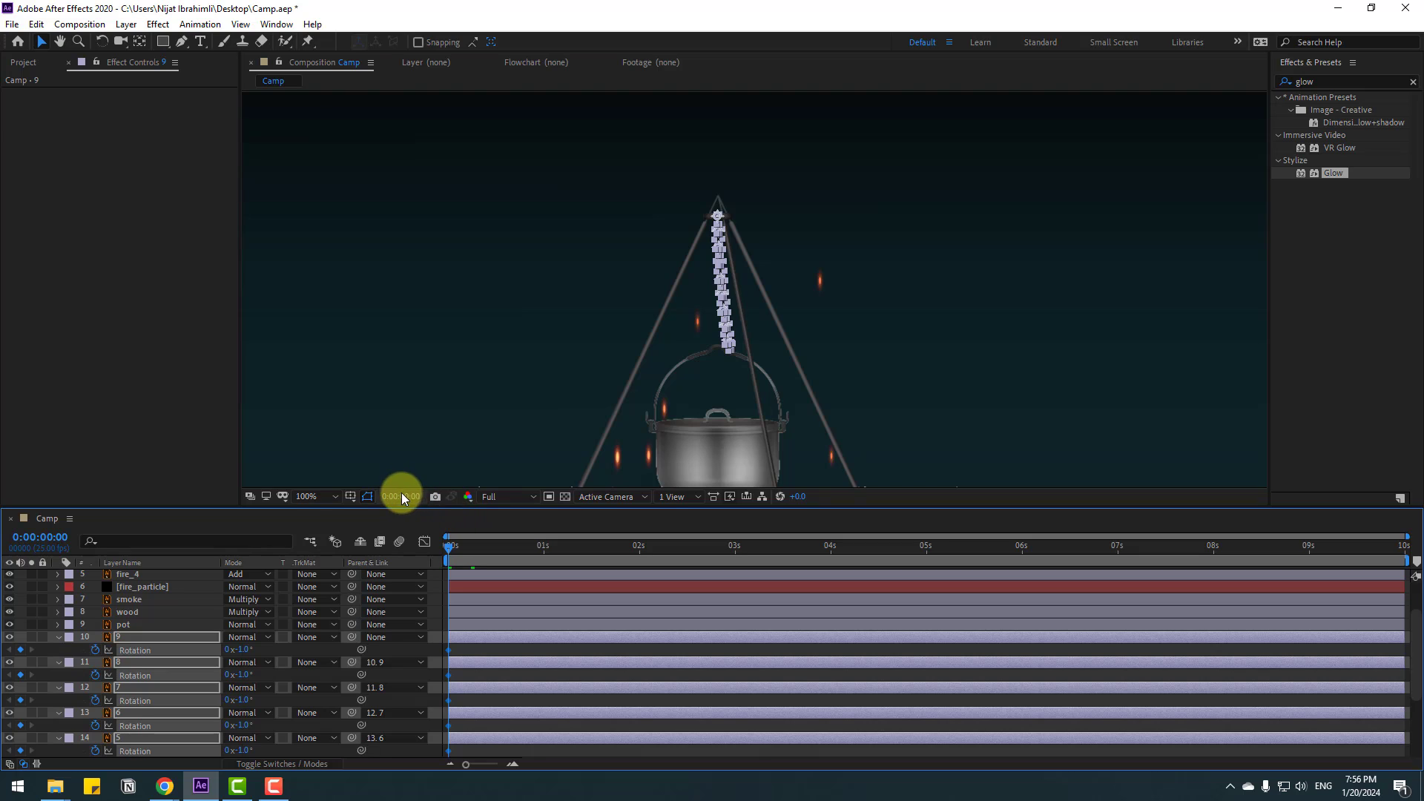
click(398, 496)
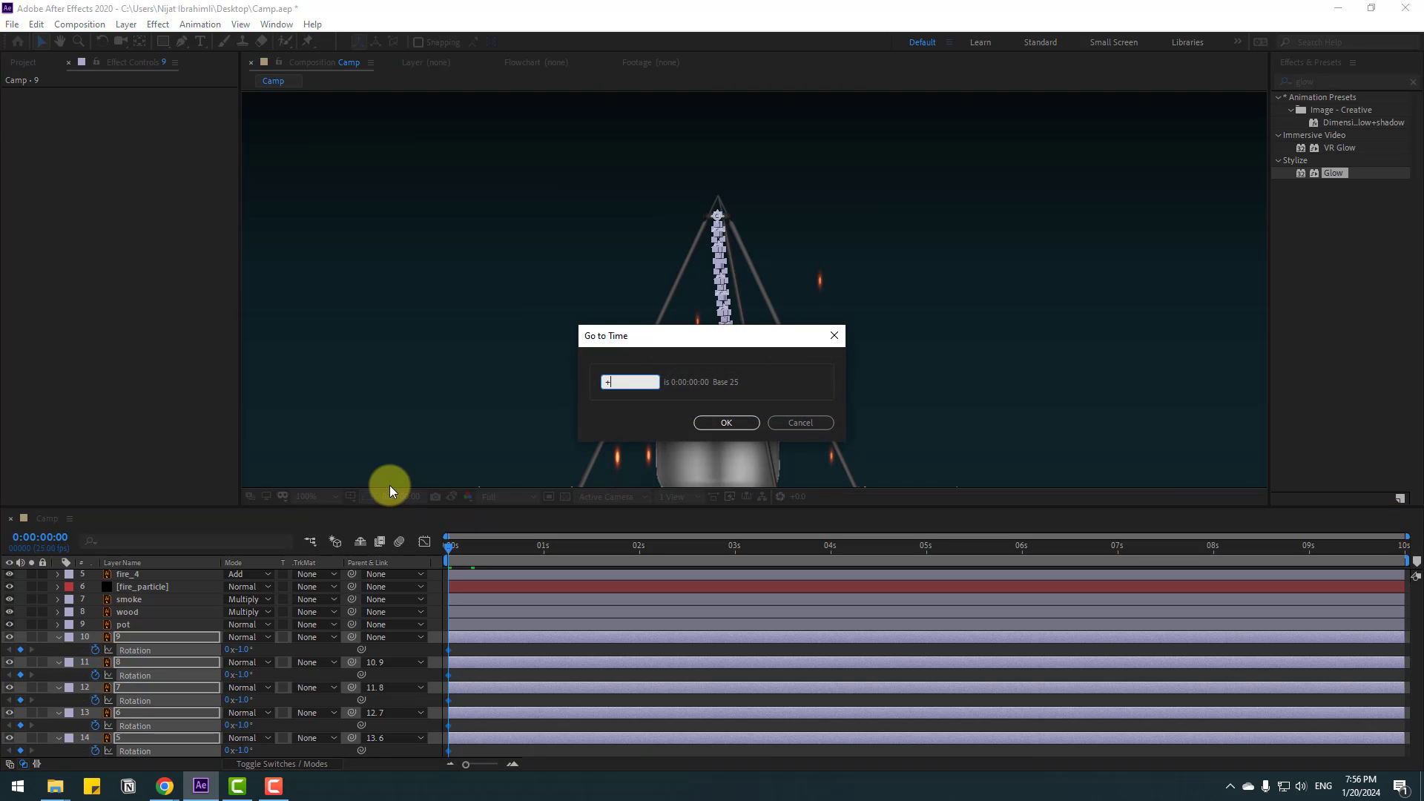
text(10)
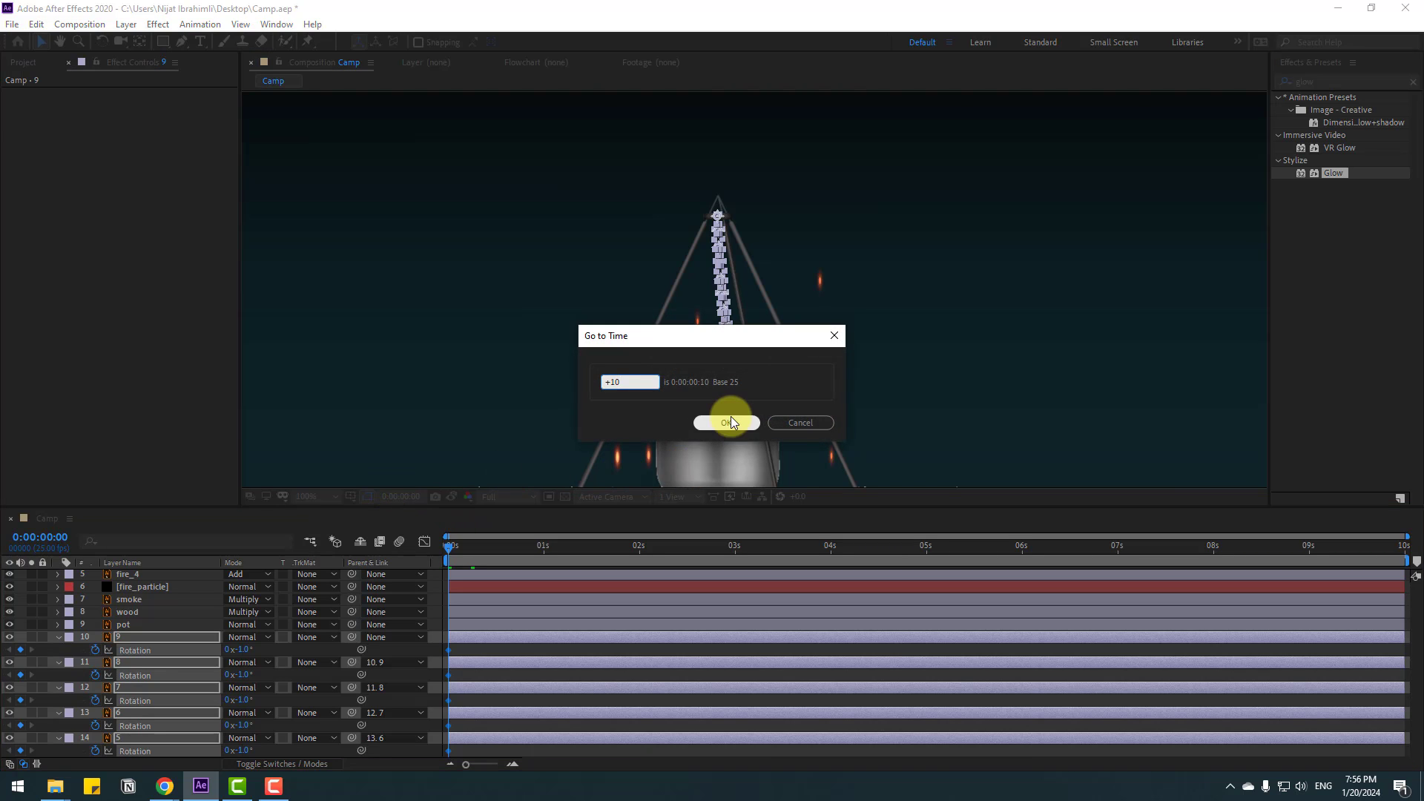
click(727, 423)
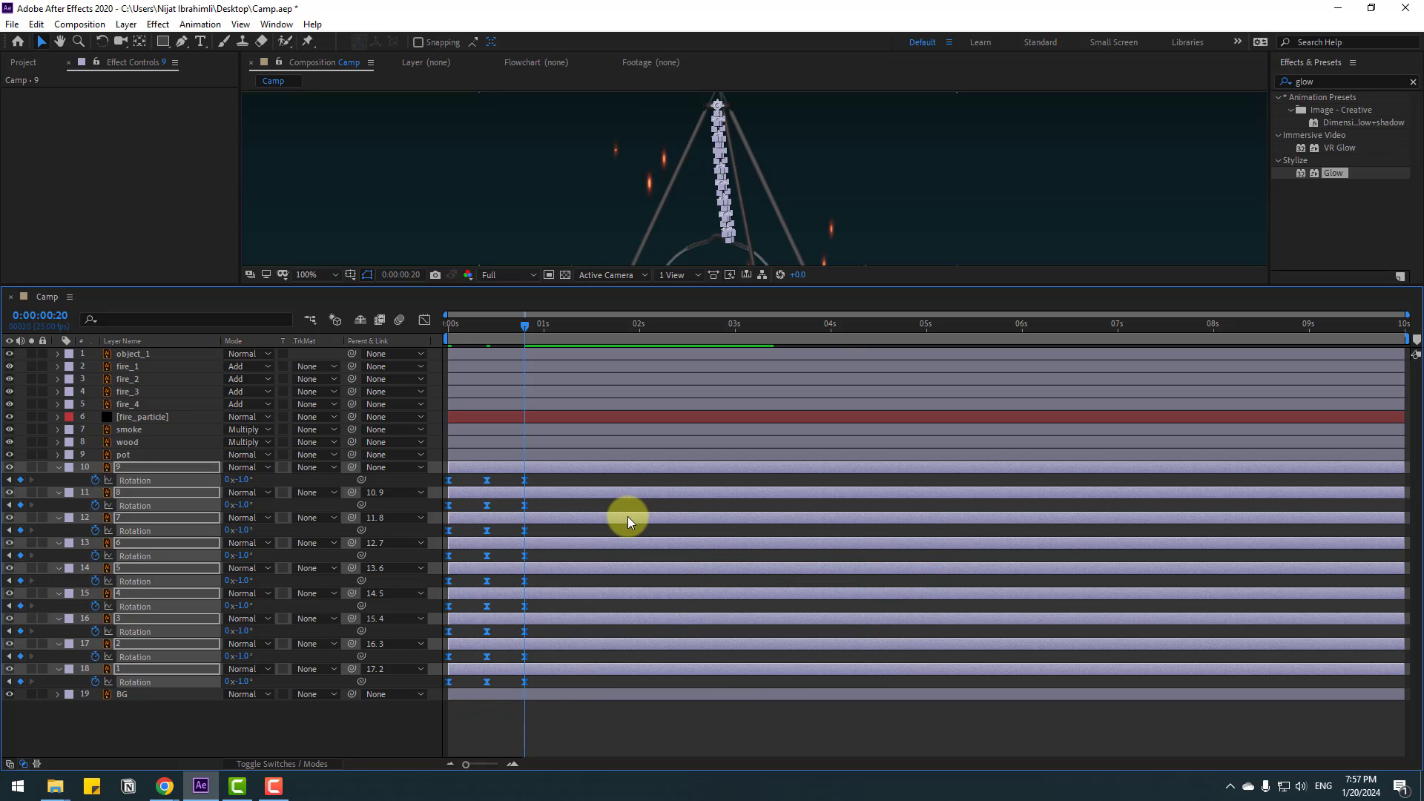
mouse_move(531, 531)
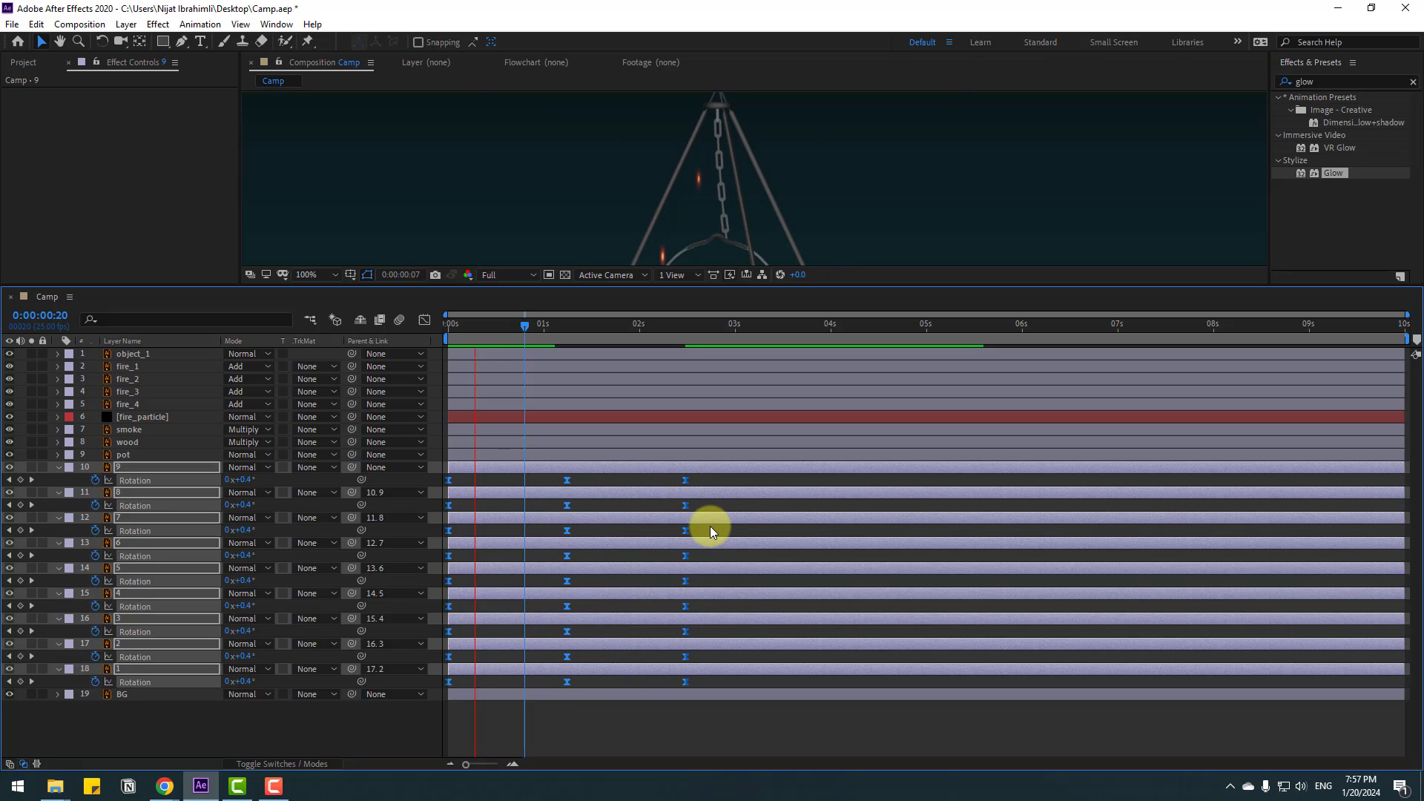
Spread the rotation keyframes further apart so the swing spans about 2.5 seconds.
click(664, 323)
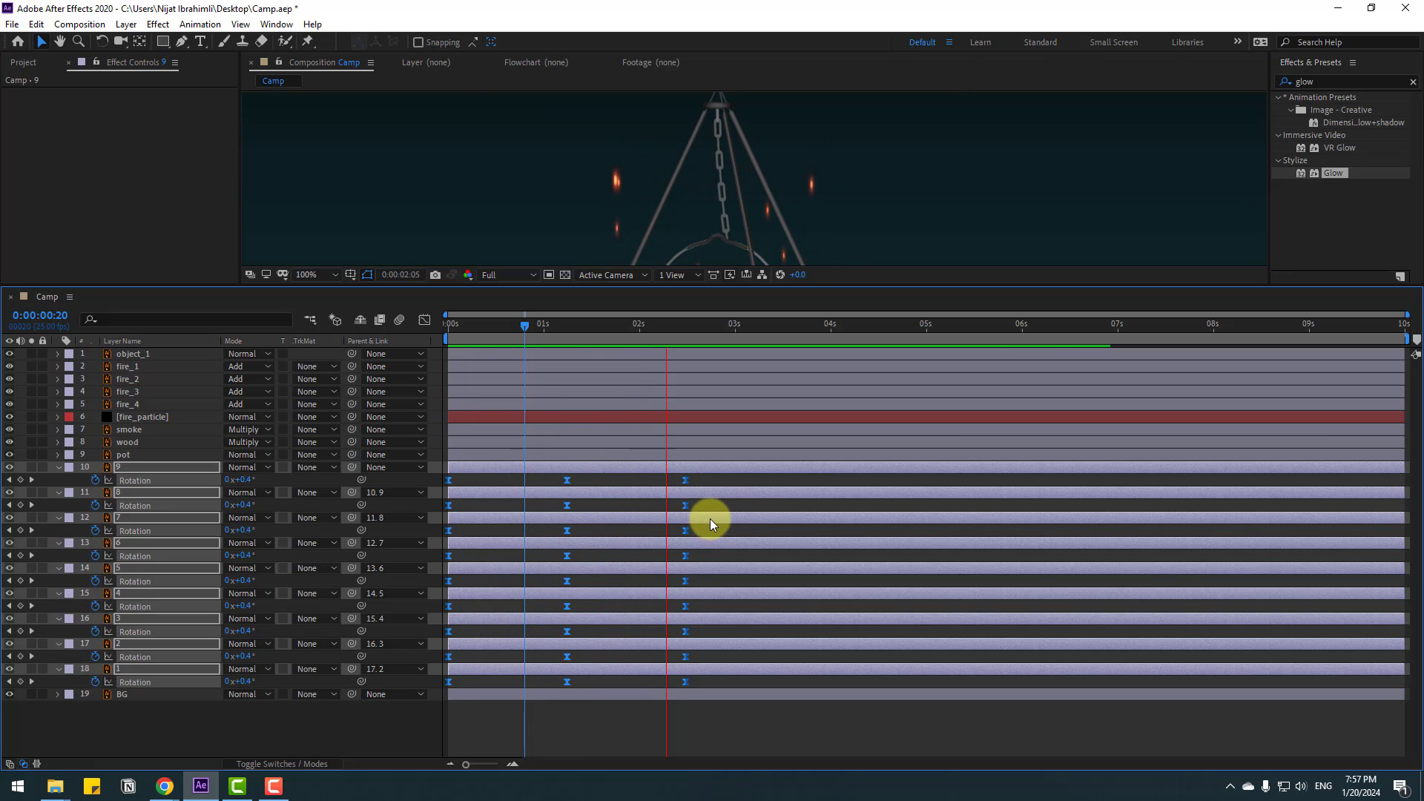
click(641, 323)
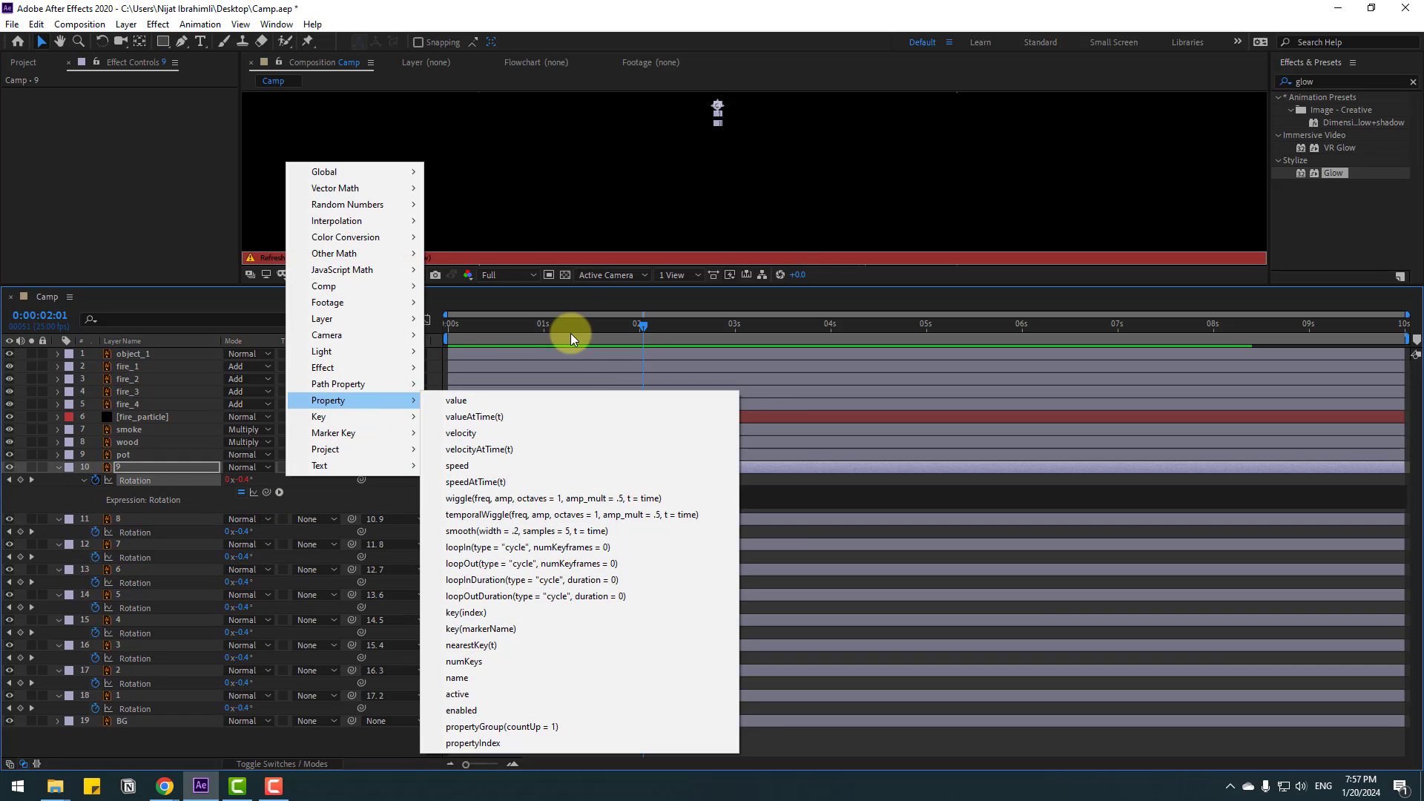
Add a loopOut("cycle") expression to the chain link's Rotation so the swing repeats.
click(530, 596)
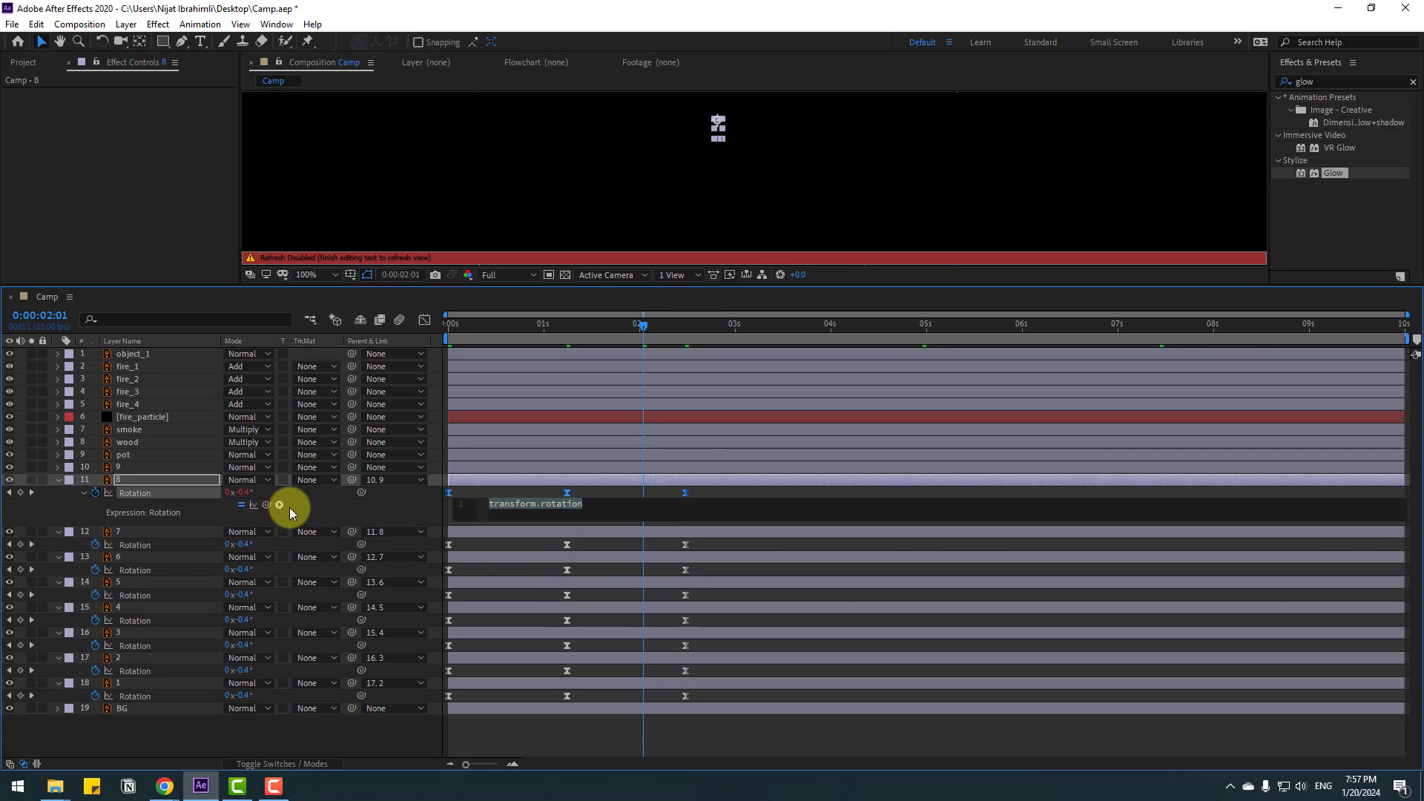
click(279, 504)
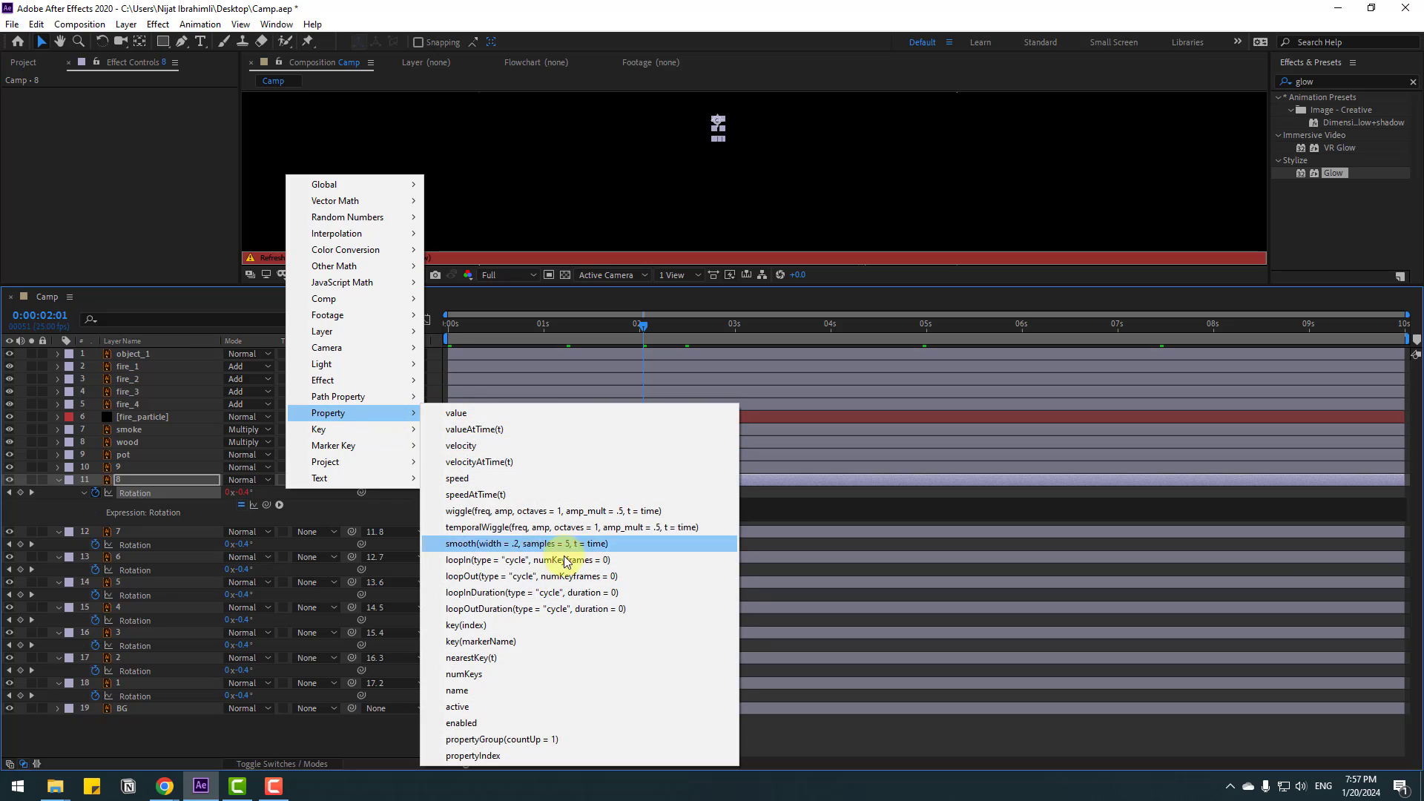
click(535, 608)
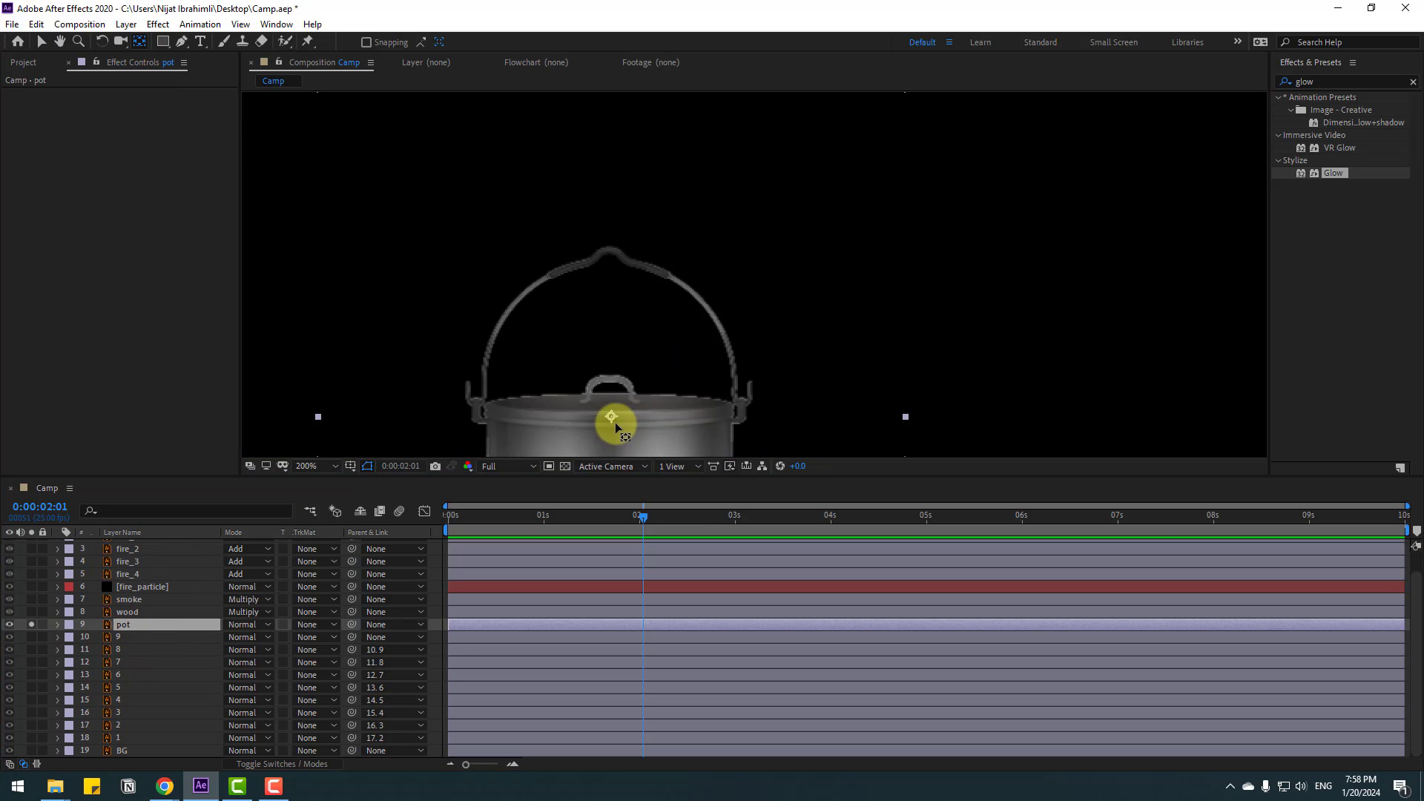
Move the pot's anchor point to the top of its handle and scrub the start of the animation.
drag(611, 419, 611, 251)
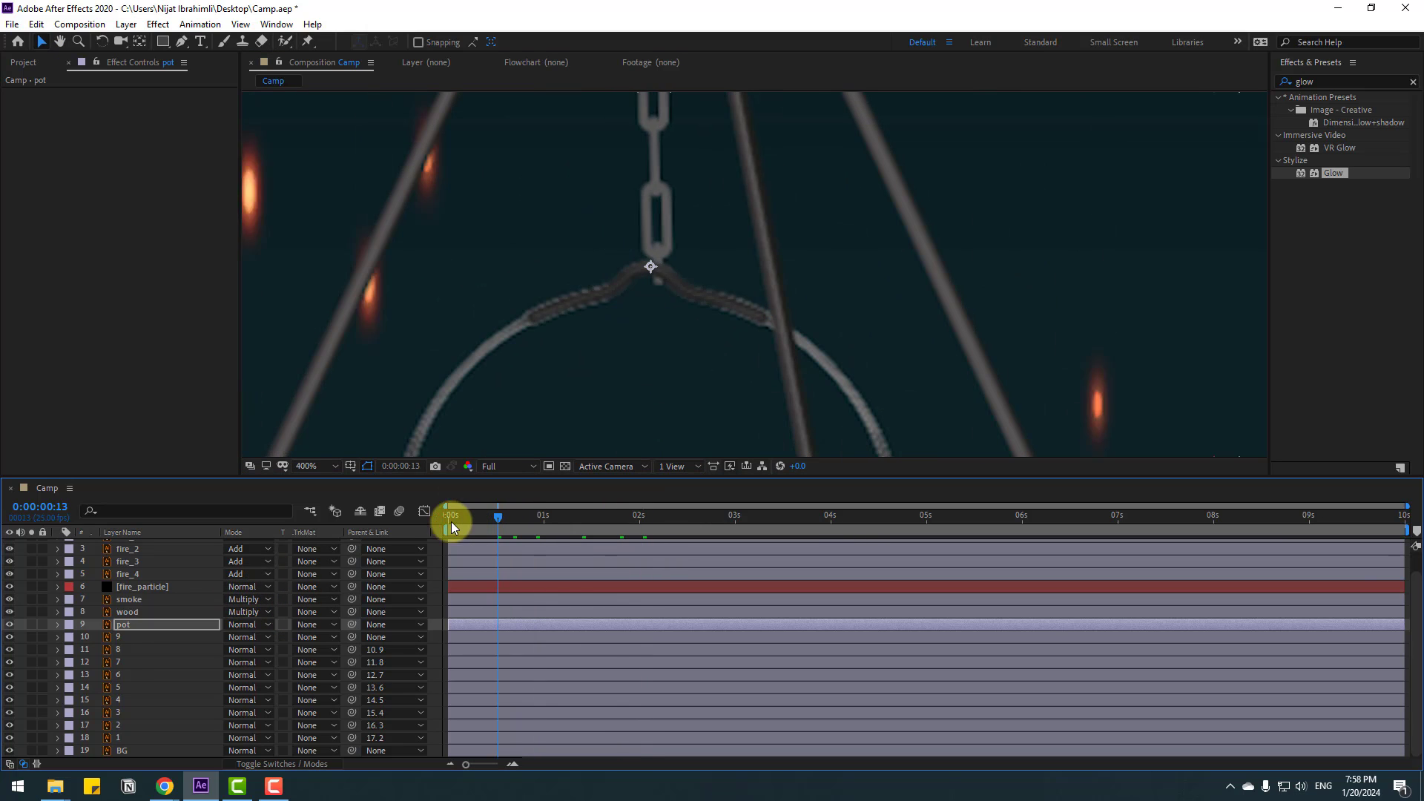
drag(451, 515, 445, 515)
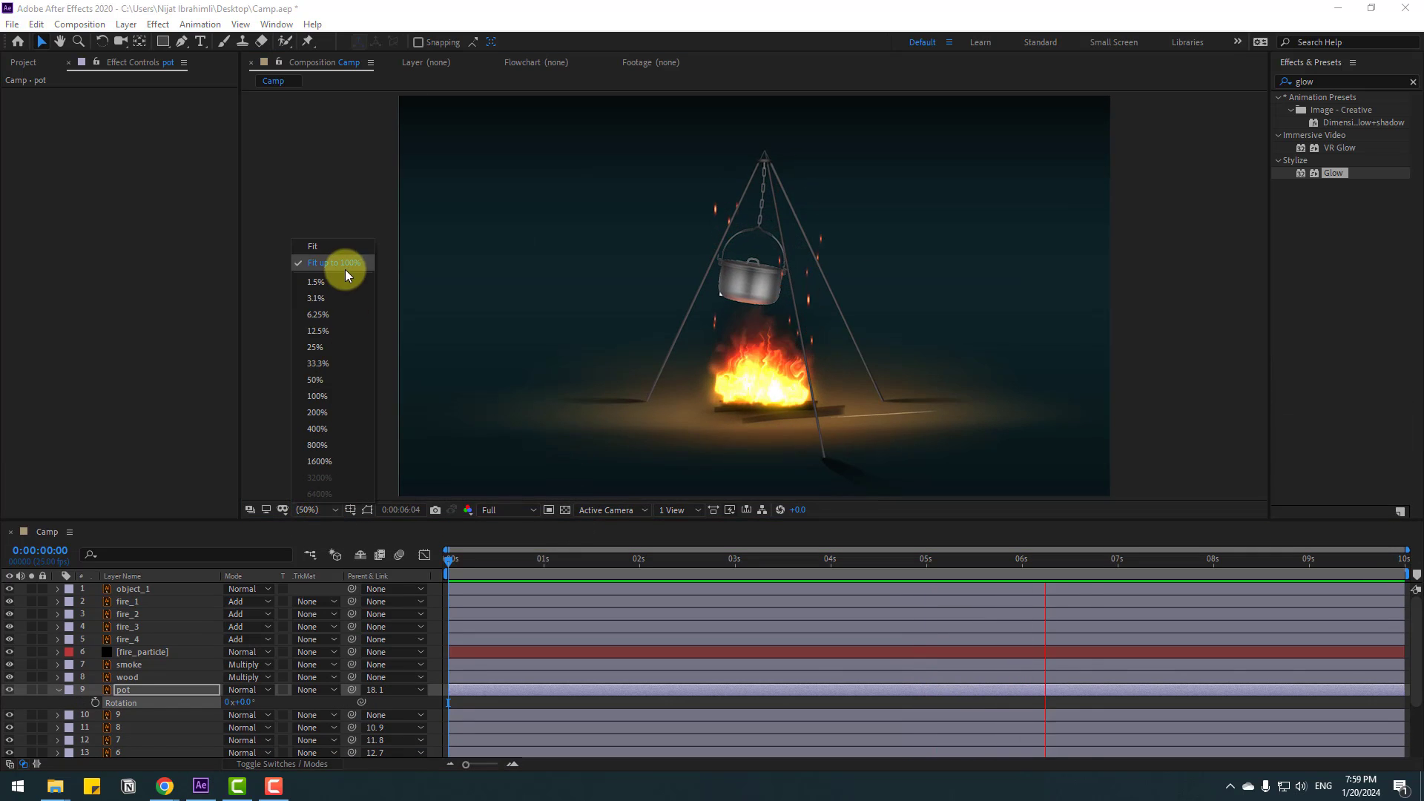
Fit the composition in view and preview the pot swinging on its chain above the fire.
click(332, 263)
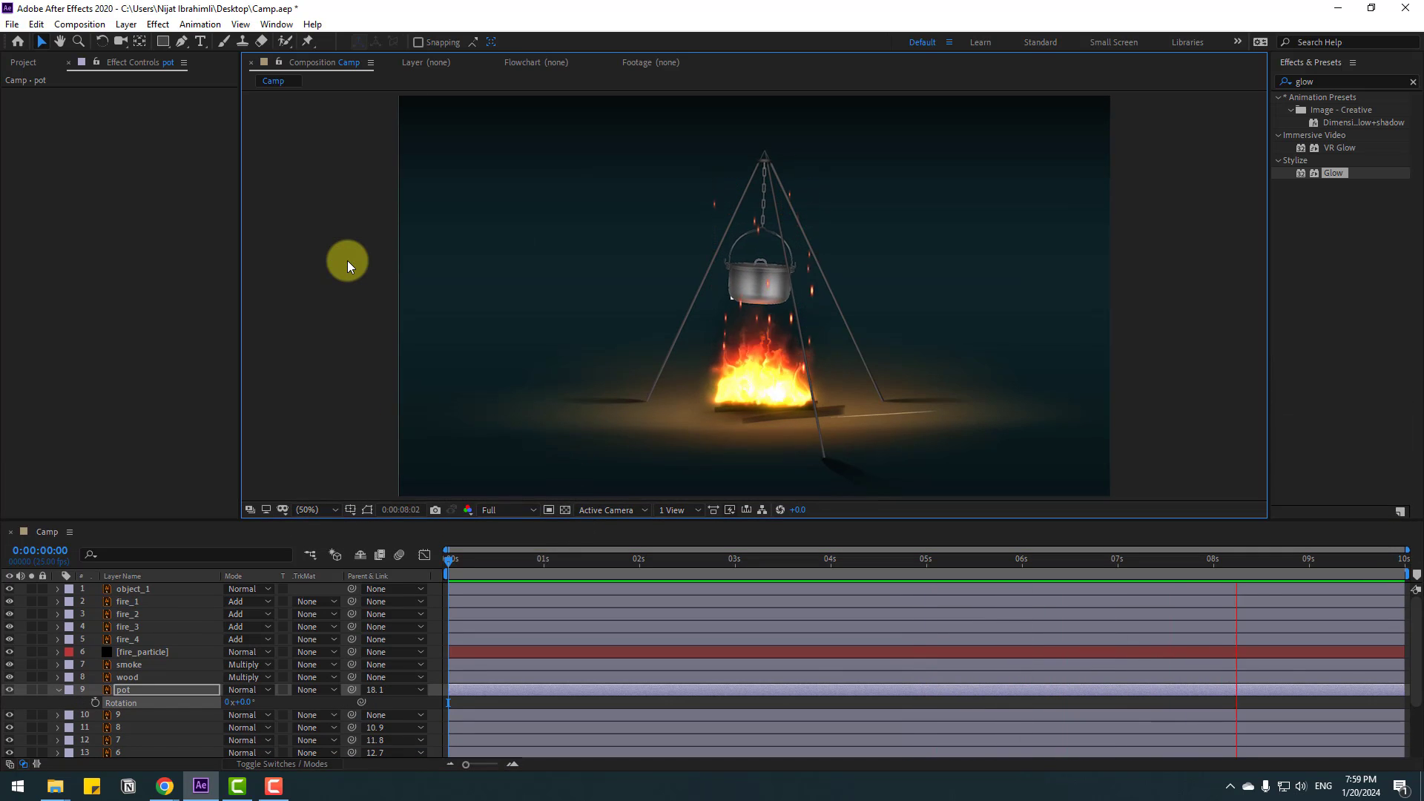
click(448, 558)
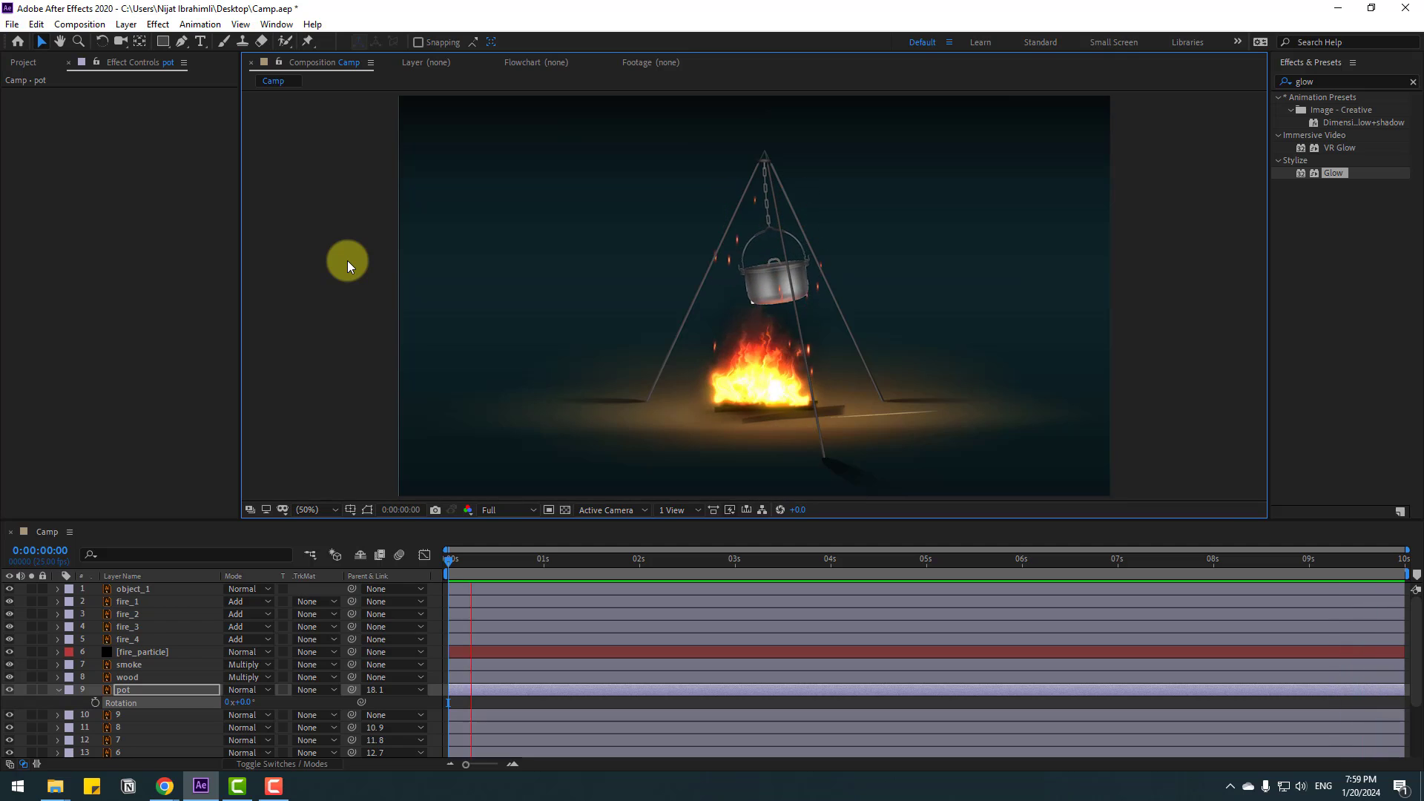